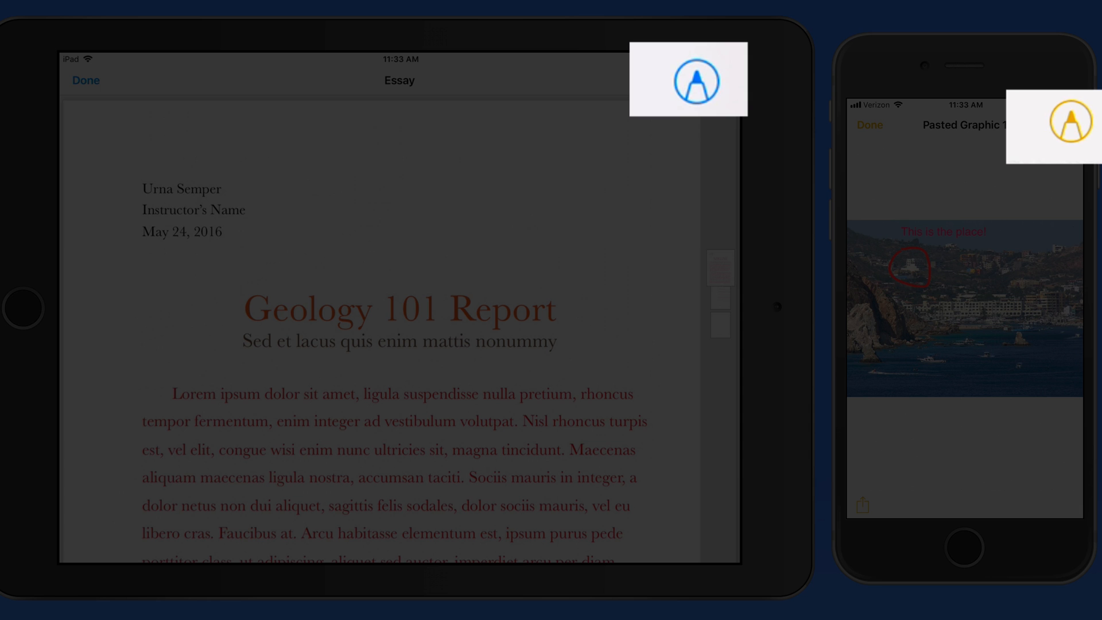
Enter Markup on the Essay PDF and the phone photo, previewing the extra annotation types.
click(690, 79)
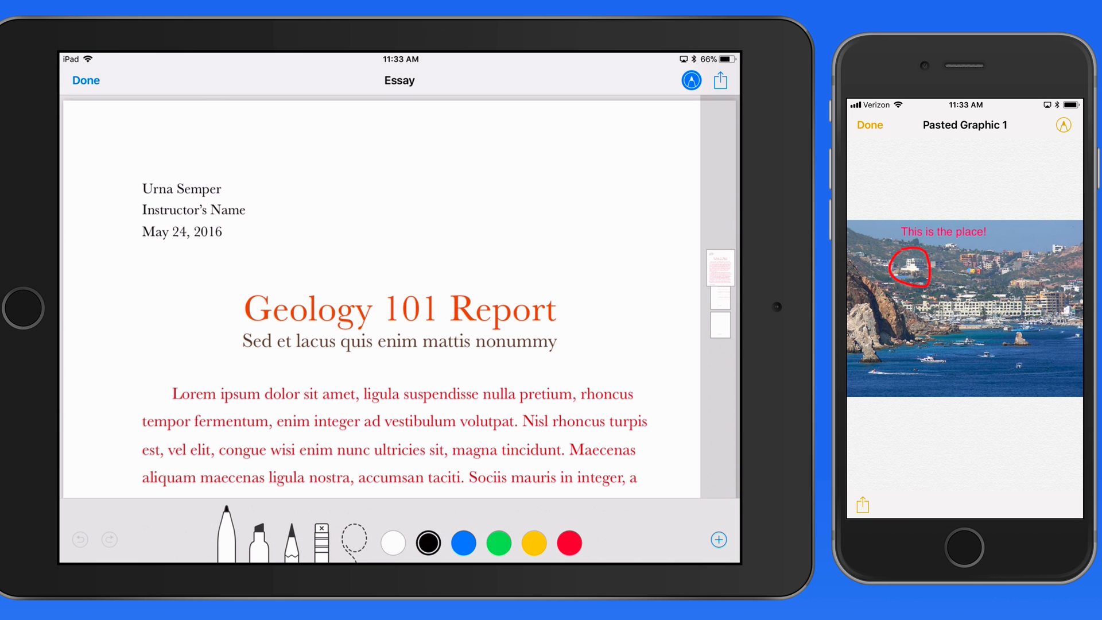
click(1065, 125)
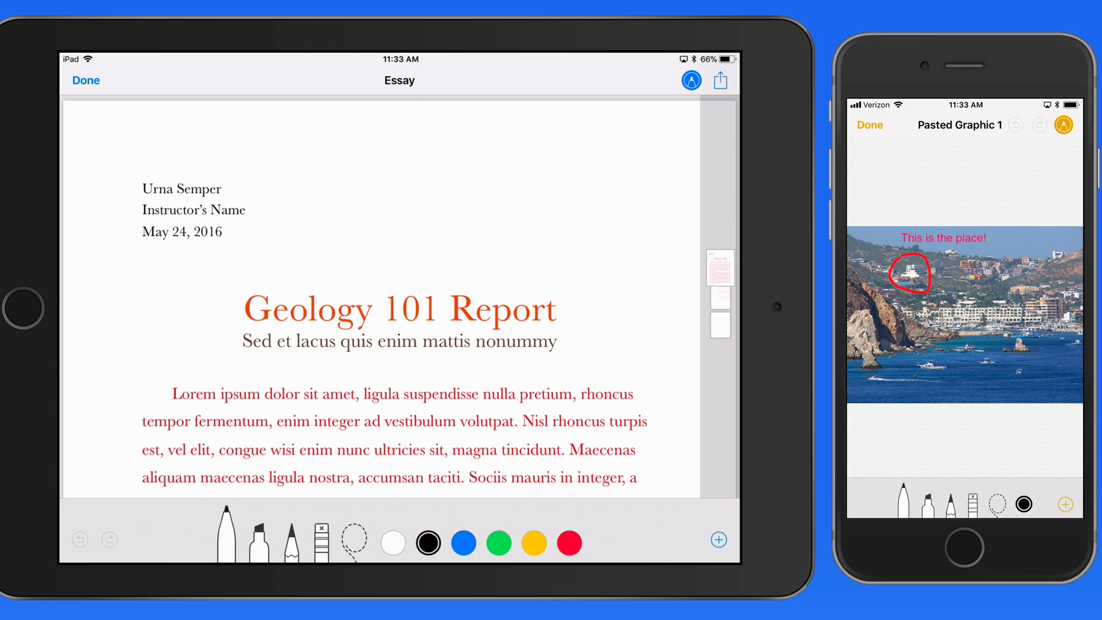
click(718, 539)
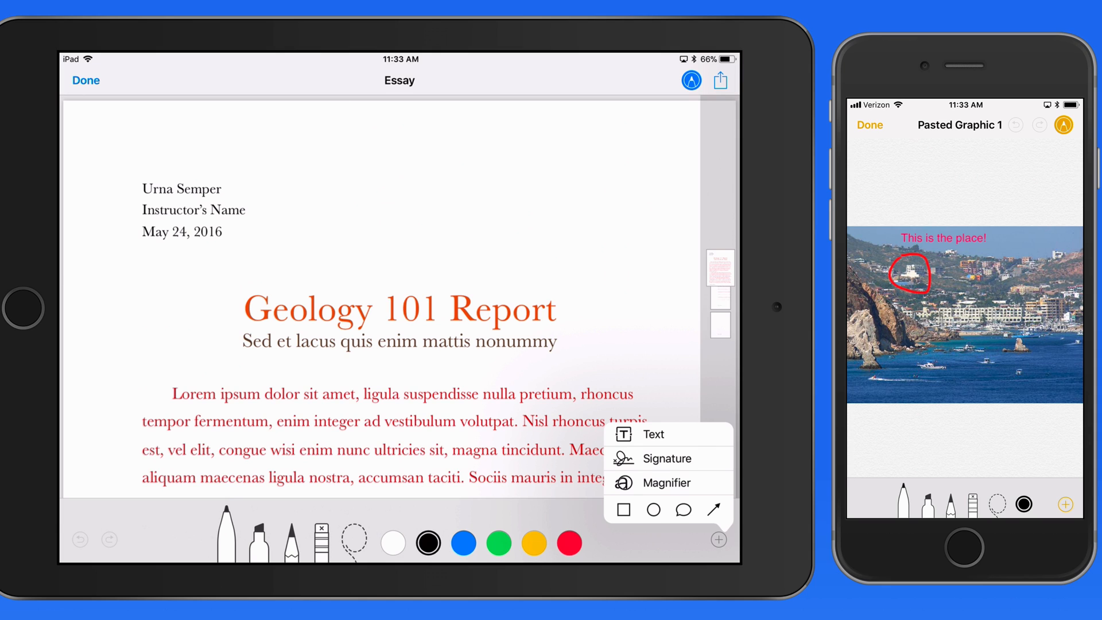
click(1066, 504)
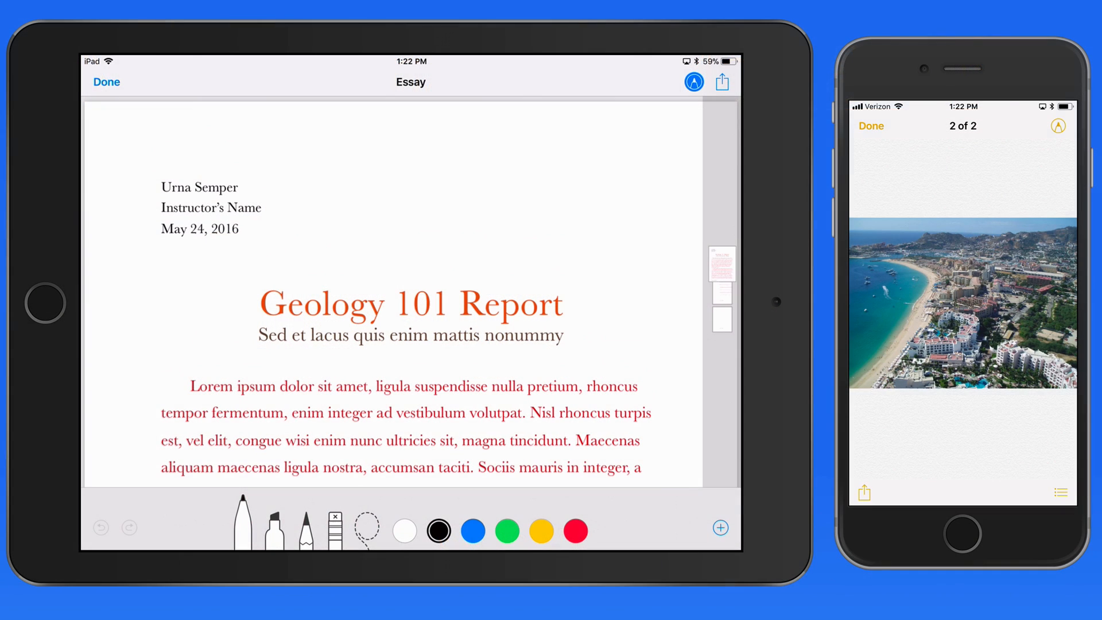
click(1058, 126)
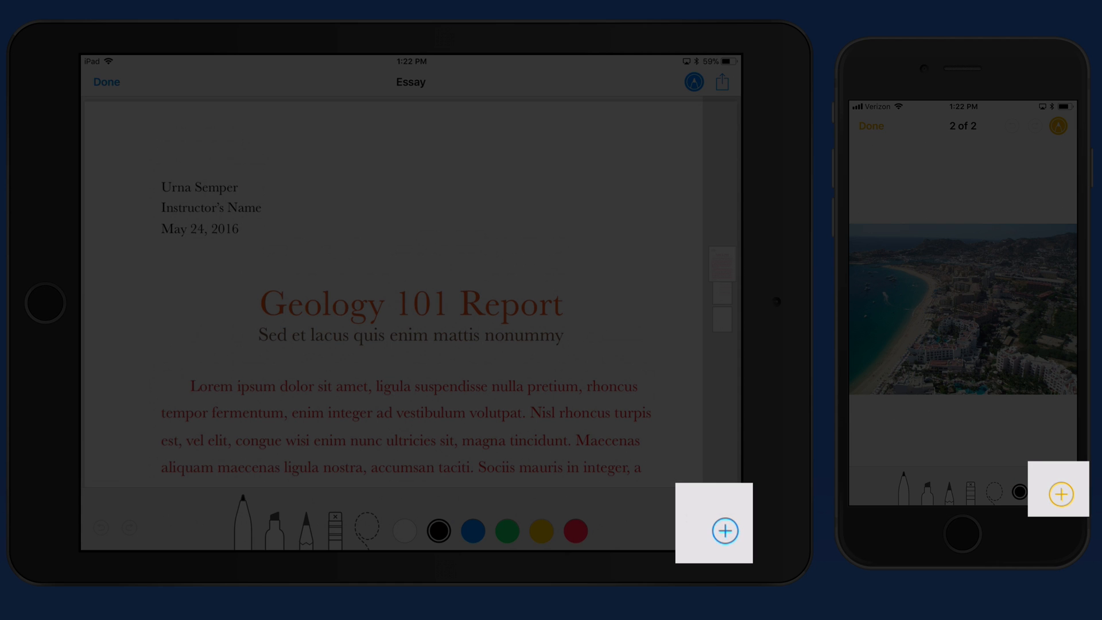
click(724, 531)
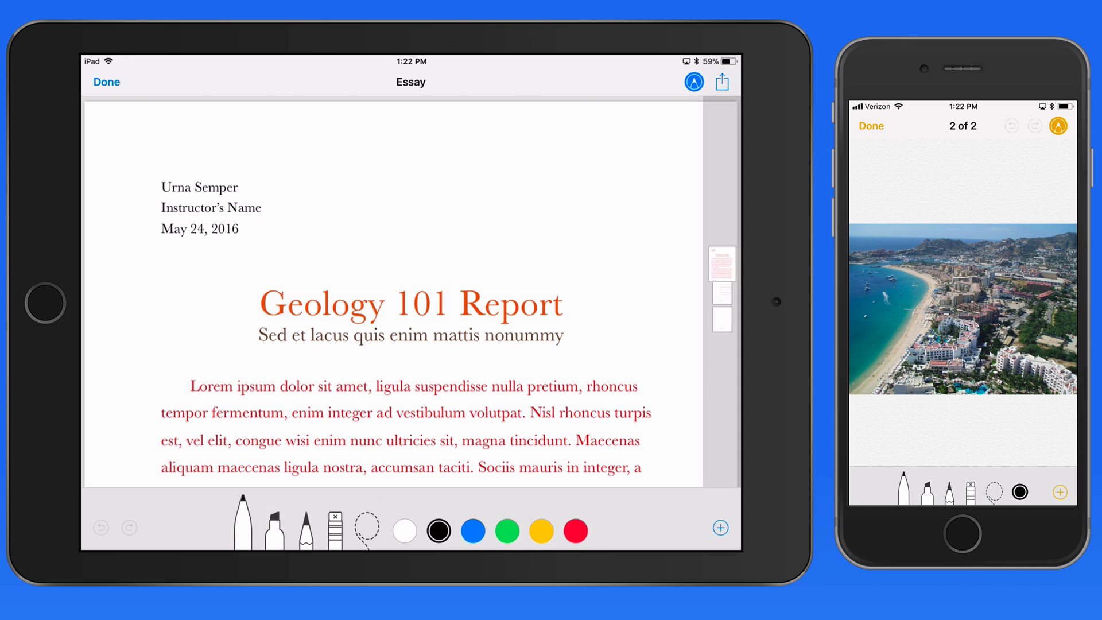
drag(359, 156, 554, 161)
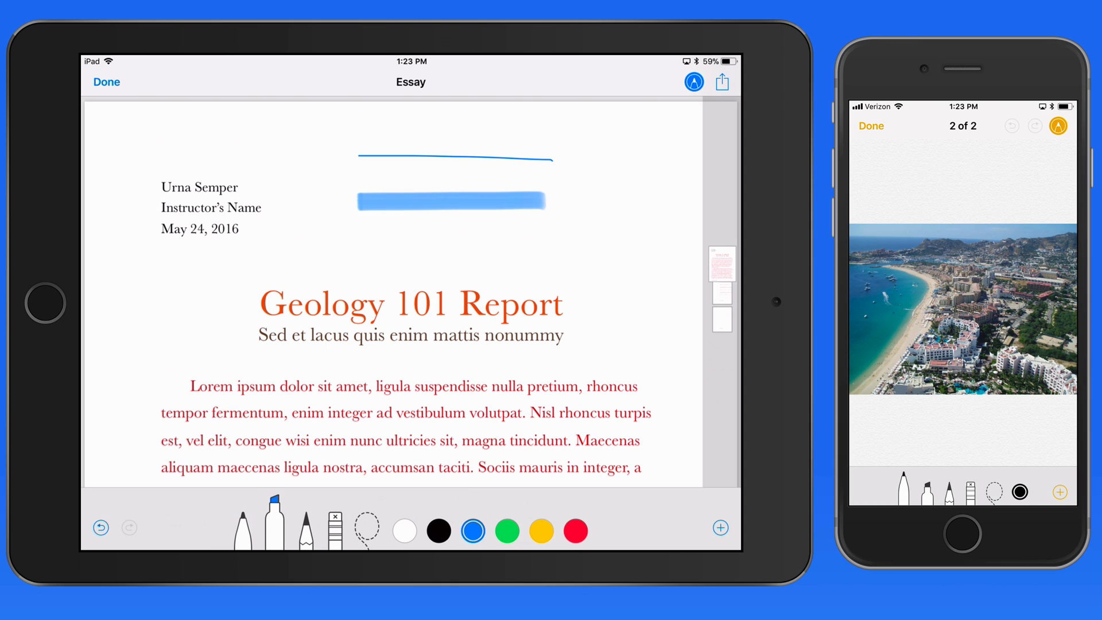
click(306, 530)
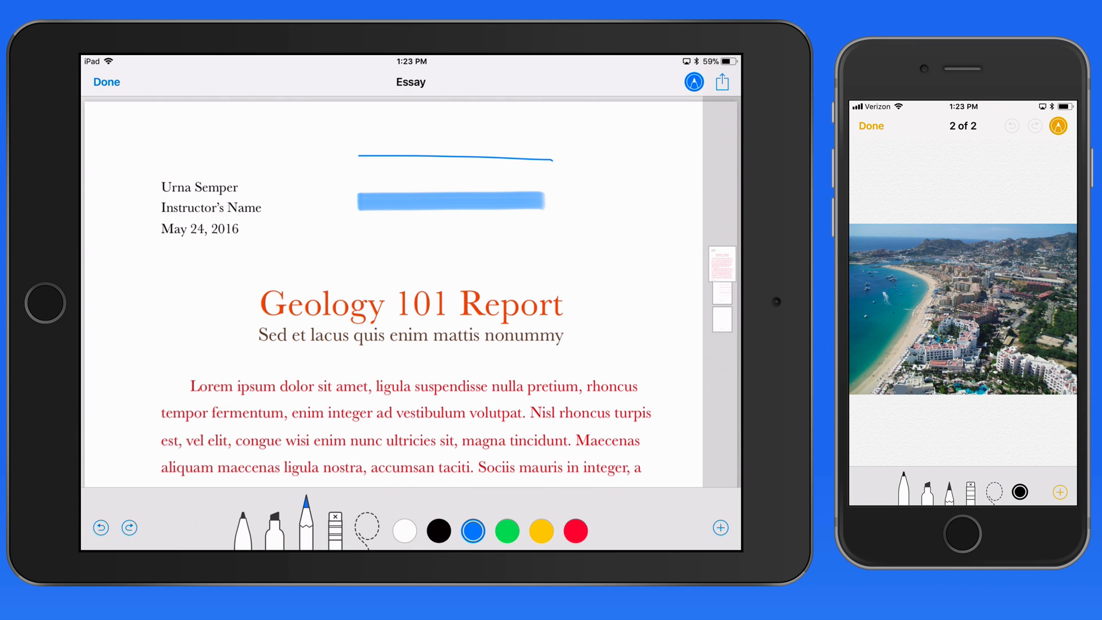
click(101, 527)
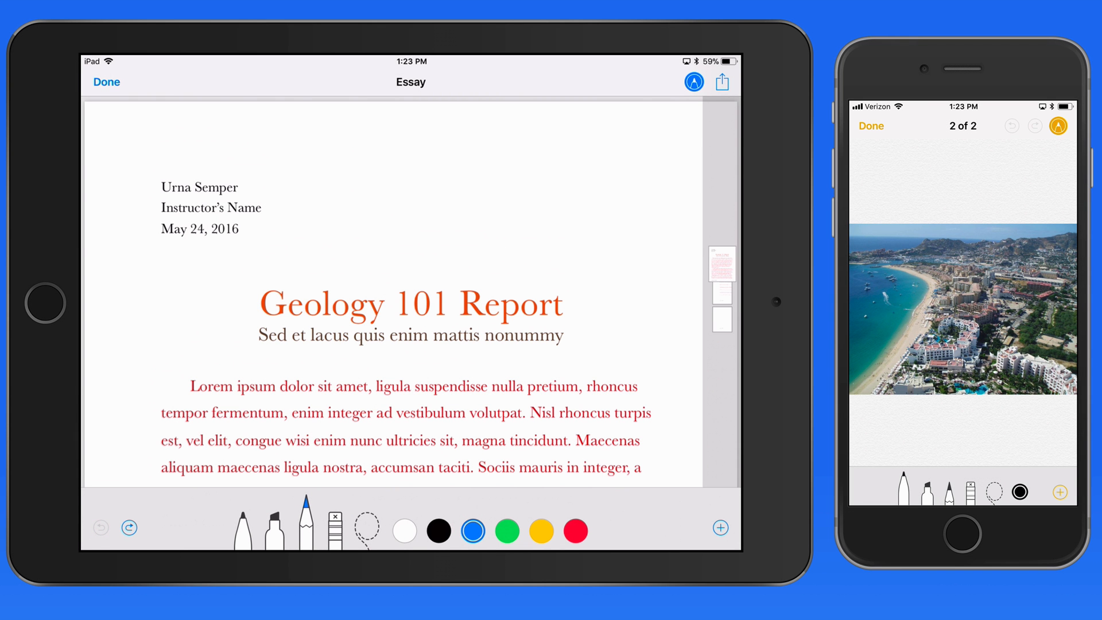
click(473, 530)
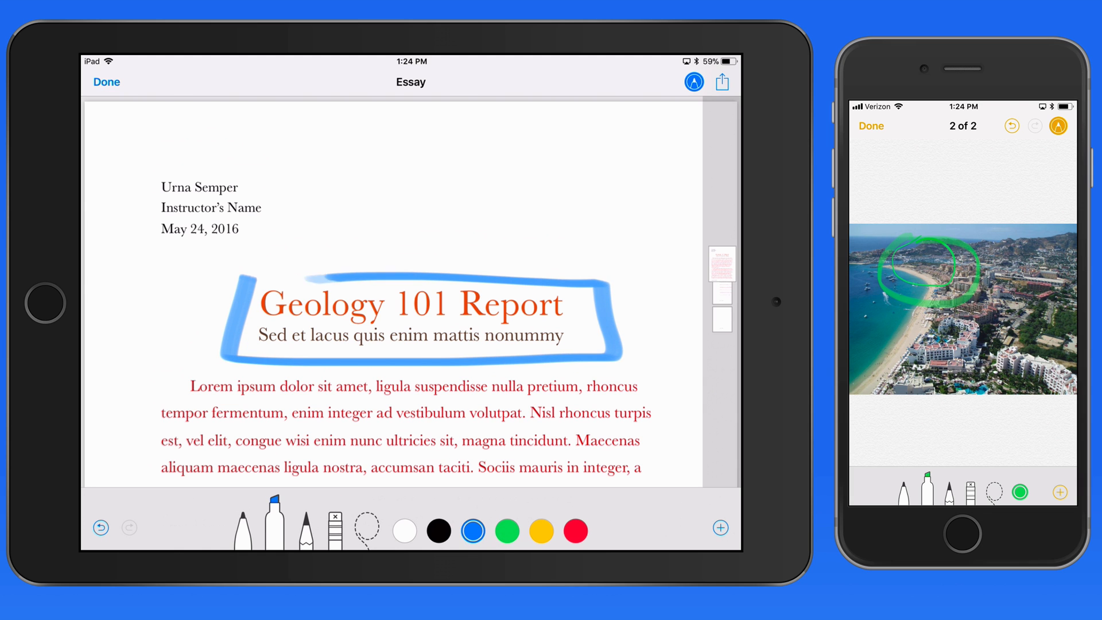
click(335, 527)
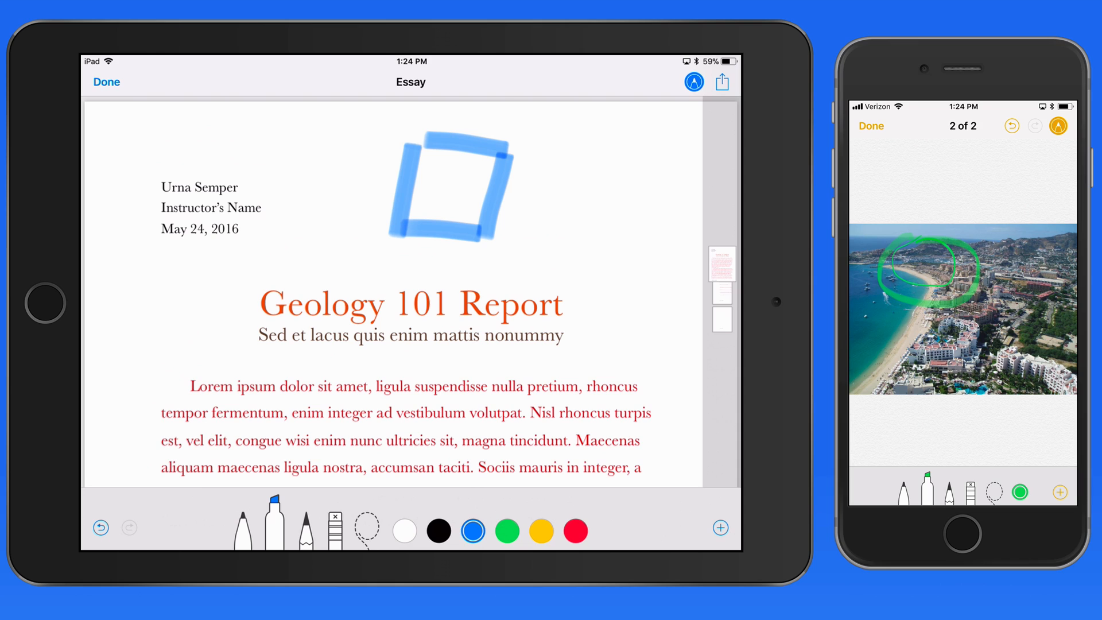
drag(418, 162, 484, 211)
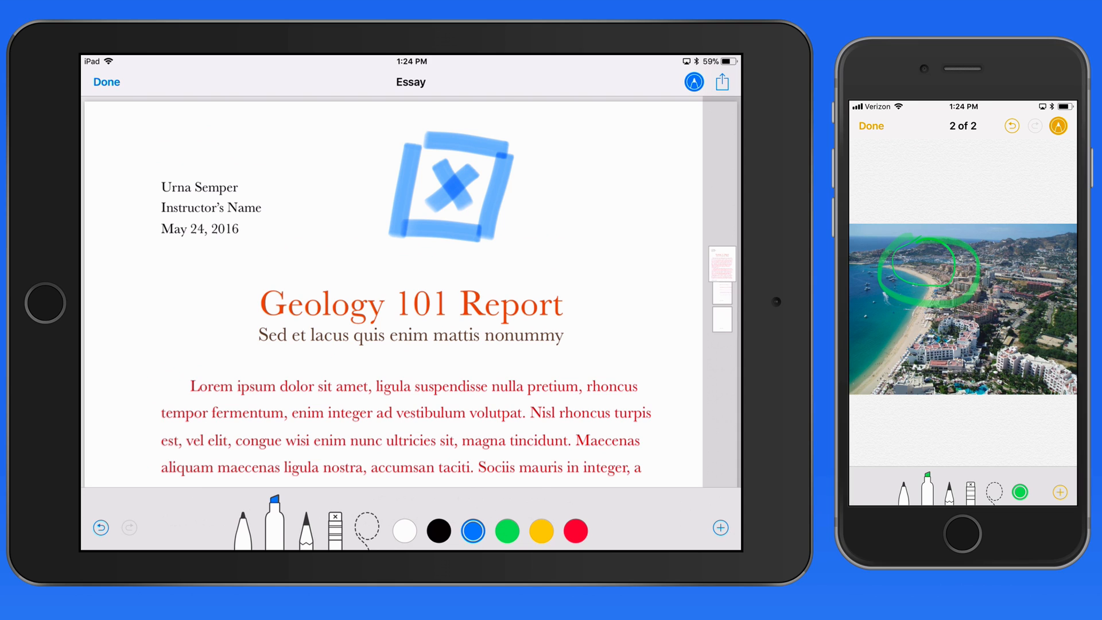
click(335, 533)
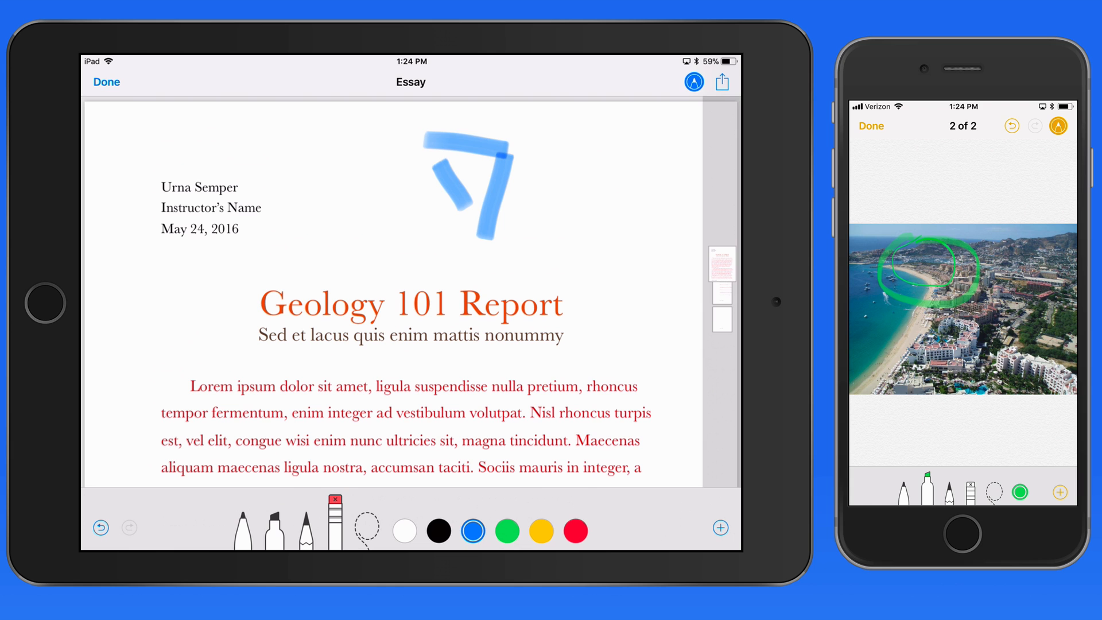
click(101, 527)
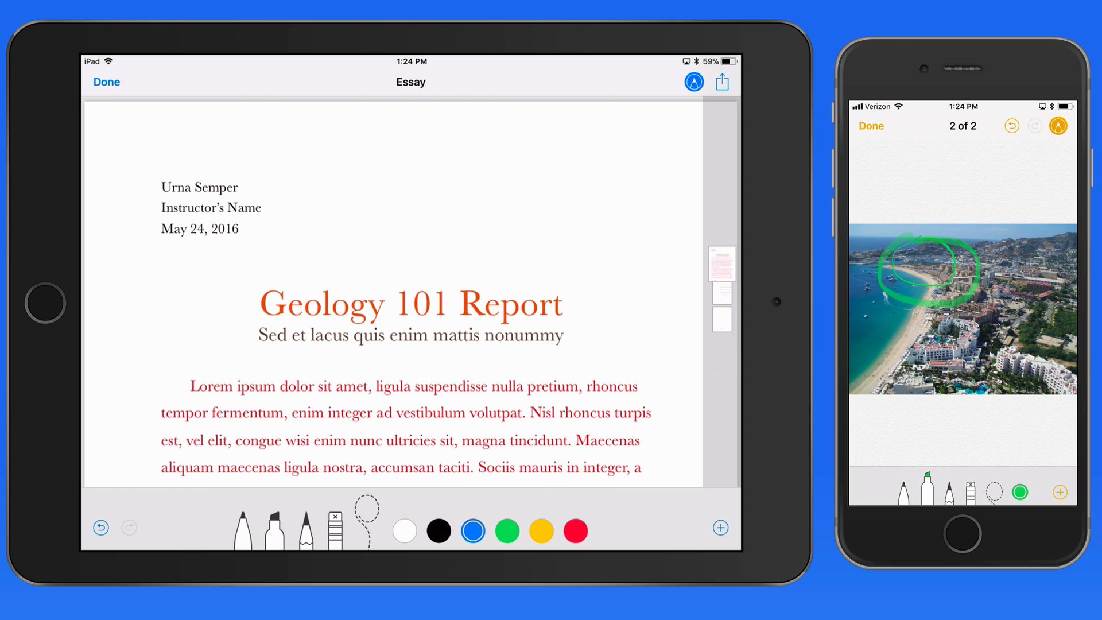
Draw a red marker box over the name-and-date lines and duplicate it for the Geology title.
click(273, 530)
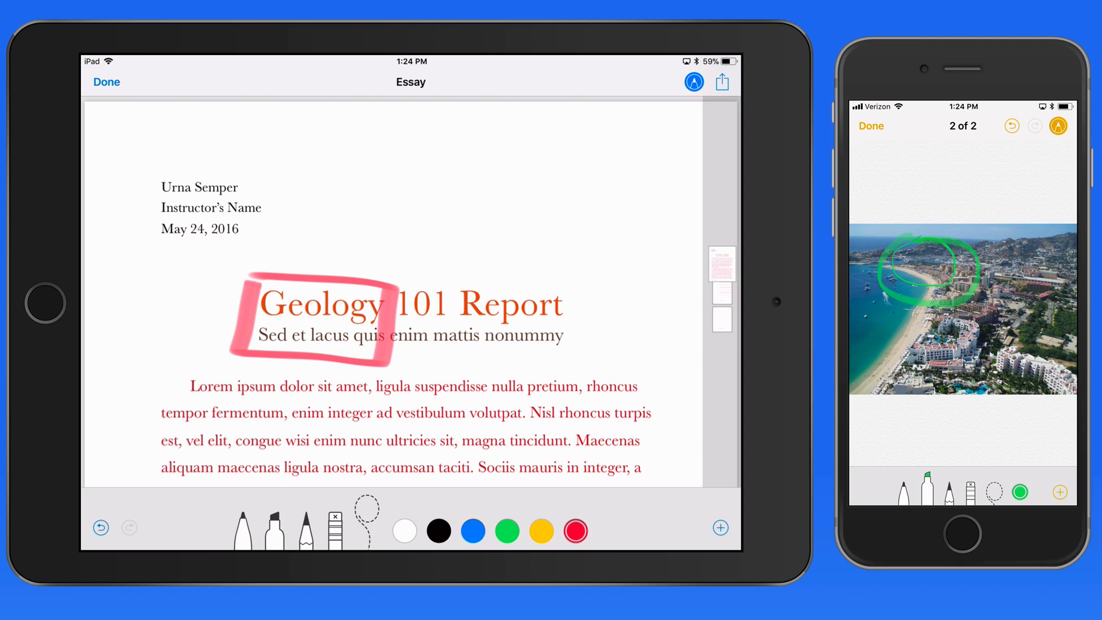
drag(267, 246, 186, 295)
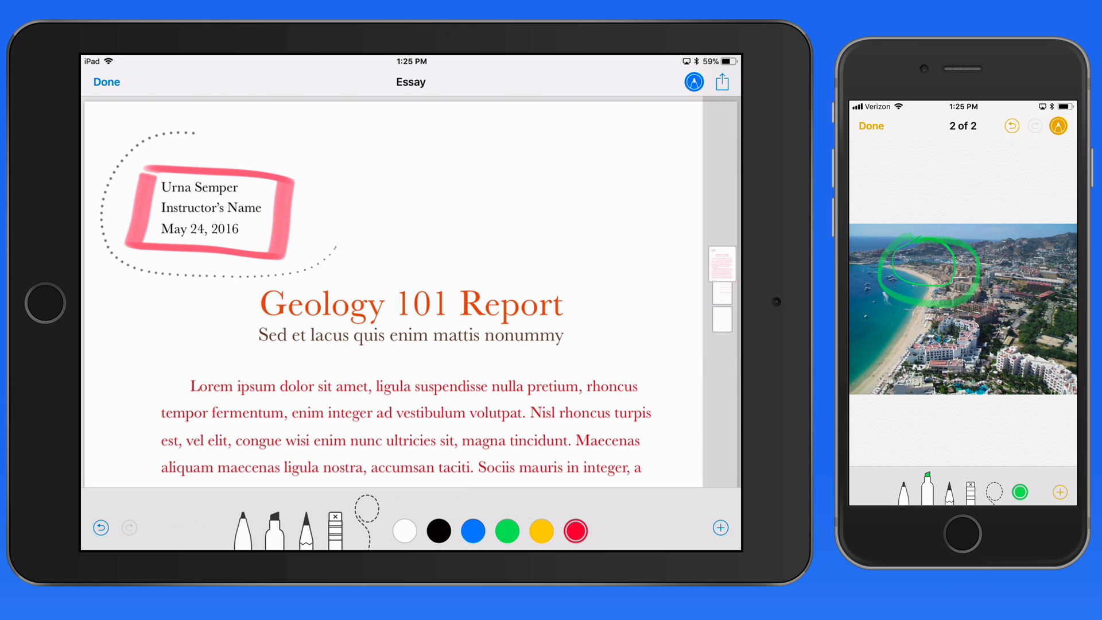
click(216, 215)
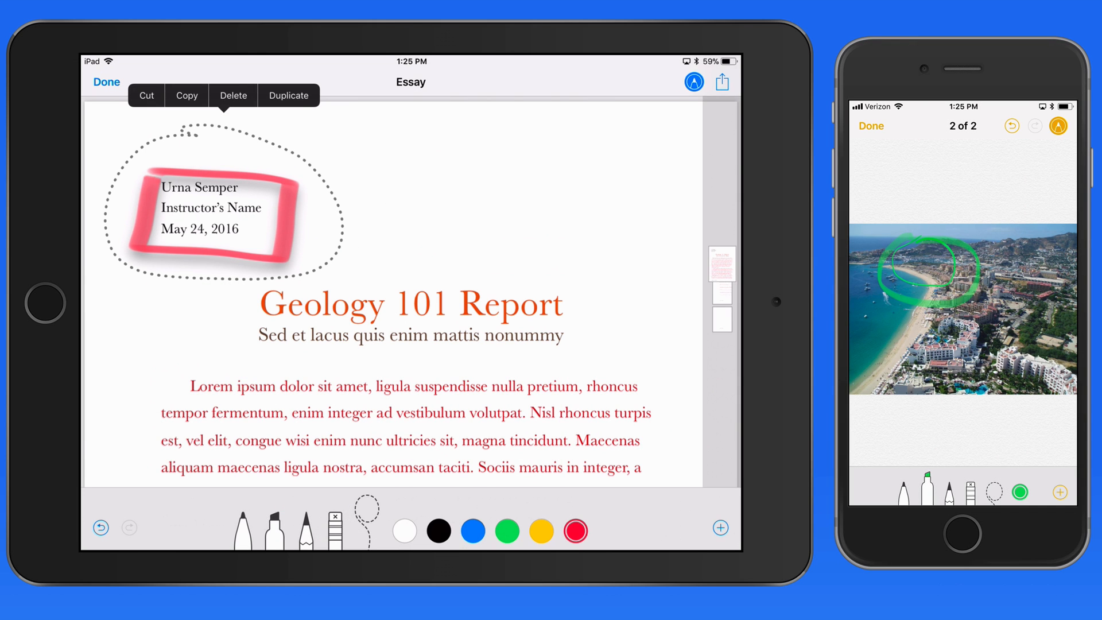
click(289, 96)
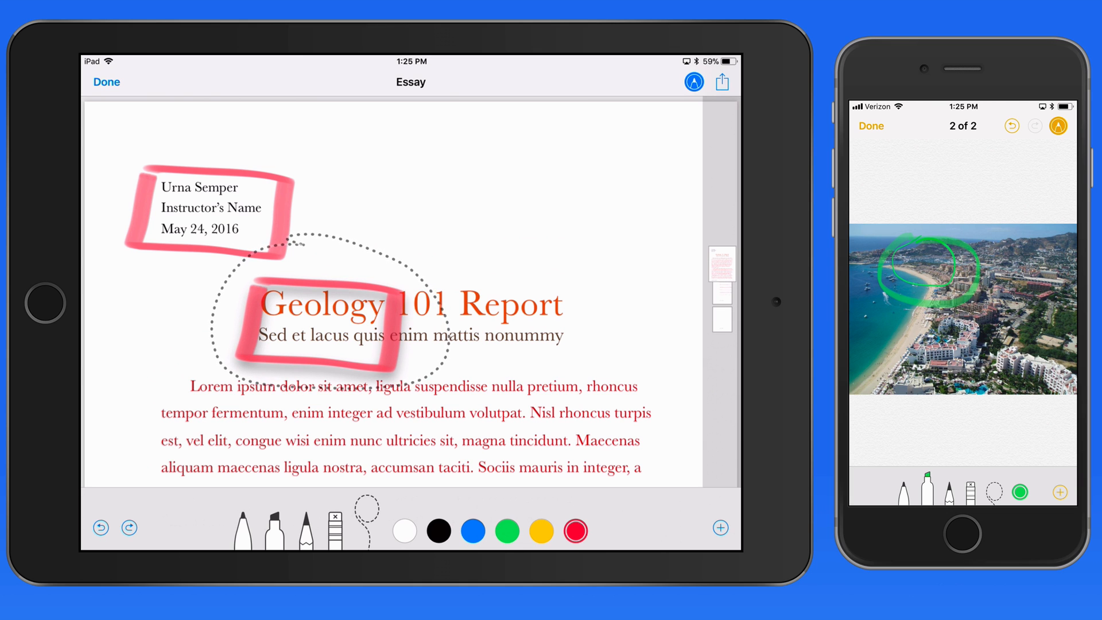
Scroll across the page break, return to page one and reveal the extra annotation types.
click(333, 315)
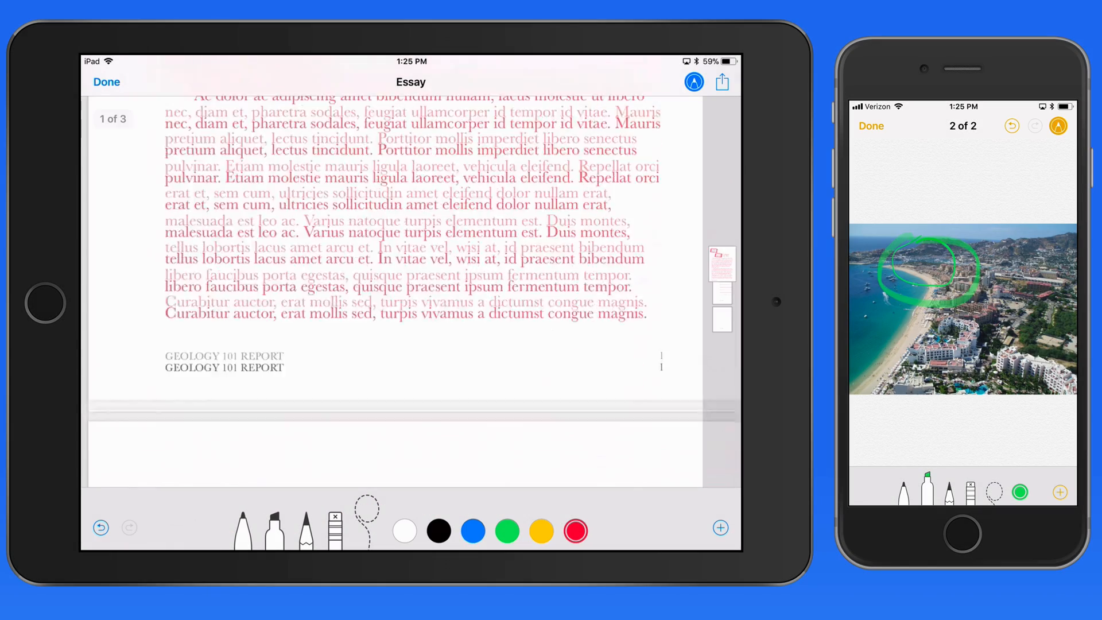
scroll(down, 3)
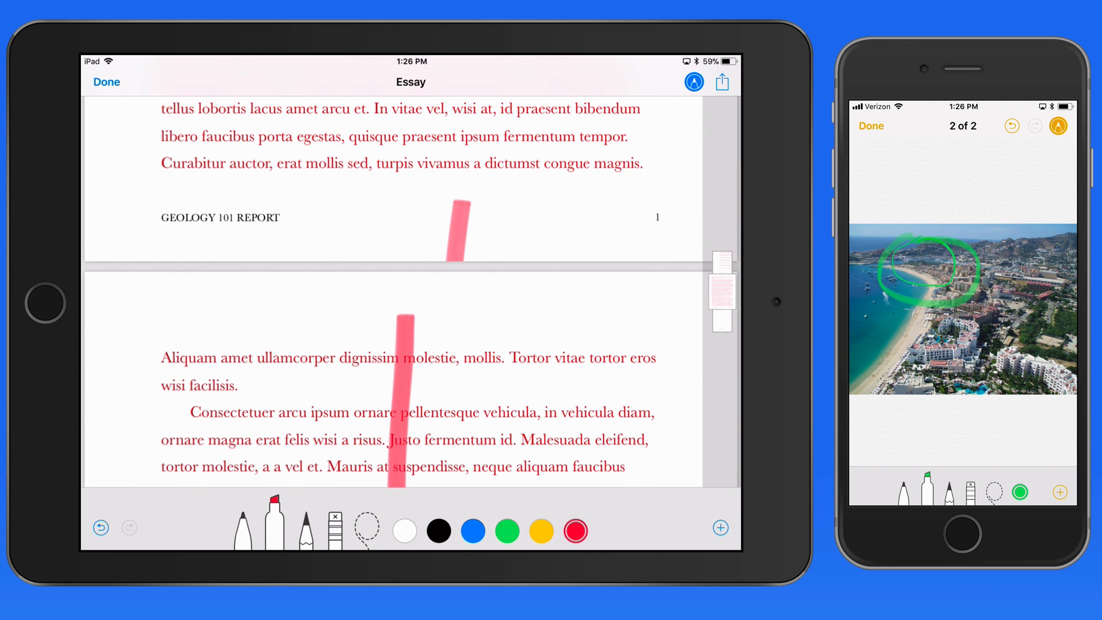
click(101, 527)
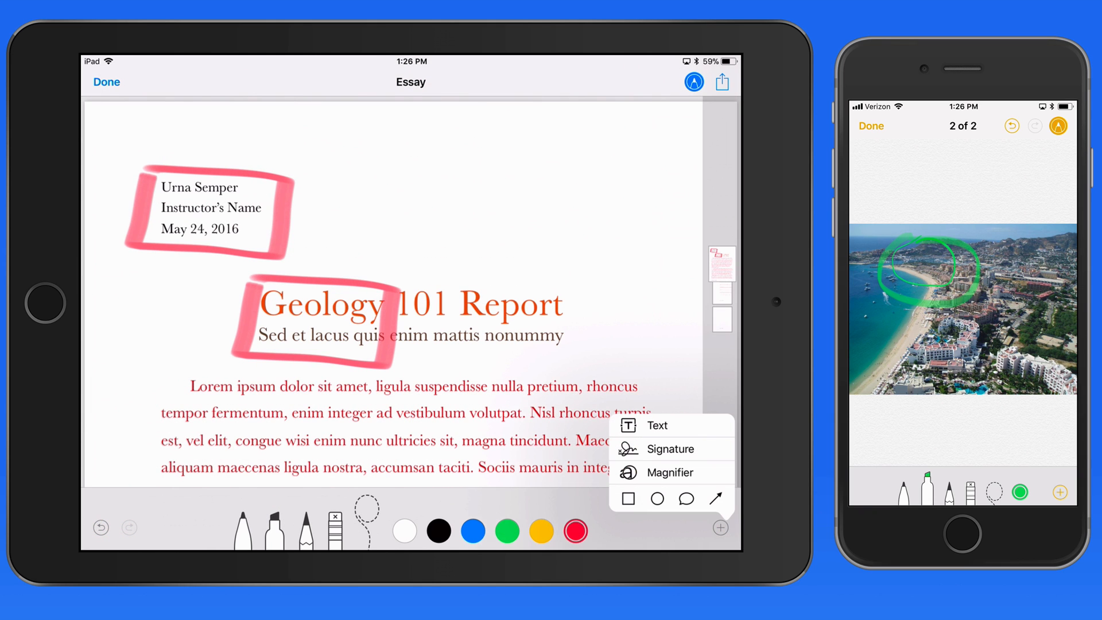
Finish marking up the Essay and leave it for the Mail inbox.
click(657, 425)
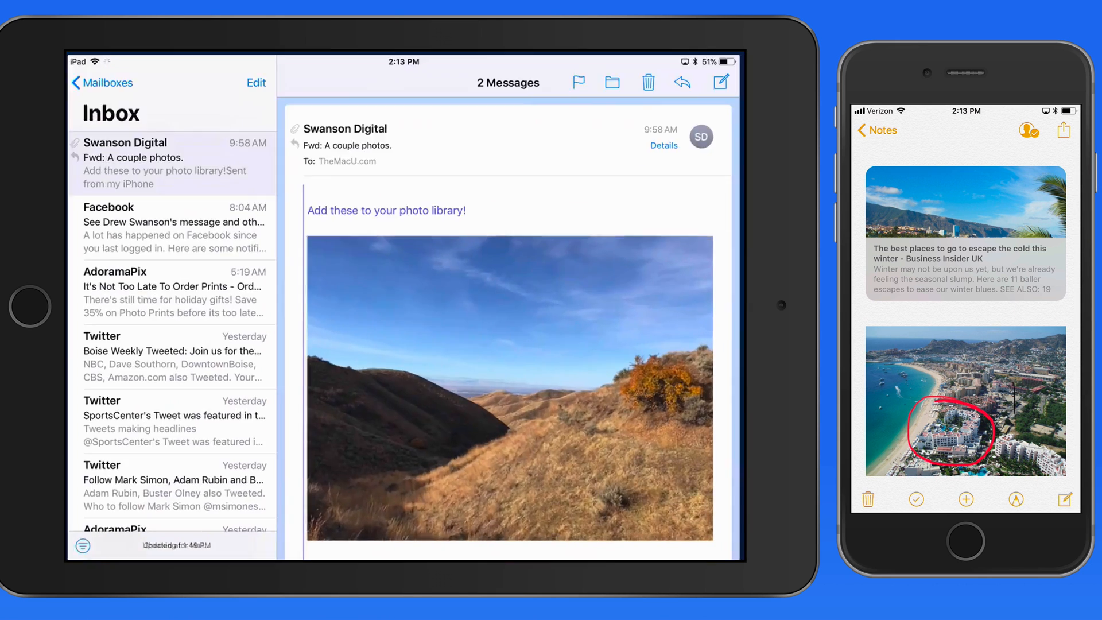
Start a new email and attach the Essay document from the file picker.
click(725, 82)
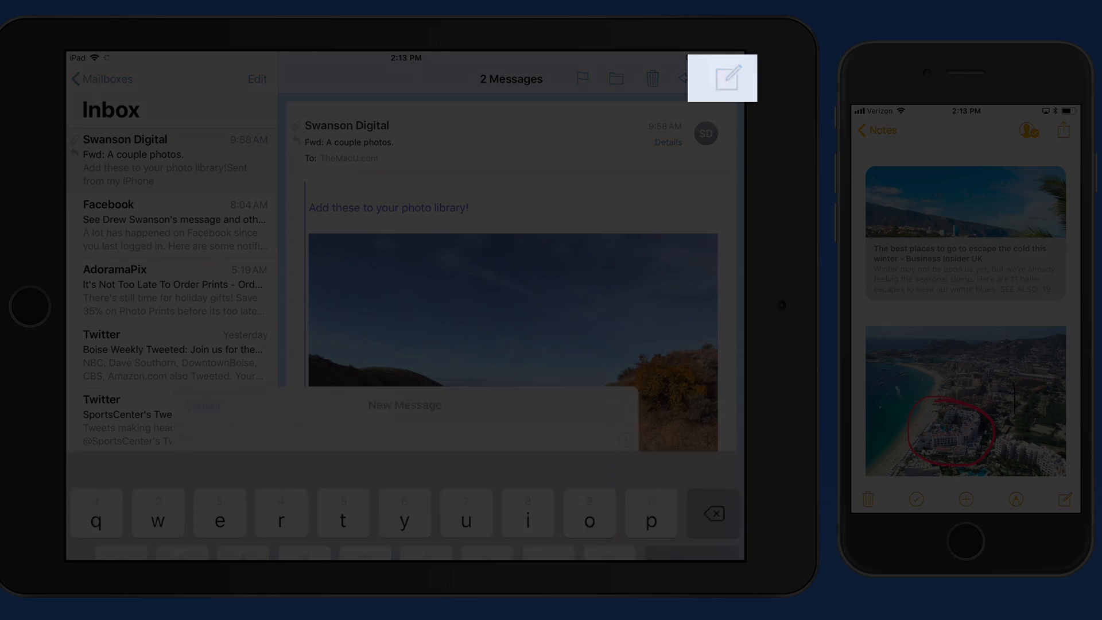
click(726, 78)
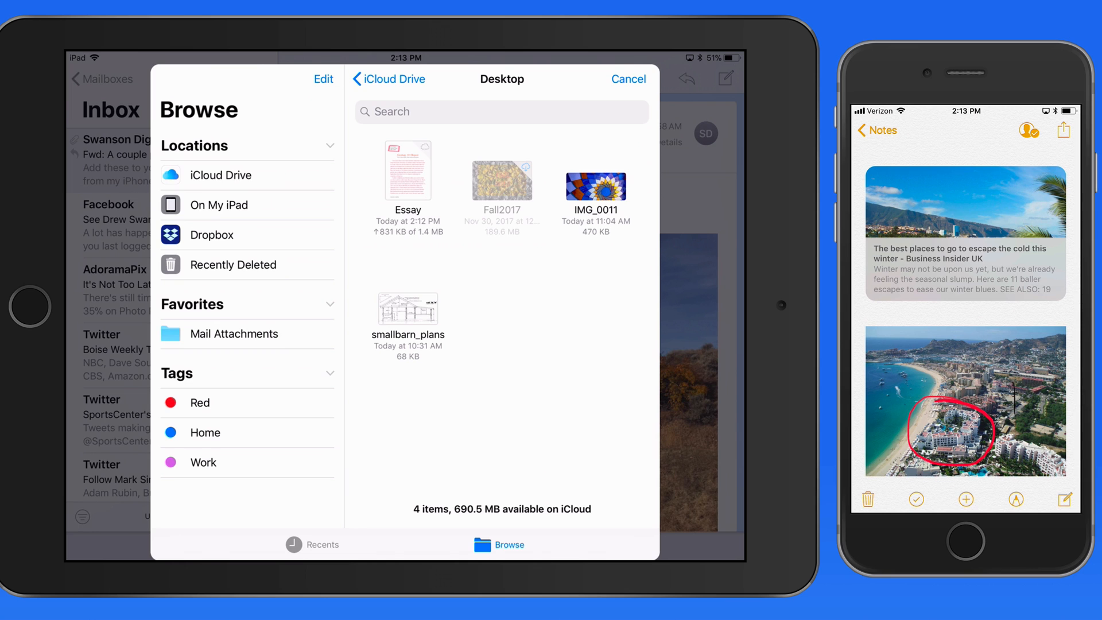
click(388, 79)
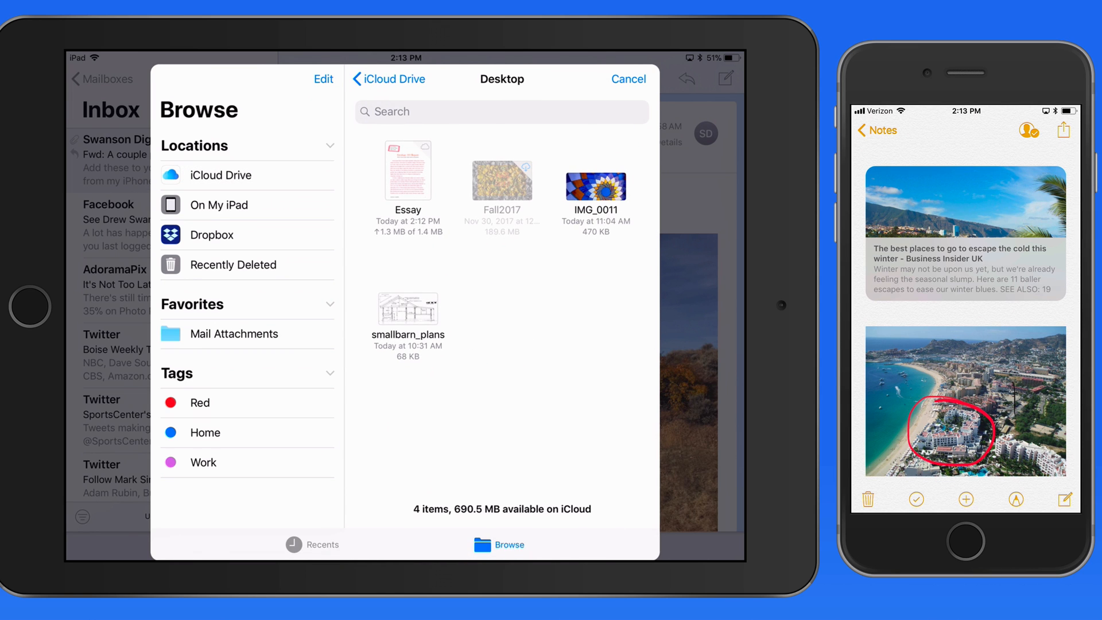
Preview the attached Essay PDF full-page from the draft.
click(408, 169)
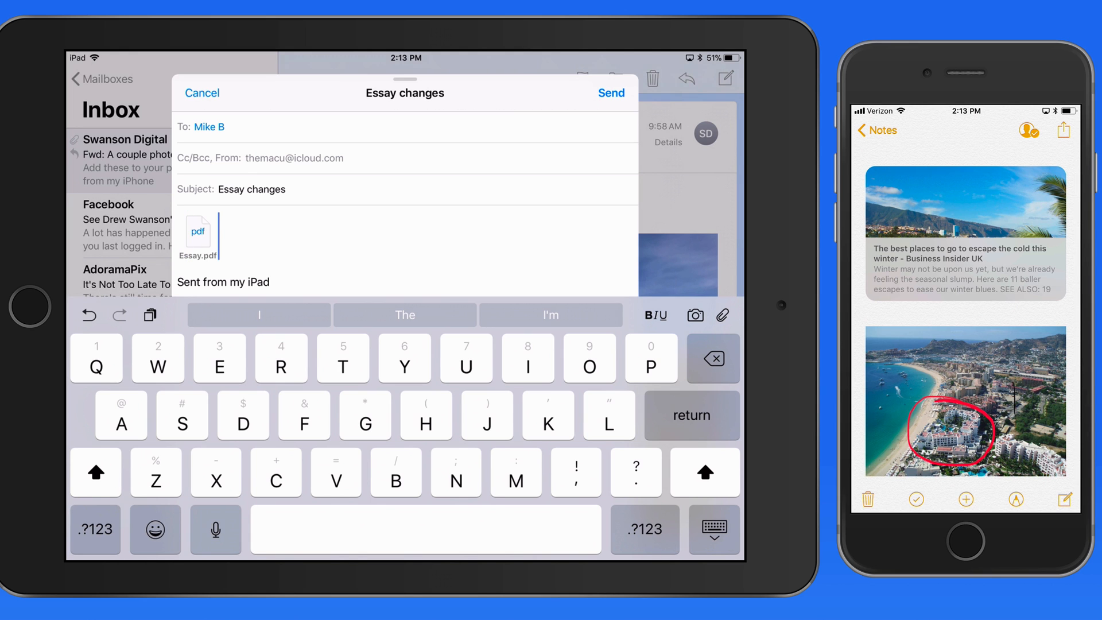
click(197, 235)
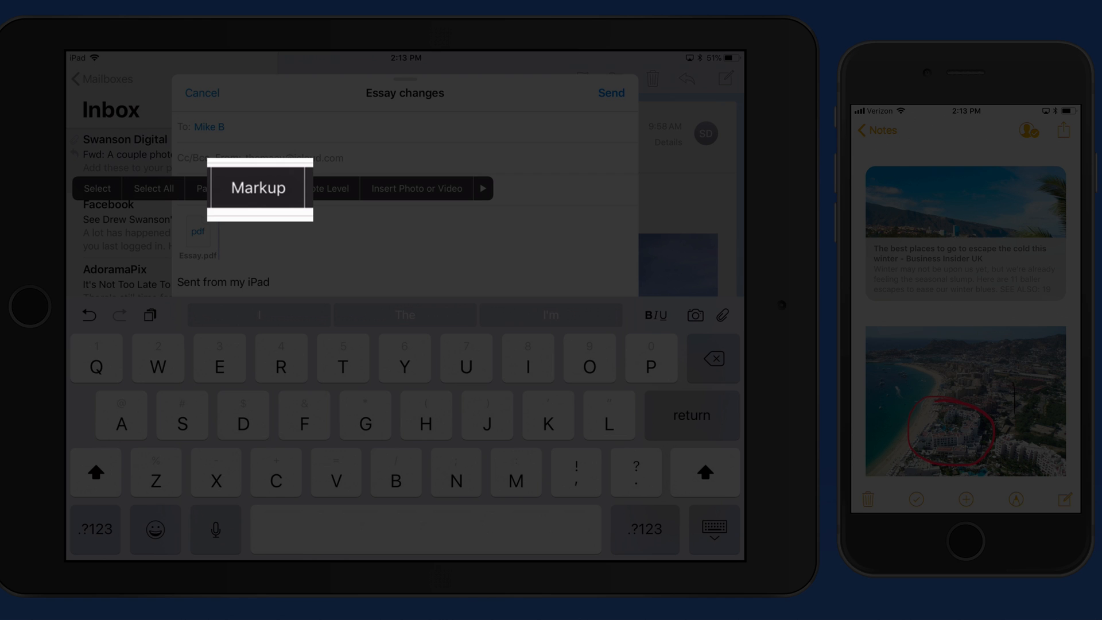
click(260, 188)
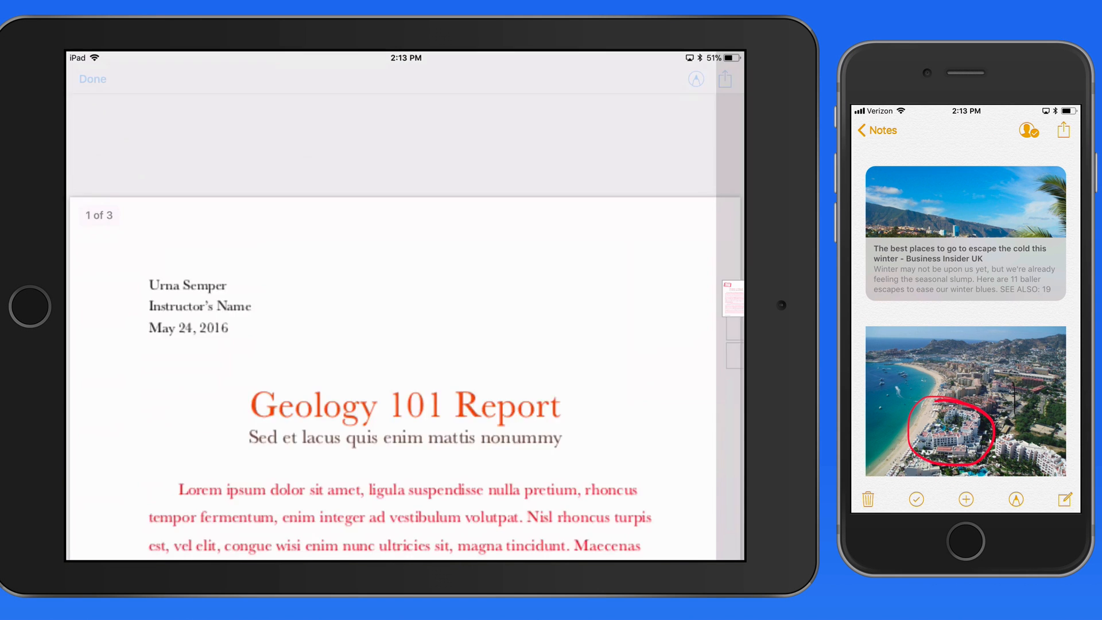
Mark up the attached report with a highlighter box around its header block.
click(696, 79)
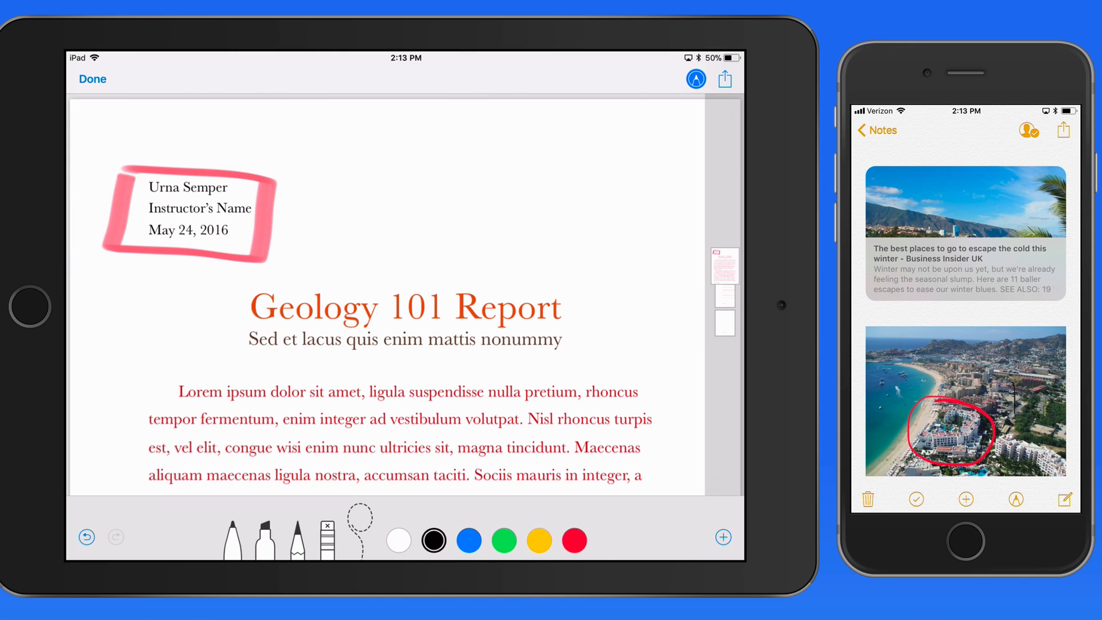
click(723, 537)
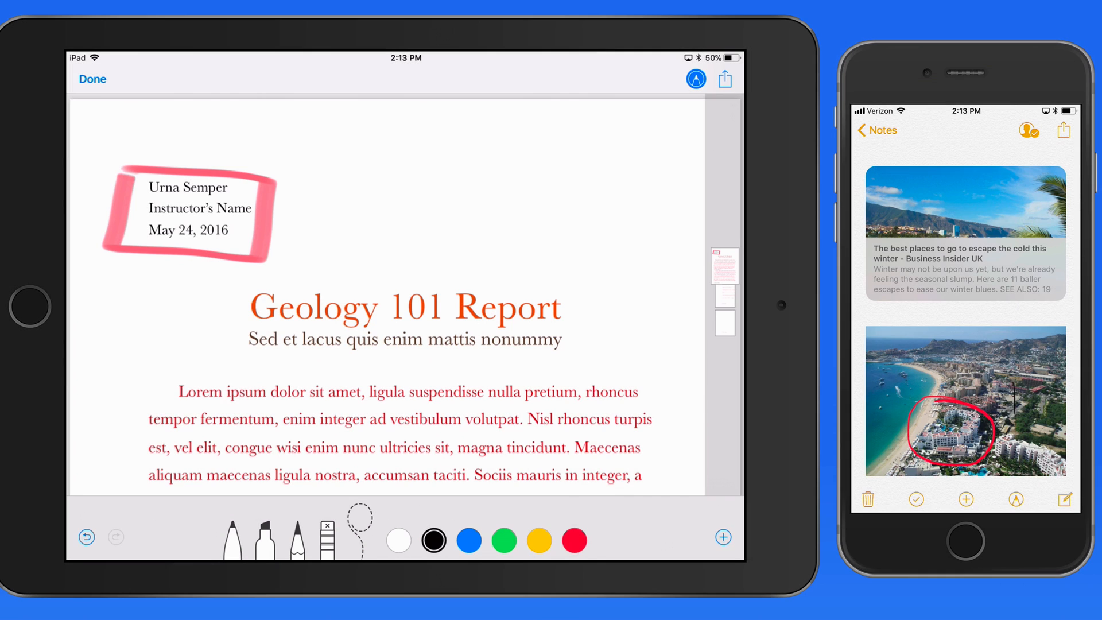
click(723, 538)
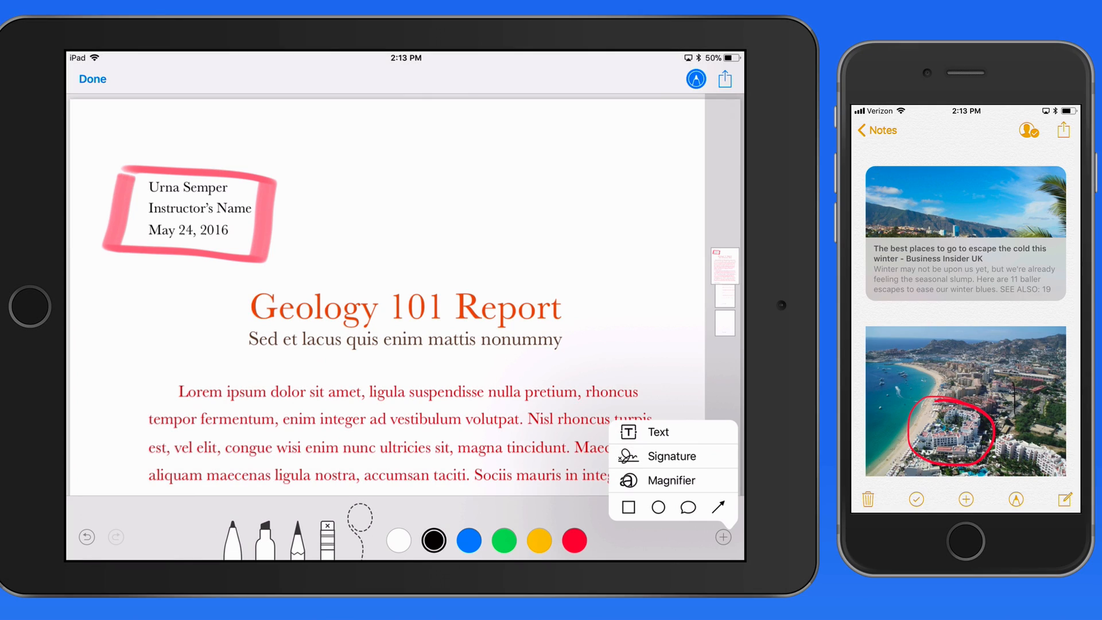
Add a text box above the title reading 'Make sure to enter your full name and title here.'.
click(657, 432)
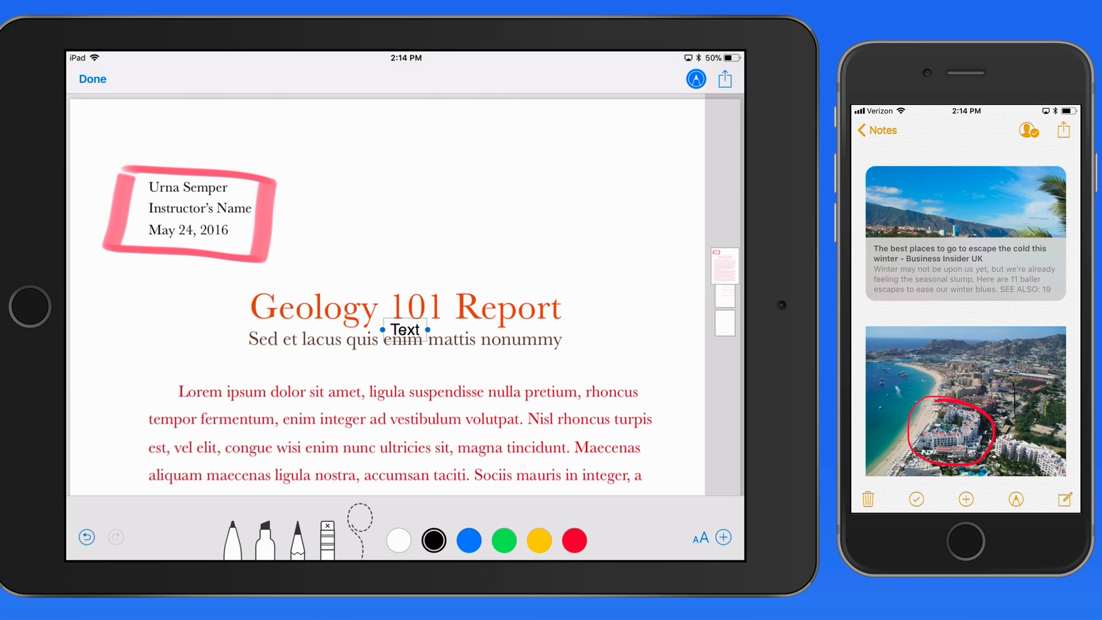
drag(406, 330, 410, 183)
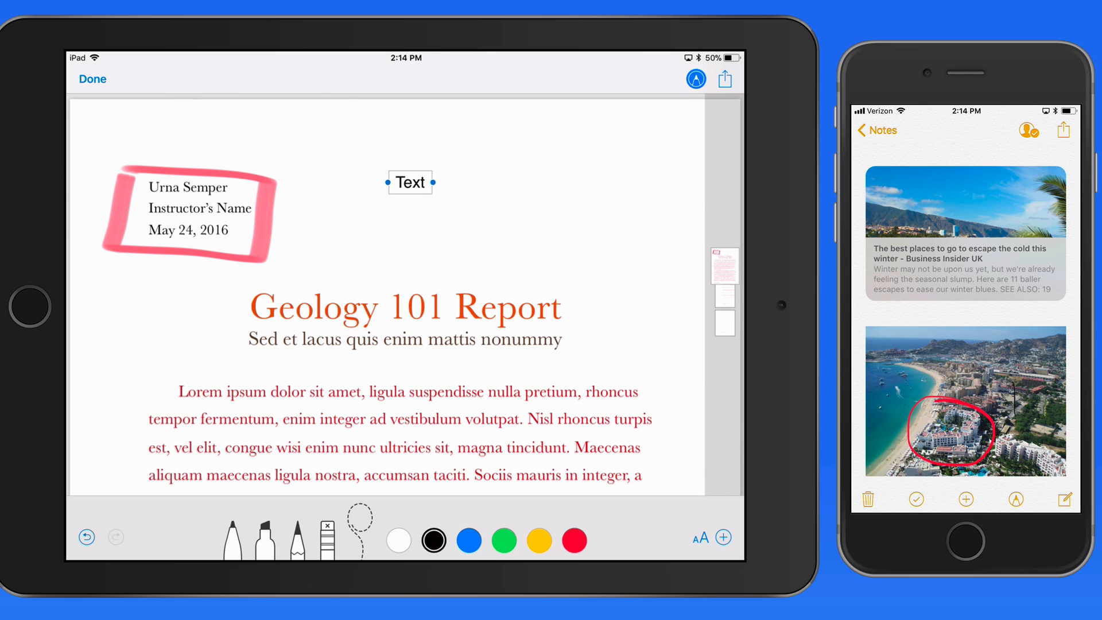
click(411, 182)
text(Make sure to enter your full name and title here.)
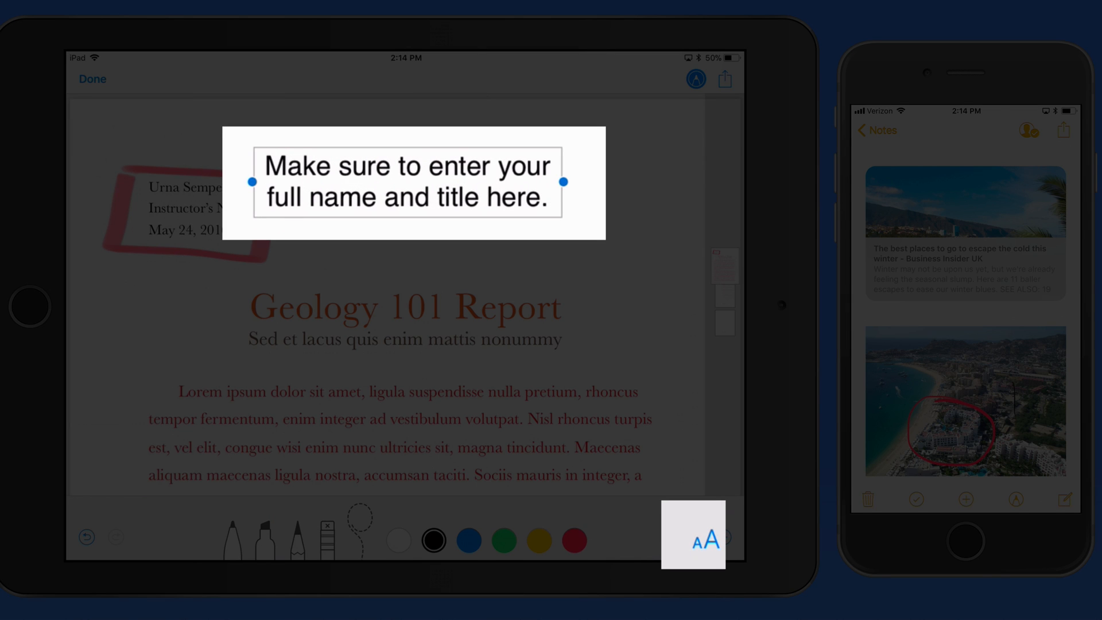
Style the note in Noteworthy font, right-aligned and red.
click(705, 538)
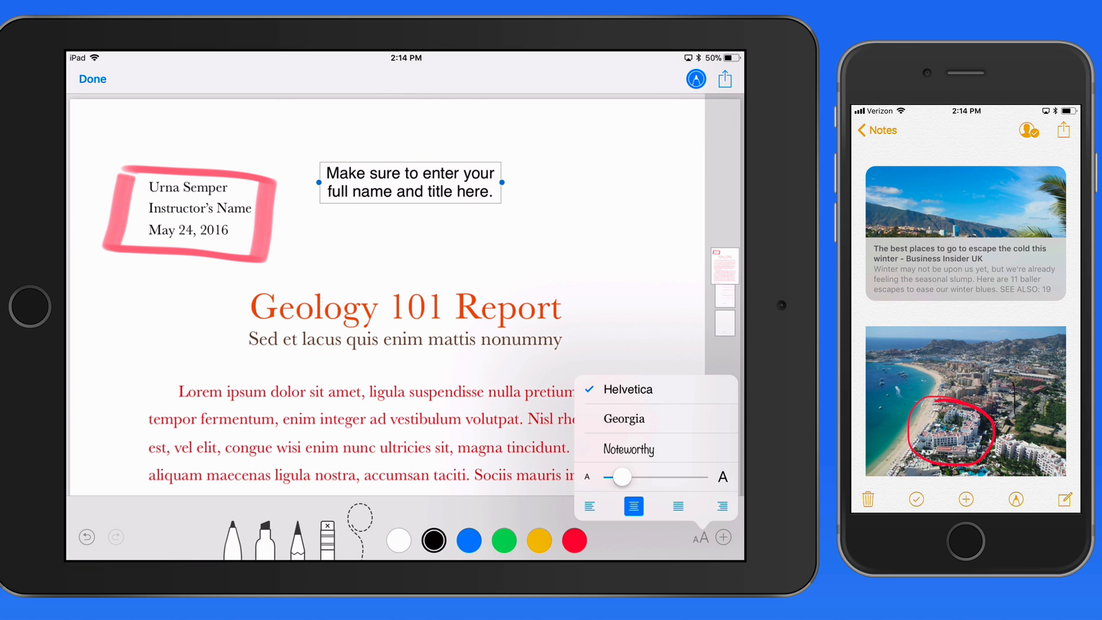
click(629, 449)
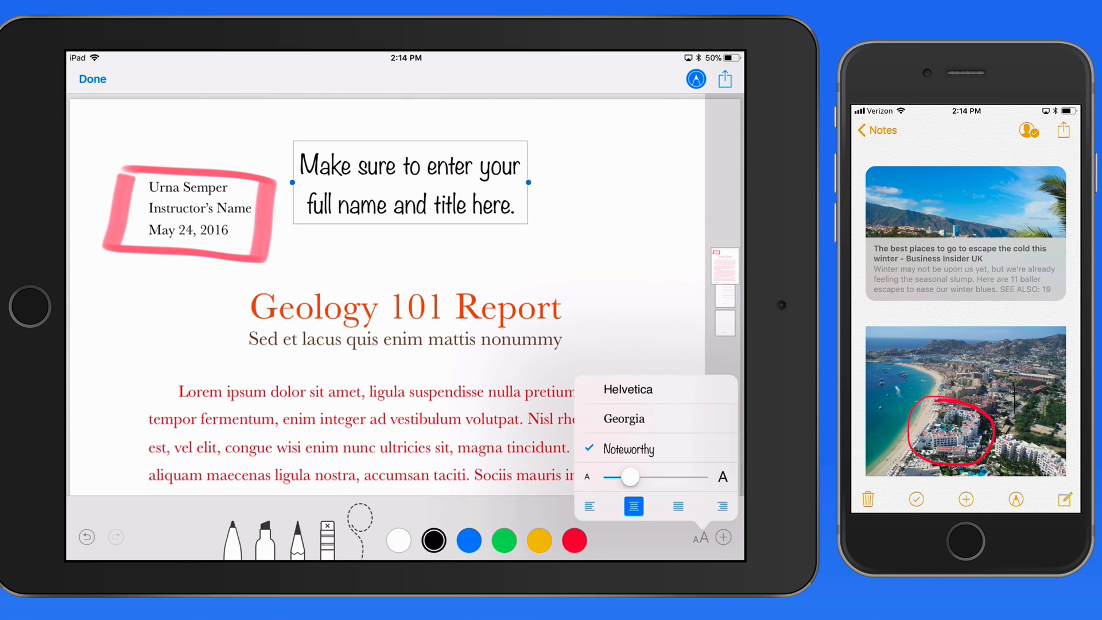
click(590, 506)
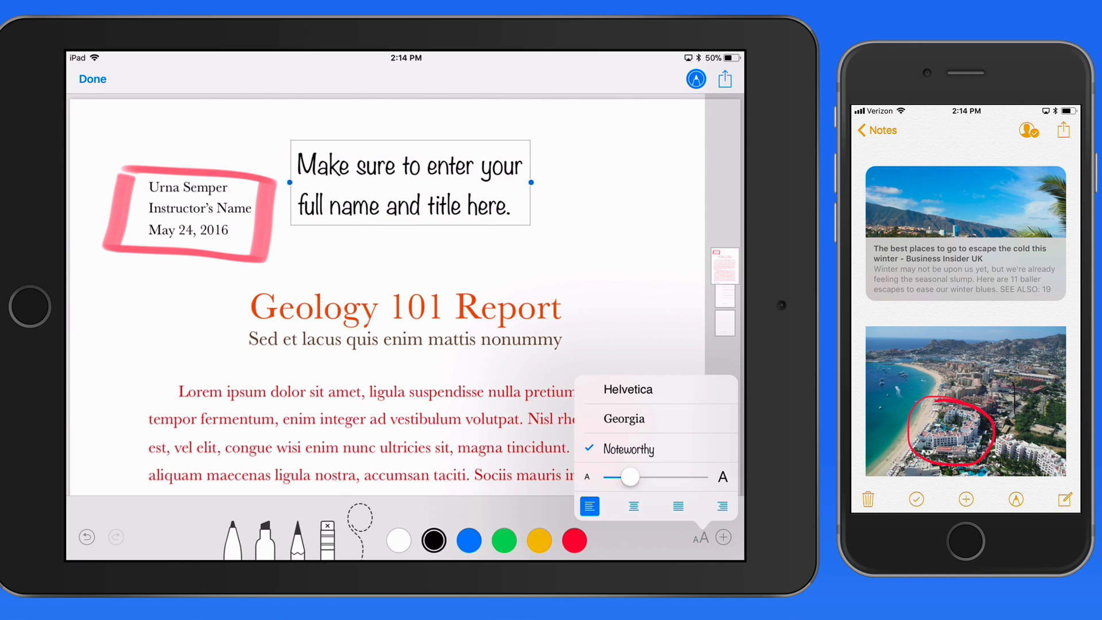
click(723, 506)
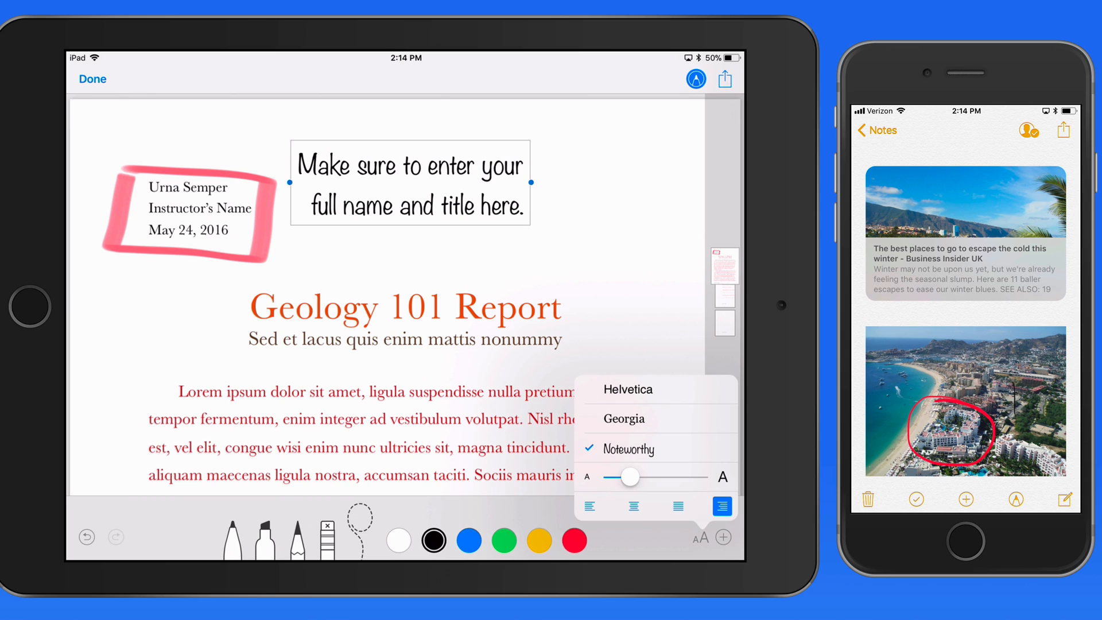
click(633, 506)
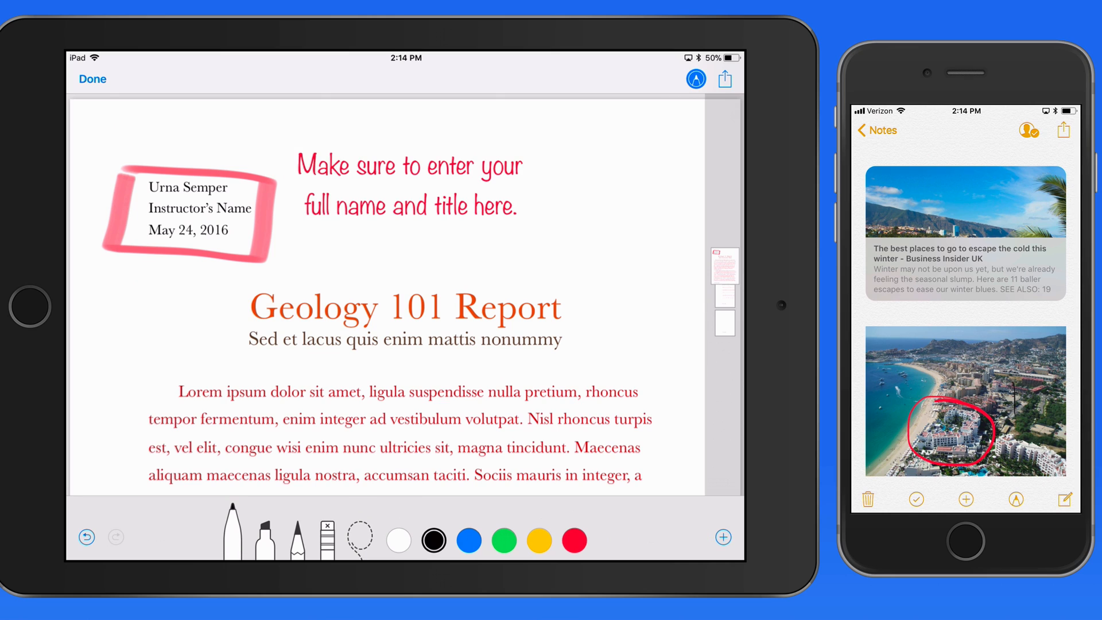
Draw a red arrow to the boxed header and return to the email.
click(471, 540)
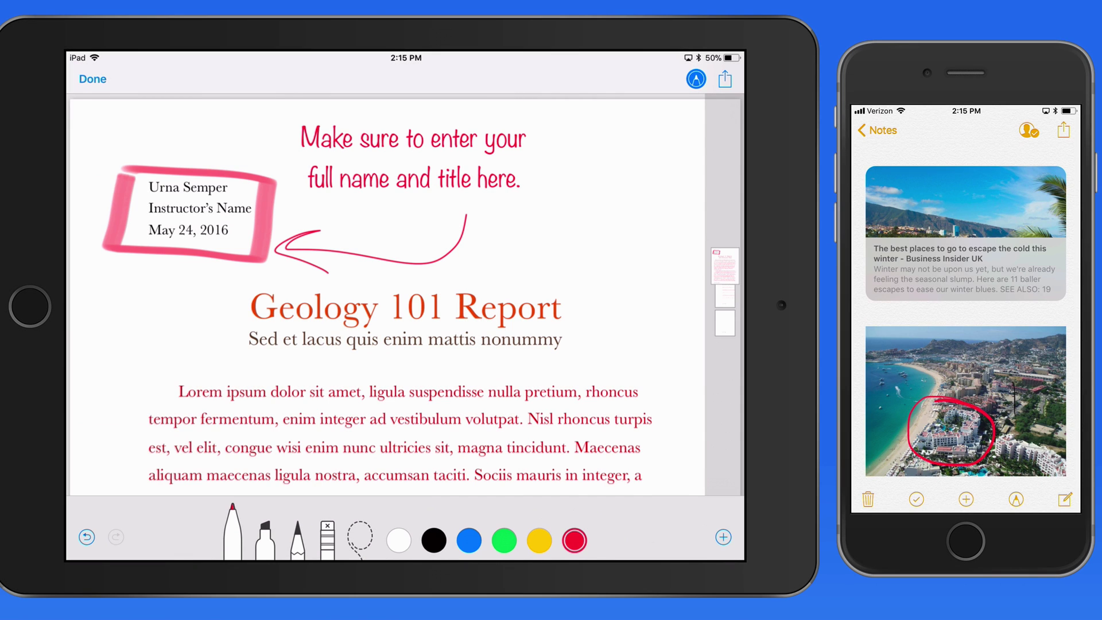
click(724, 79)
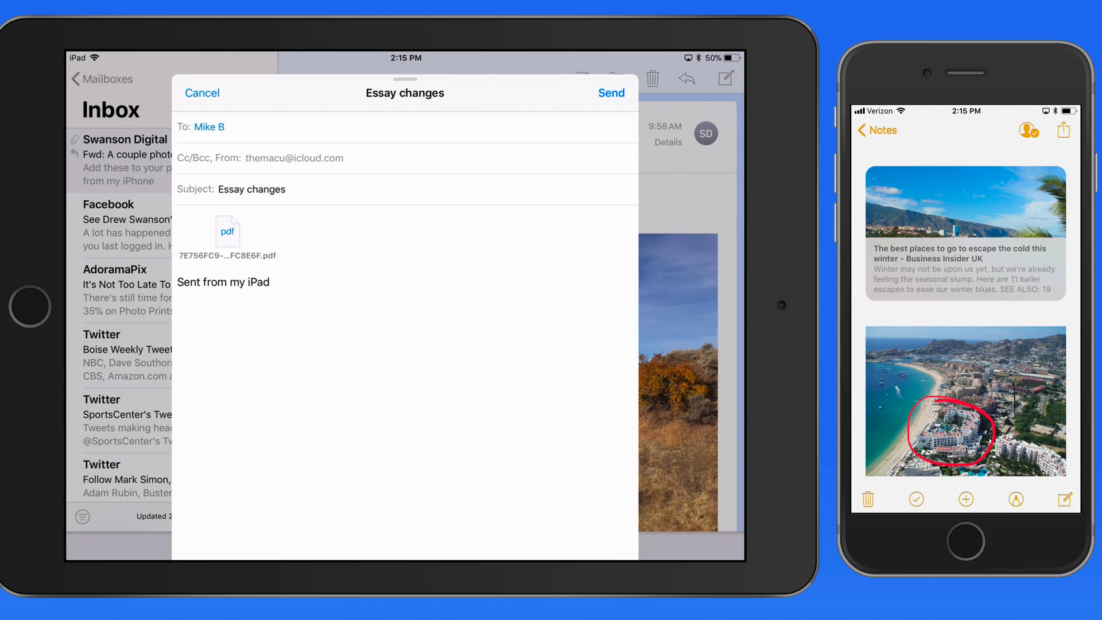
Send the Essay changes email with the marked-up PDF.
click(611, 92)
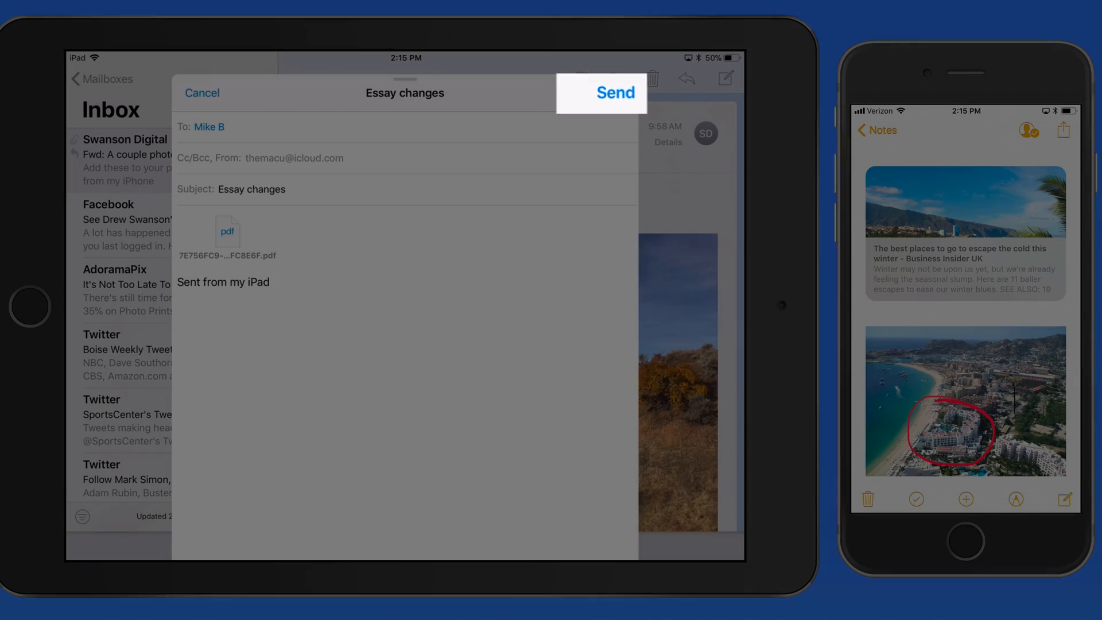
click(615, 91)
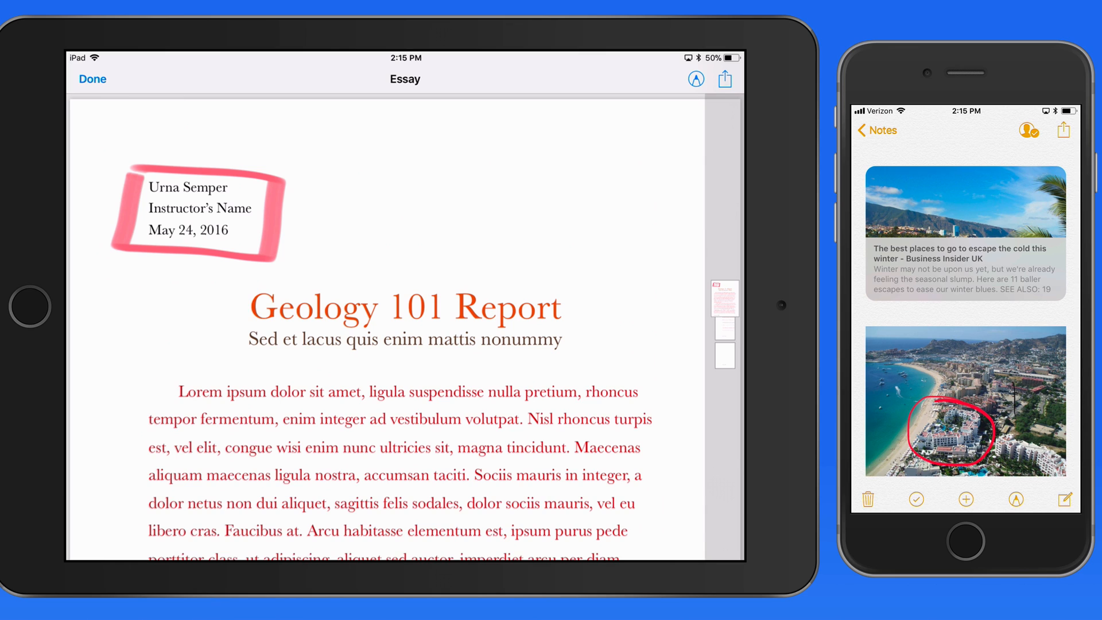
Reopen the Essay PDF with its pink-boxed header in Files.
click(695, 79)
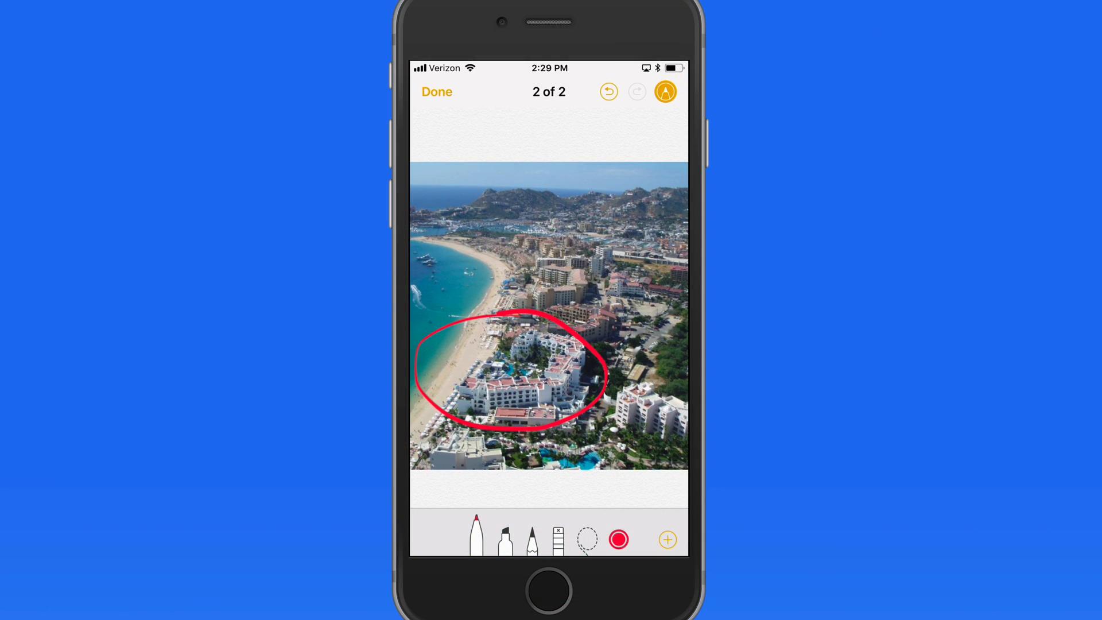
Caption the Cabo beach photo 'Our place in Cabo!' in red Noteworthy and finish markup.
click(667, 540)
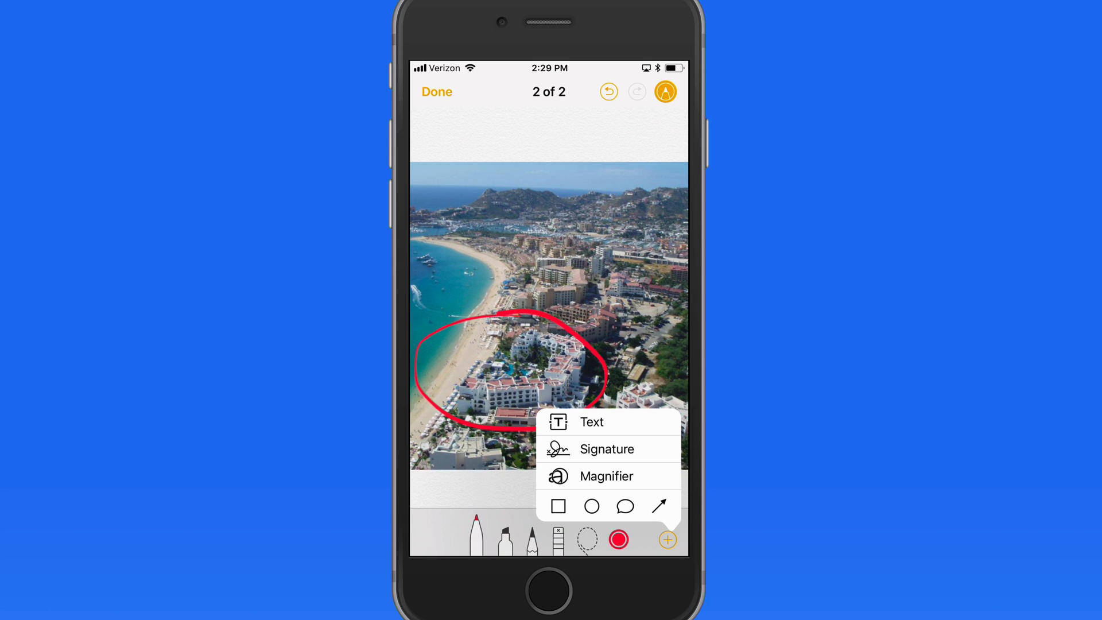
click(593, 423)
text(Our place in Cabo!)
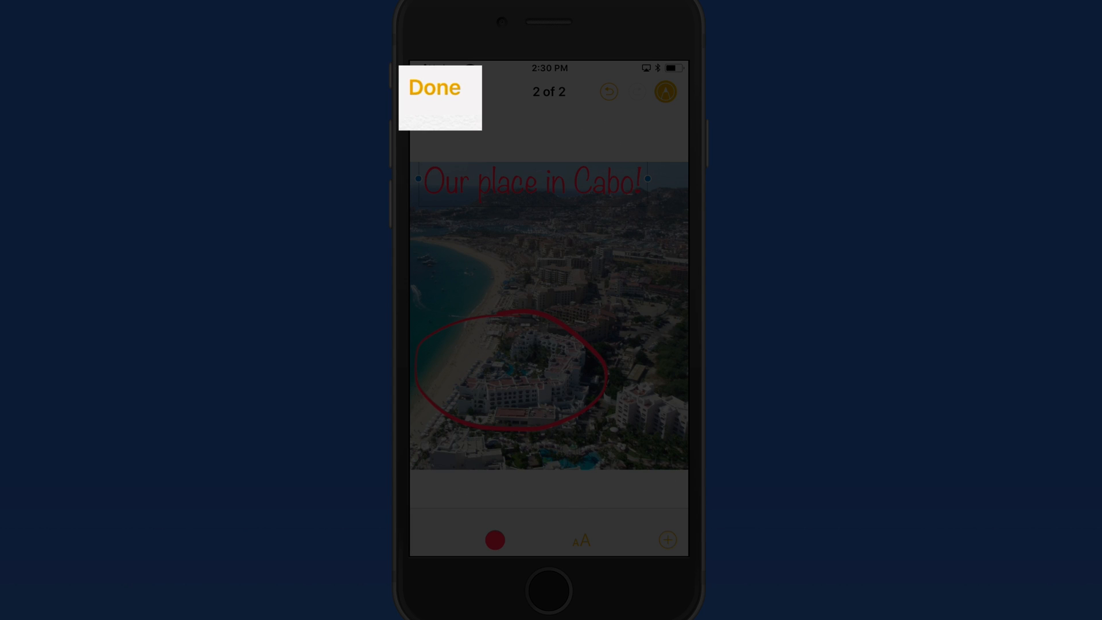
click(434, 87)
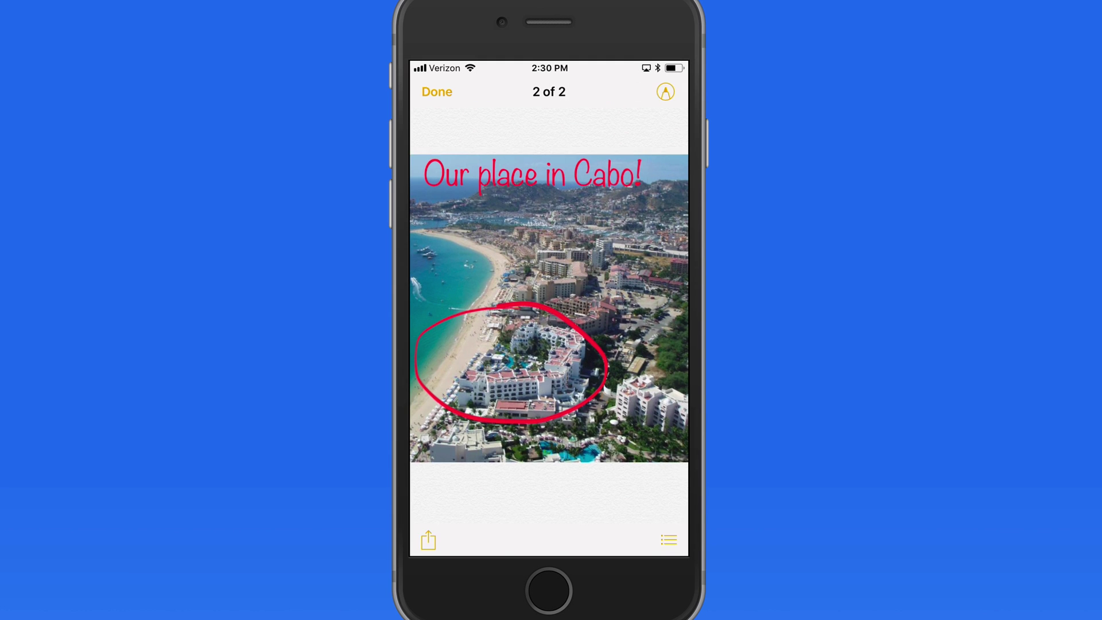
click(437, 92)
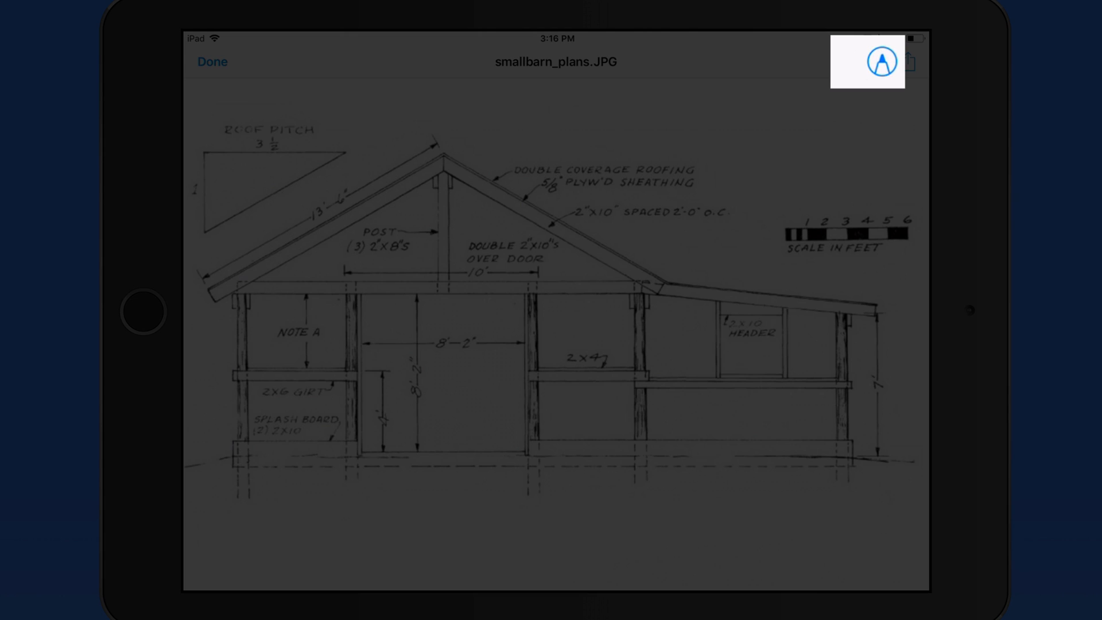
Enter Markup on smallbarn_plans.JPG and bring up the saved signatures list showing 'DS.'.
click(881, 60)
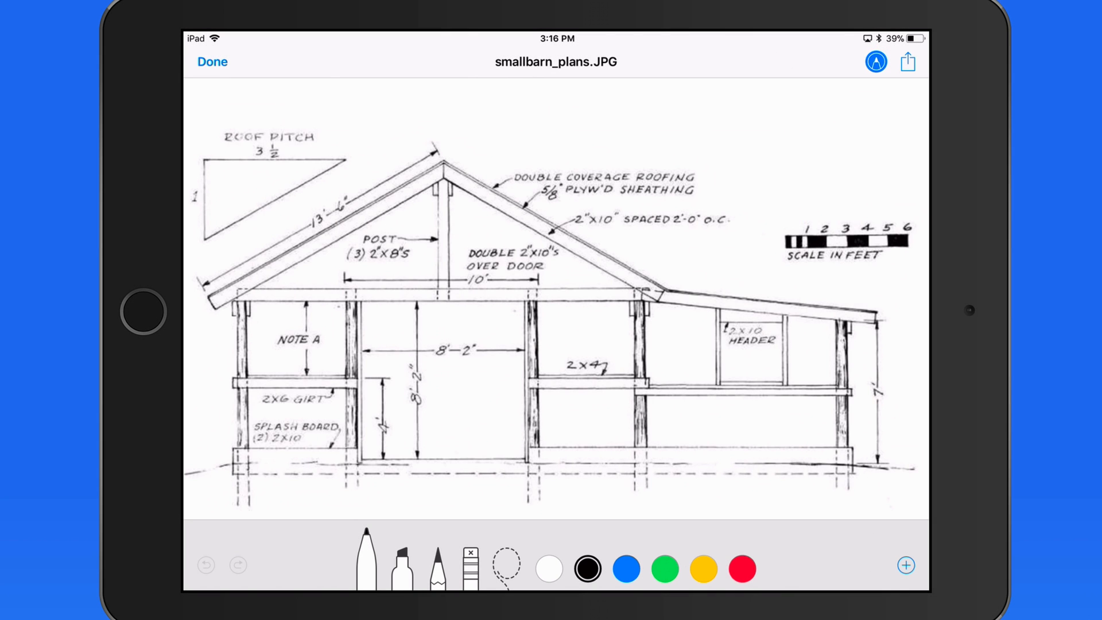
click(906, 564)
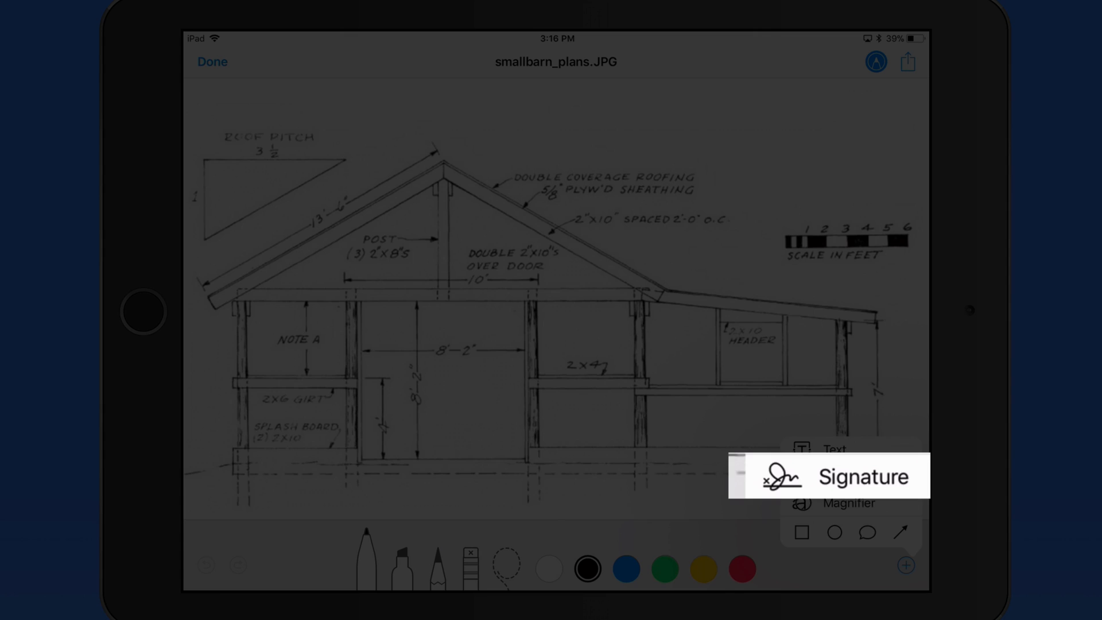
click(863, 477)
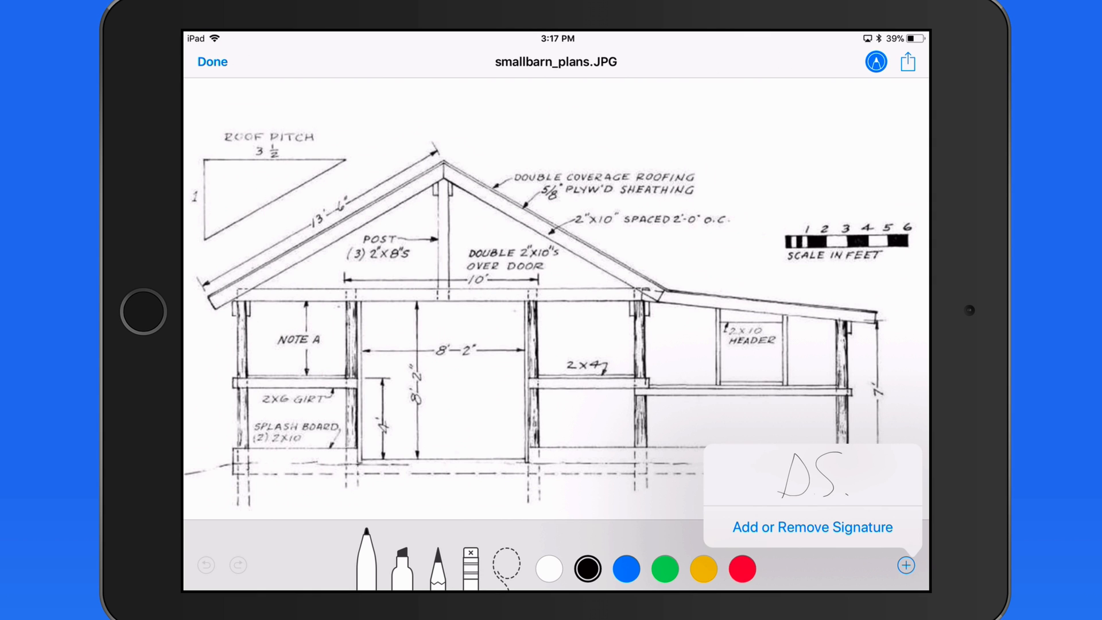
click(811, 527)
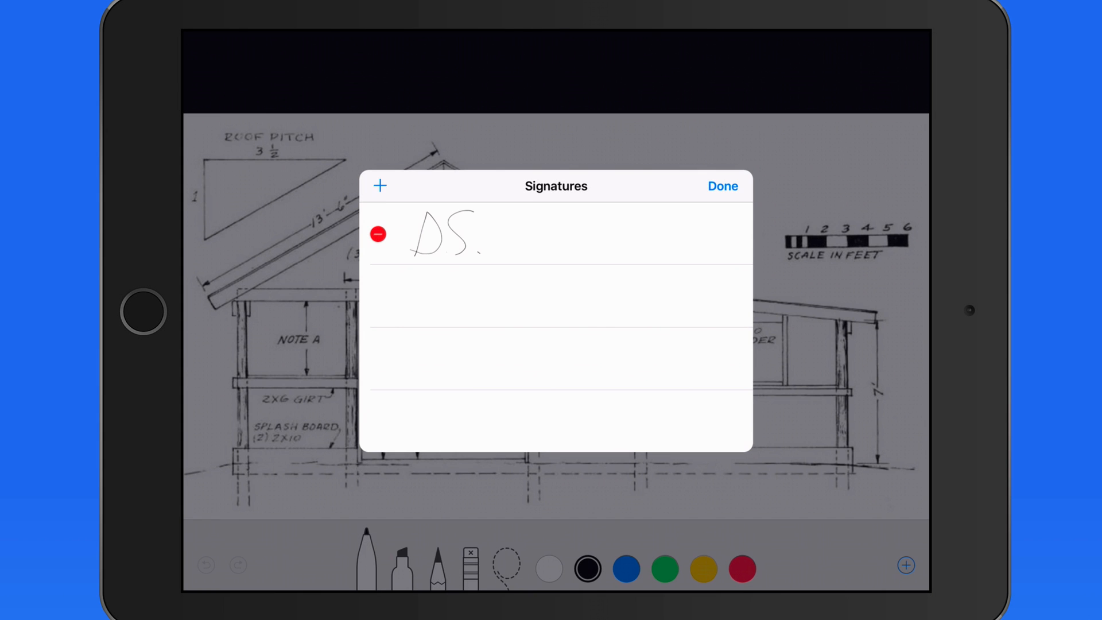
Draw a new handwritten signature and place it on the plans below the 10-foot dimension.
click(380, 186)
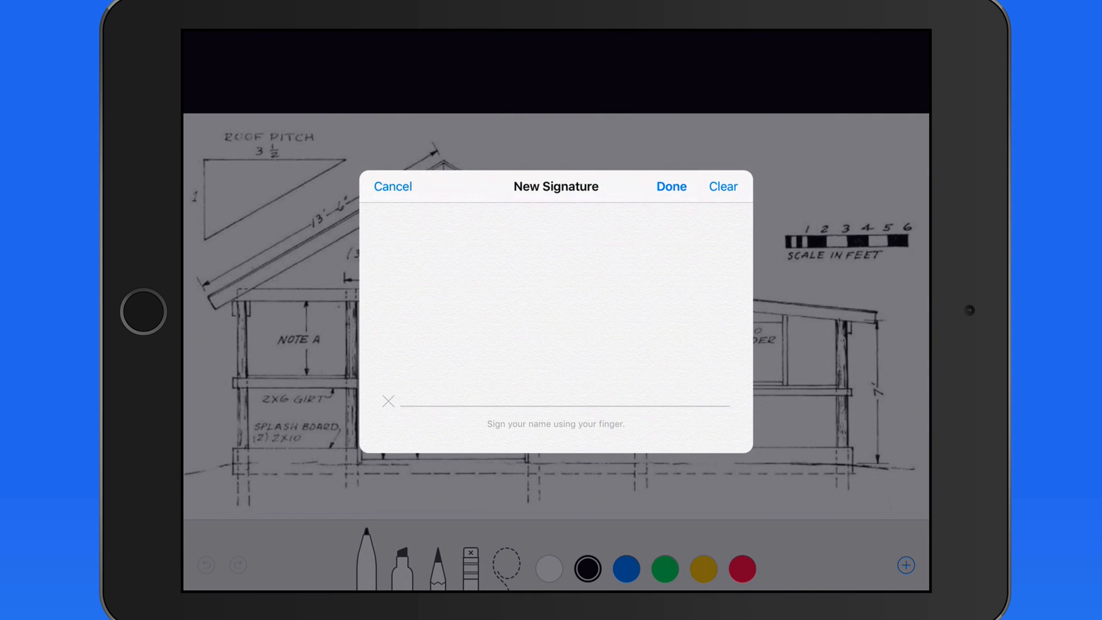
click(468, 322)
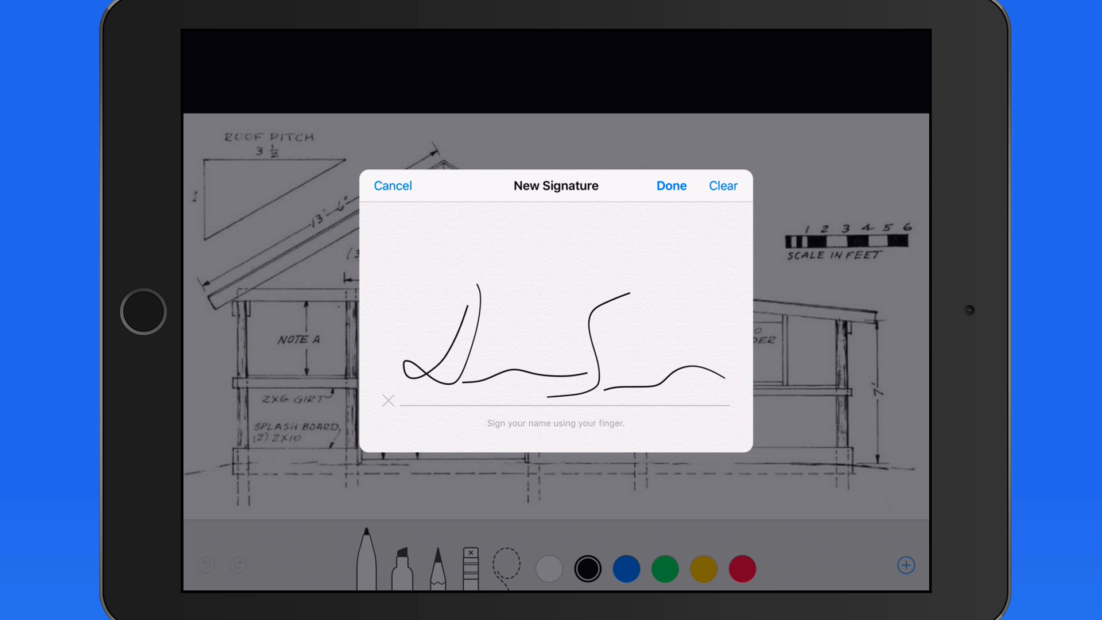
click(723, 186)
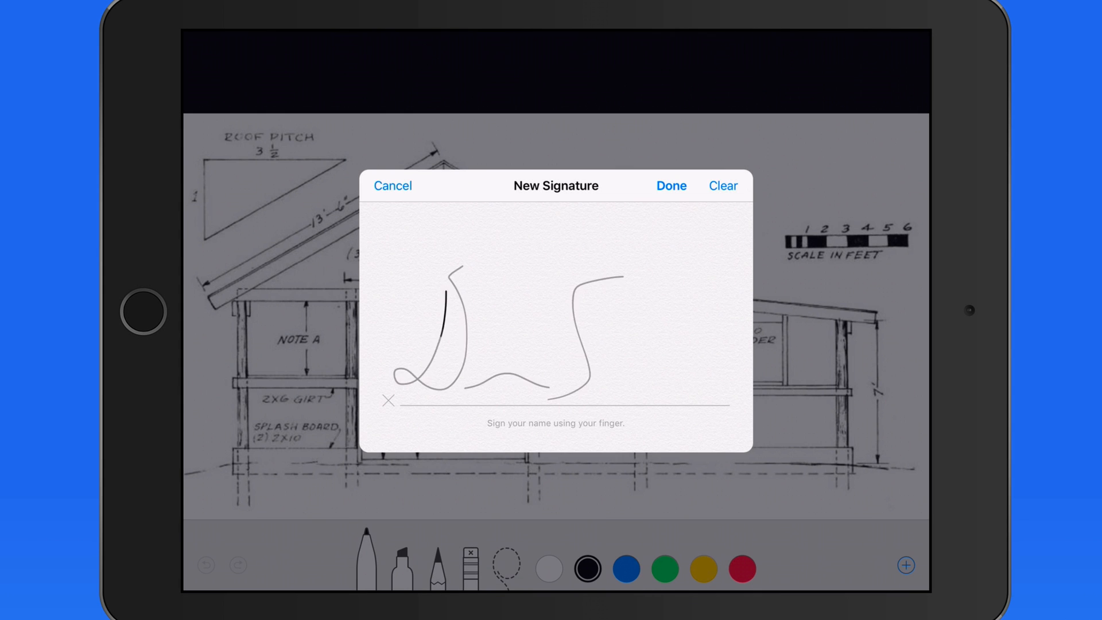
click(671, 186)
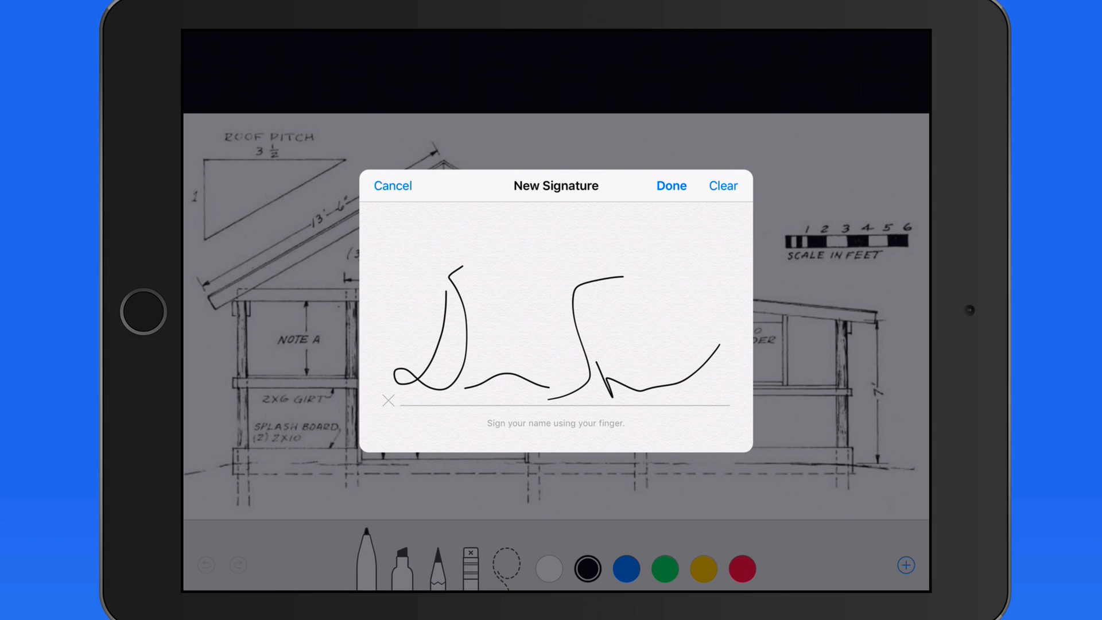
click(670, 186)
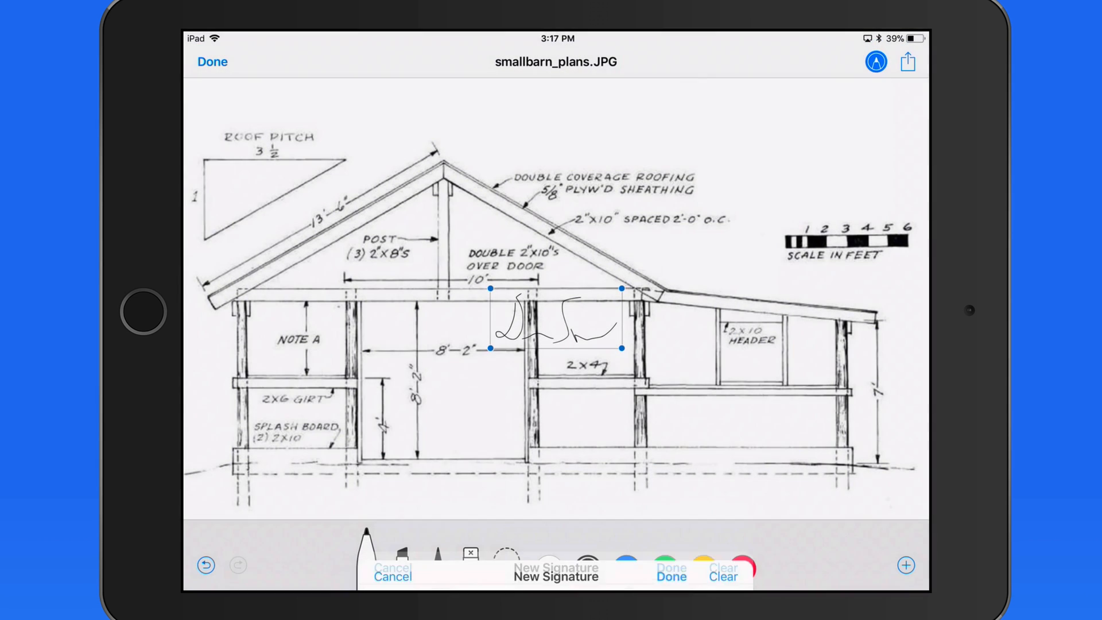
Move the signature above the top-right scale bar, colour it red, and finish markup.
click(393, 577)
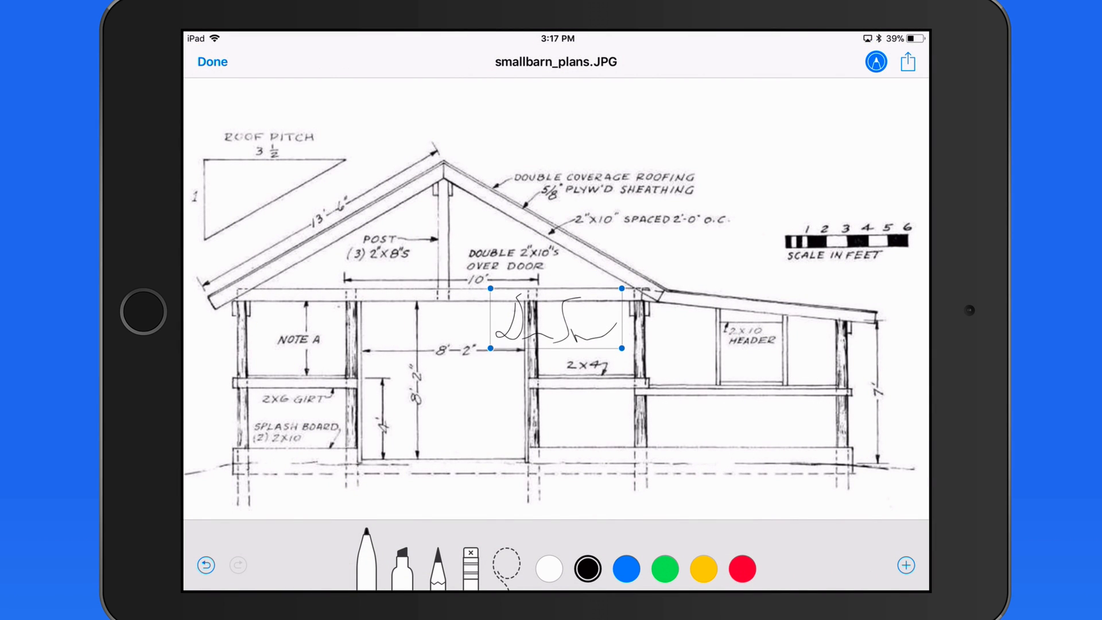
drag(556, 320, 829, 186)
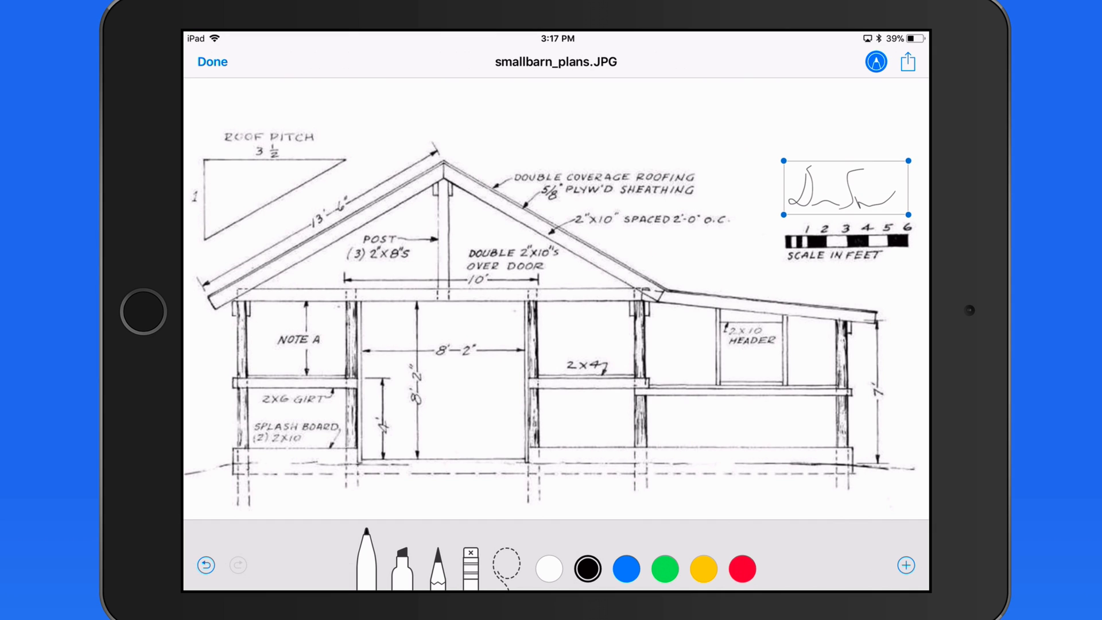
click(703, 568)
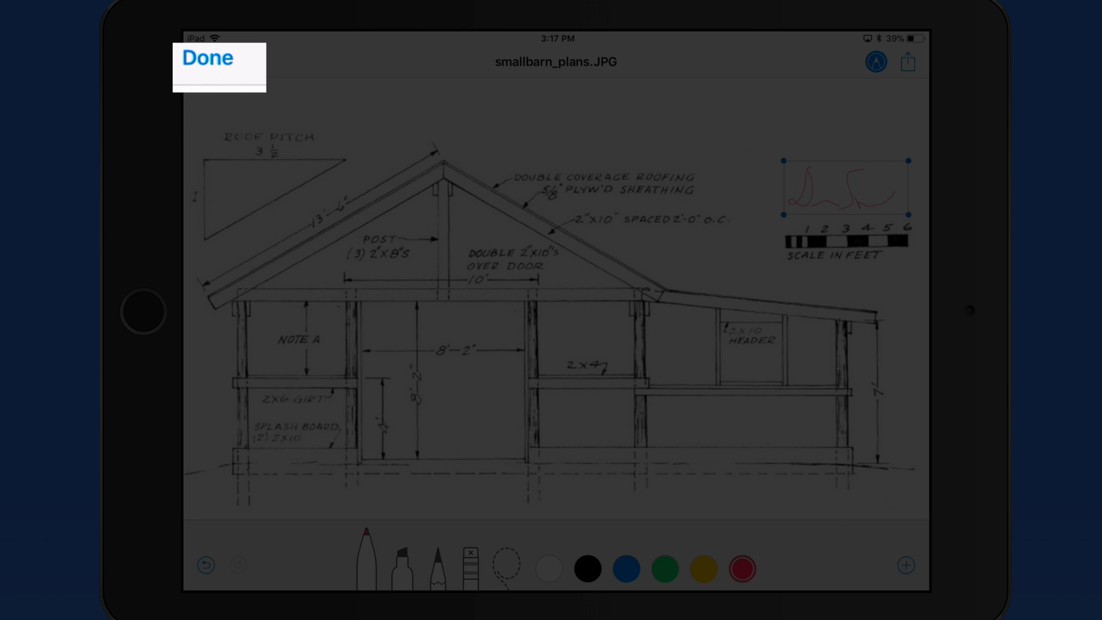
click(209, 58)
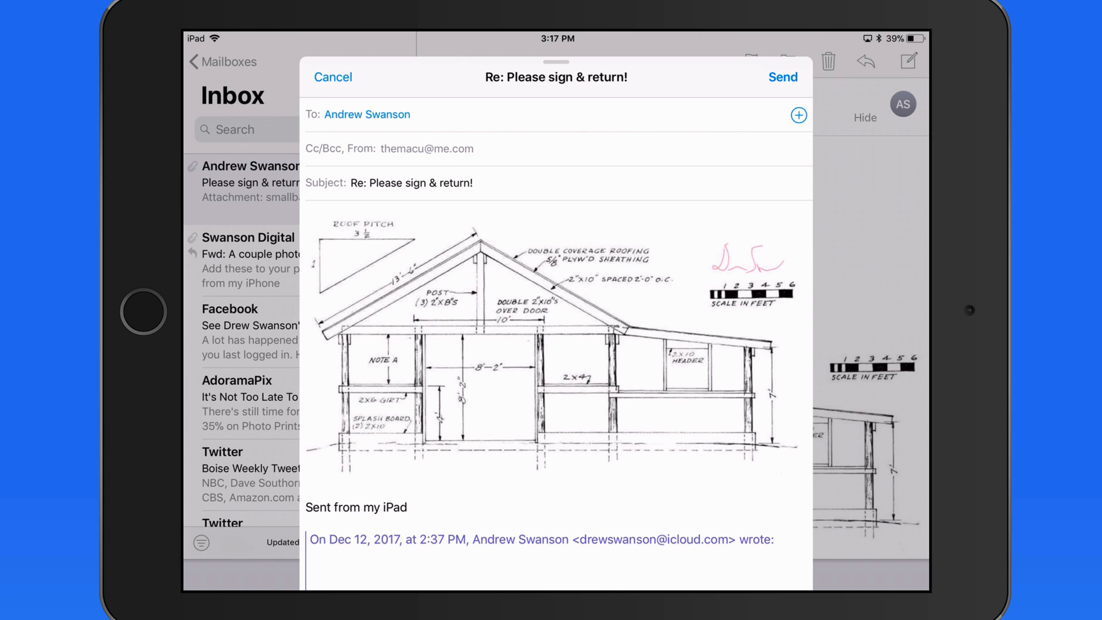
Send the 'Please sign & return!' reply carrying the signed barn plans.
click(783, 77)
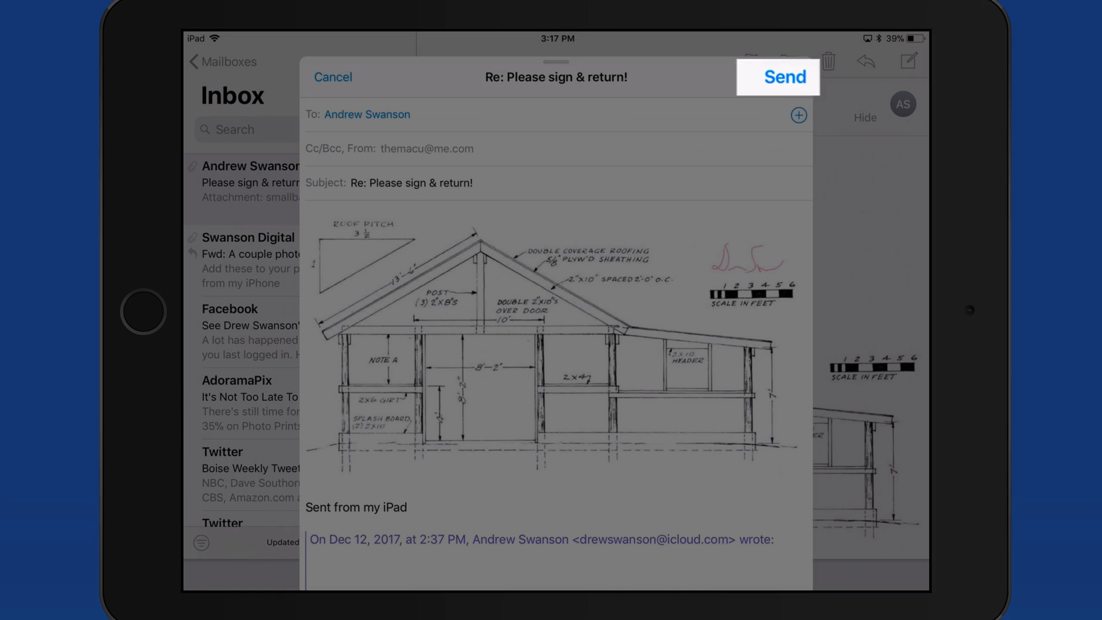
click(785, 75)
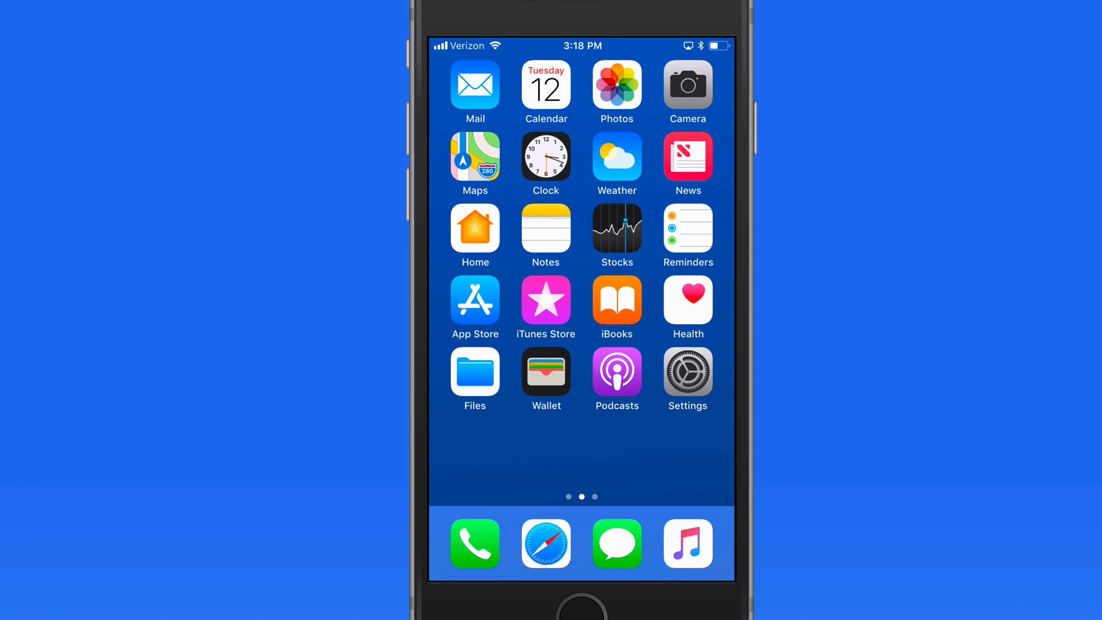
Navigate Files to iCloud Drive > Desktop and open the Essay document.
click(476, 371)
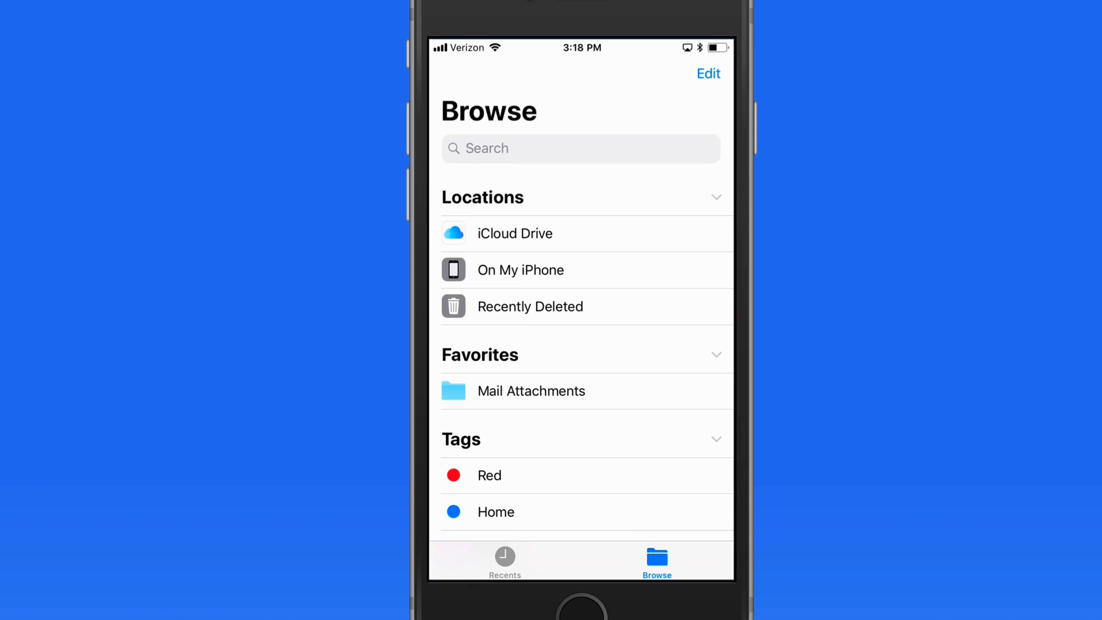
click(514, 234)
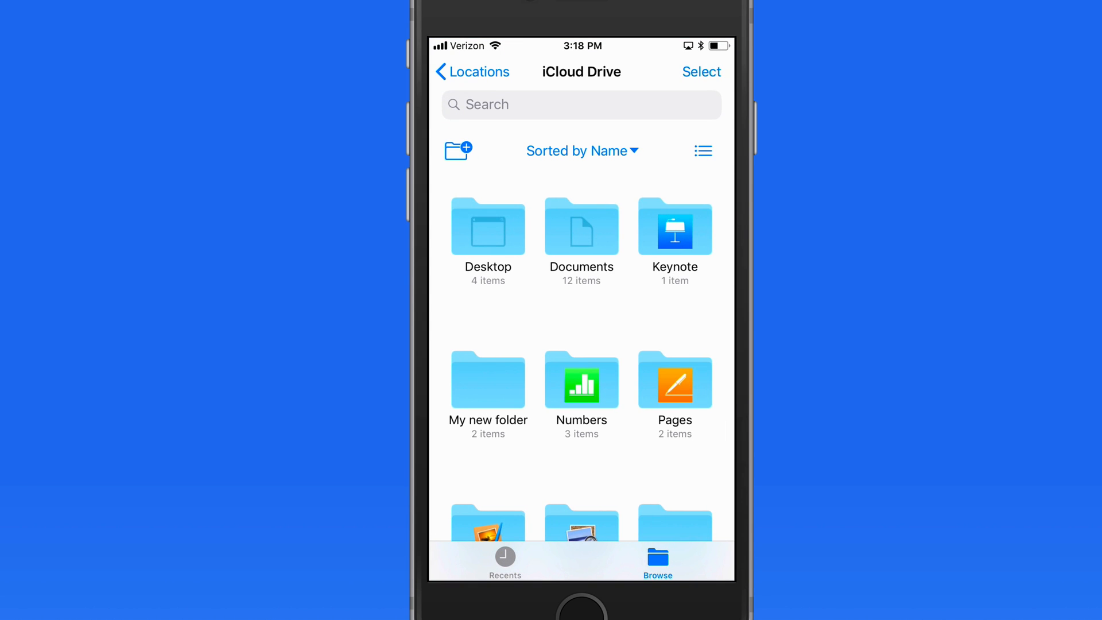
click(487, 226)
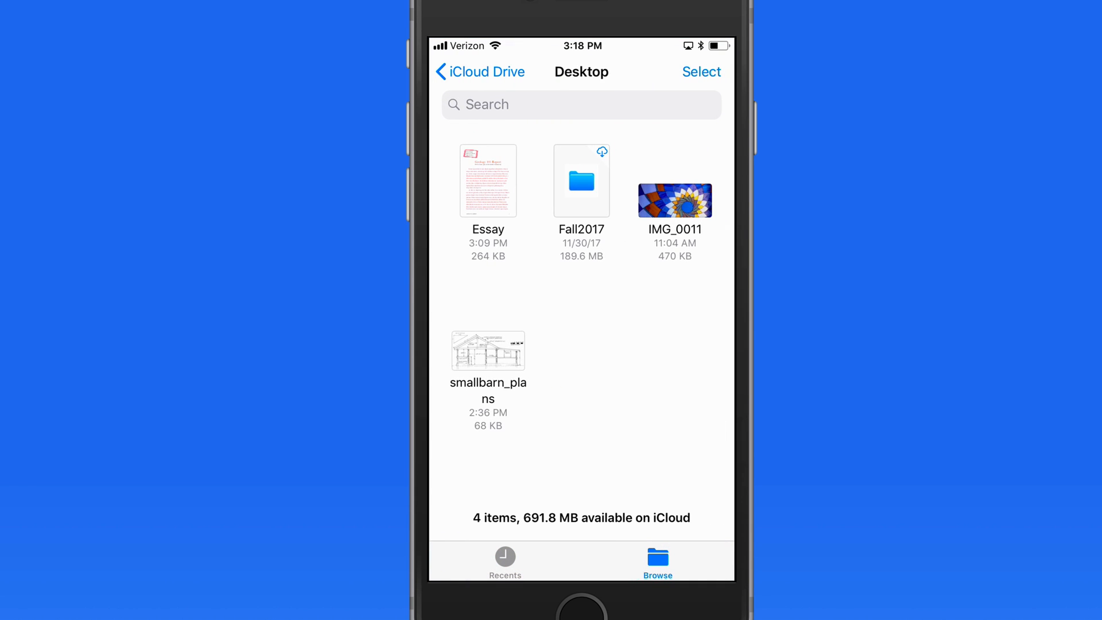
click(488, 182)
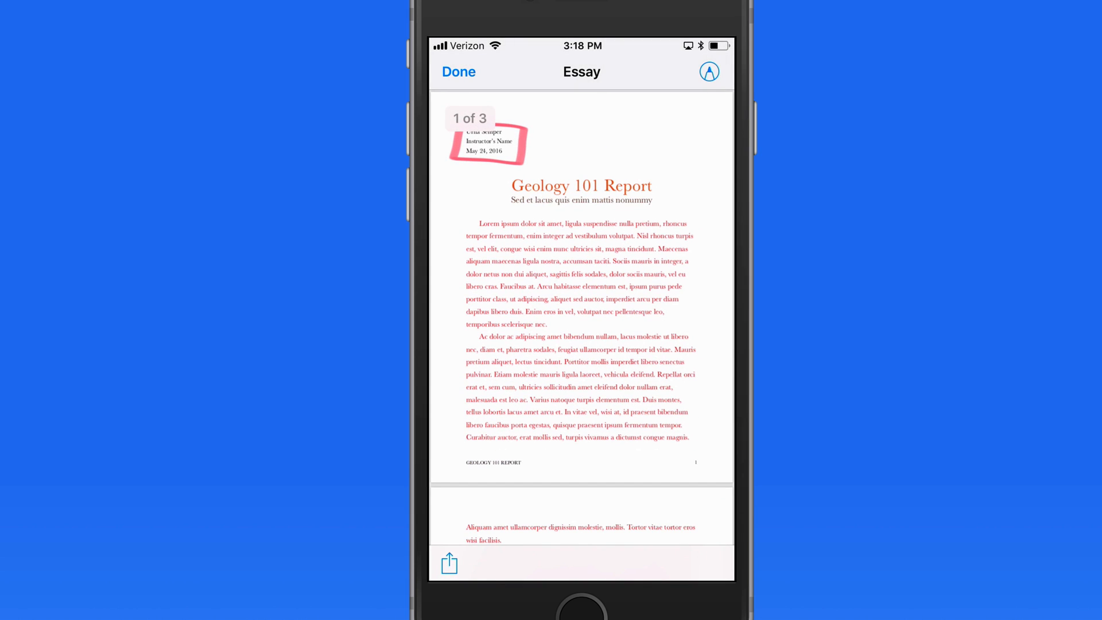
Add the saved signature under the Essay's name and date block and finish markup.
click(708, 71)
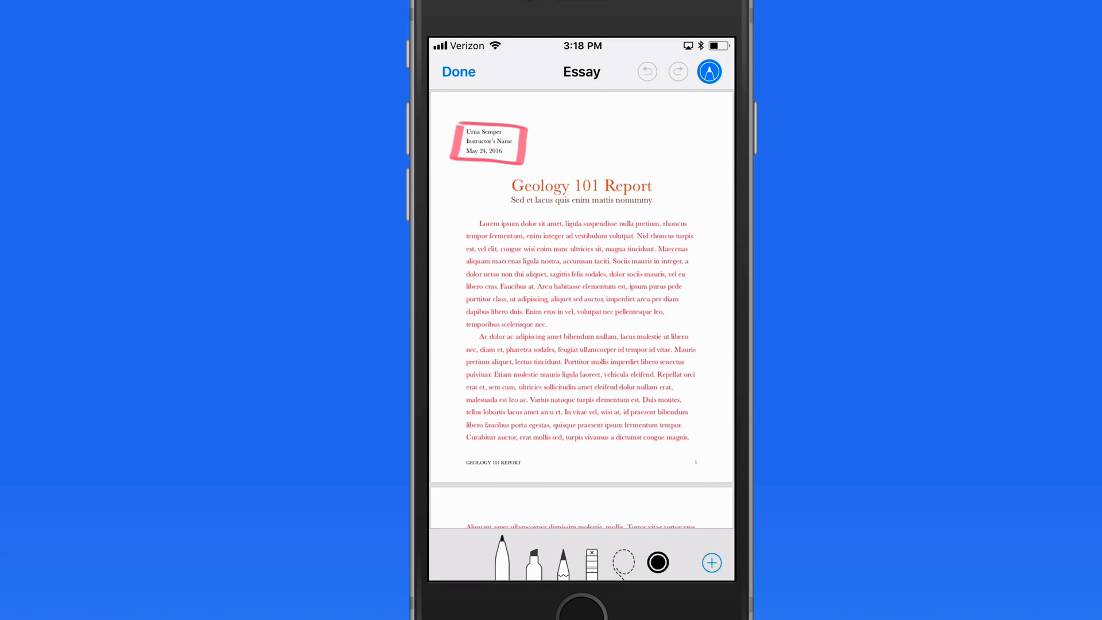
click(710, 563)
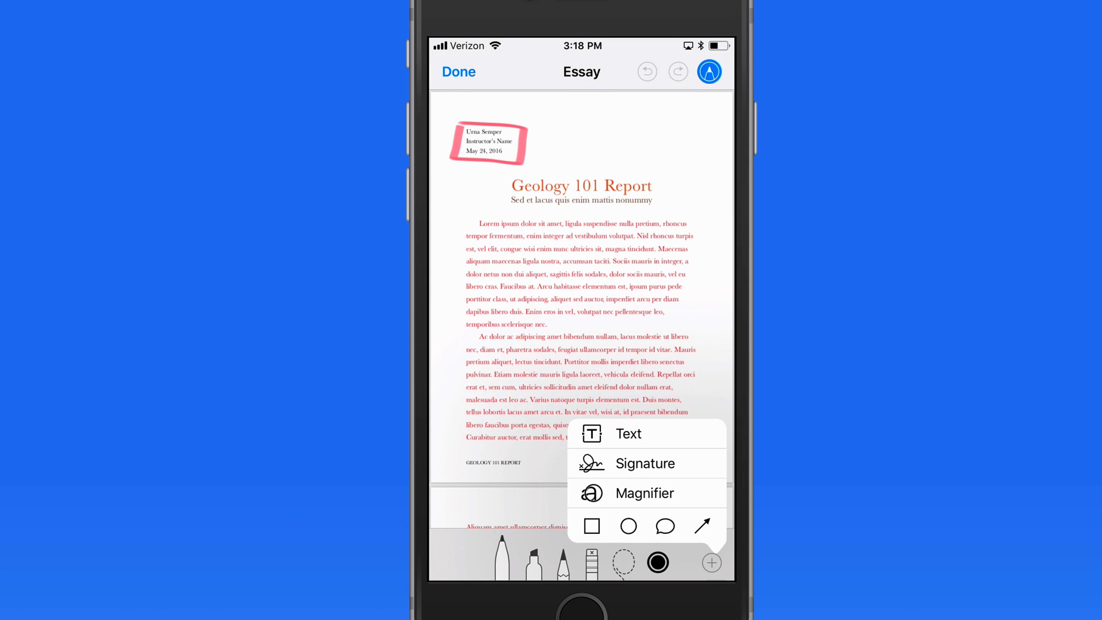
click(645, 463)
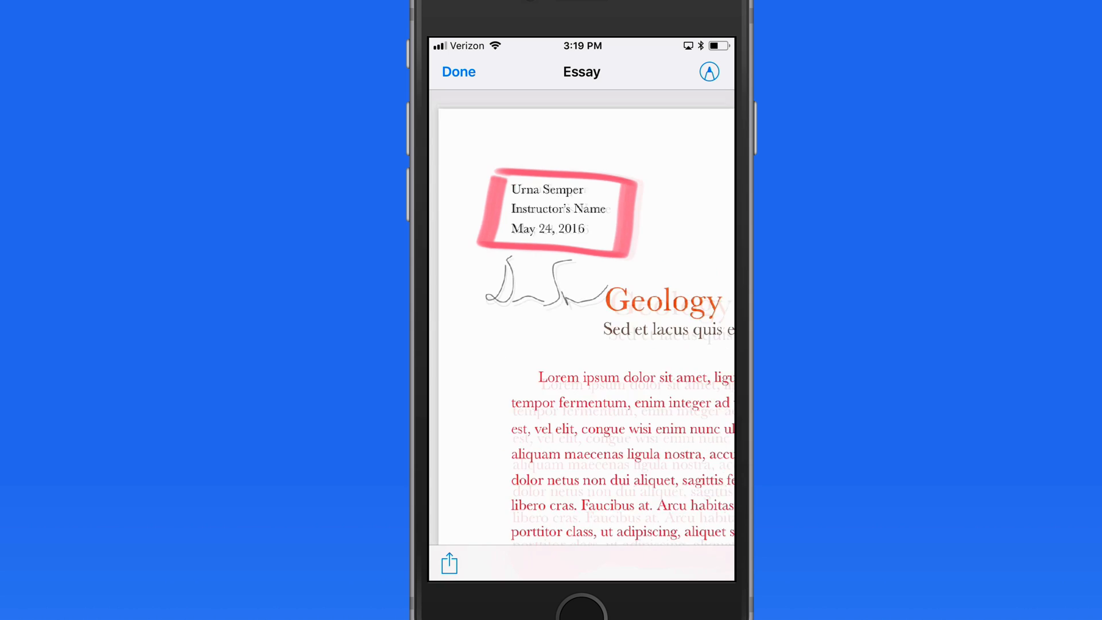
click(459, 71)
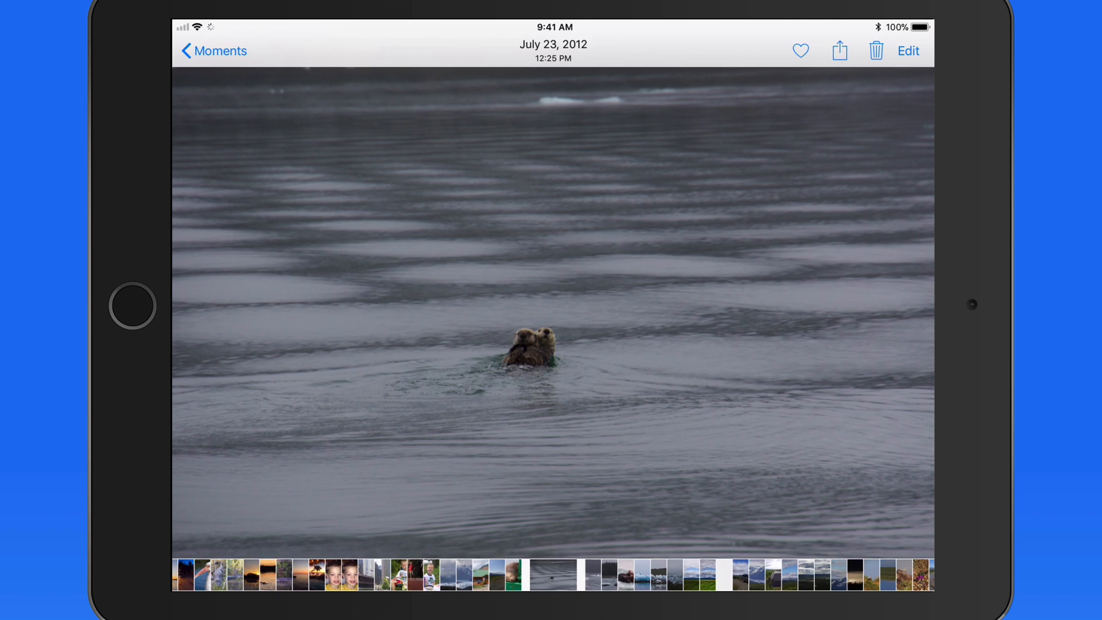
Start editing the otters photo and switch into the Markup extension.
click(908, 51)
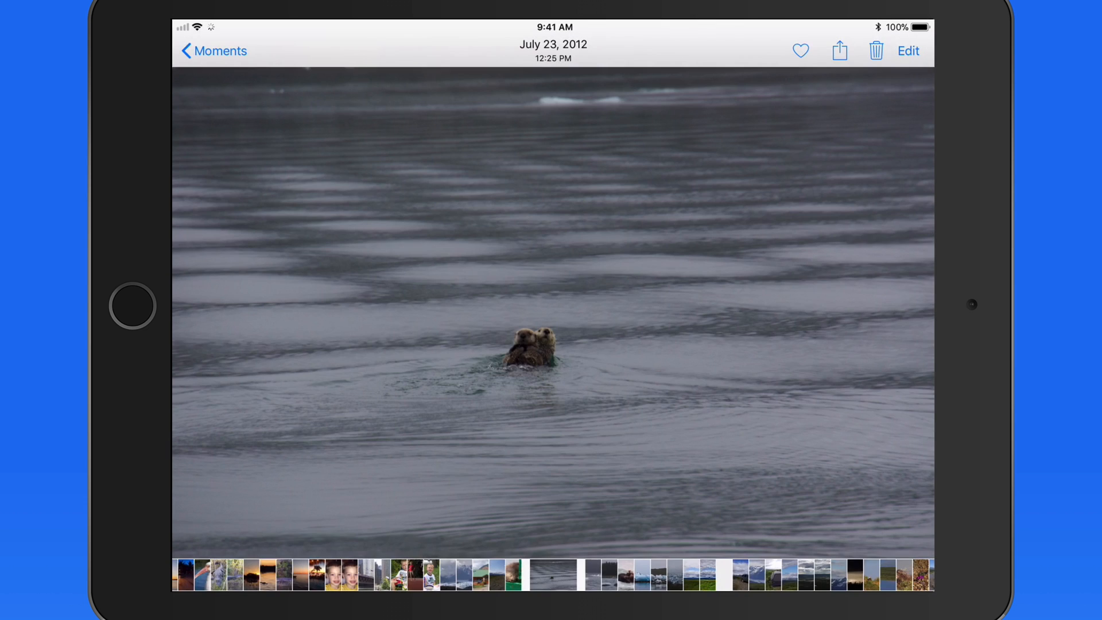
click(907, 51)
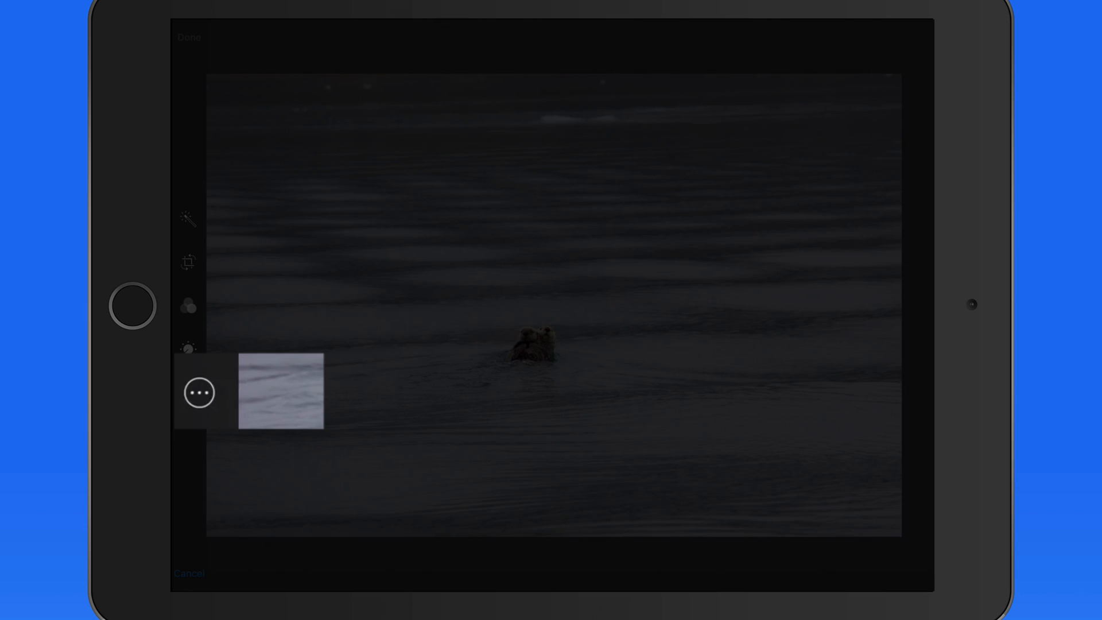
click(199, 393)
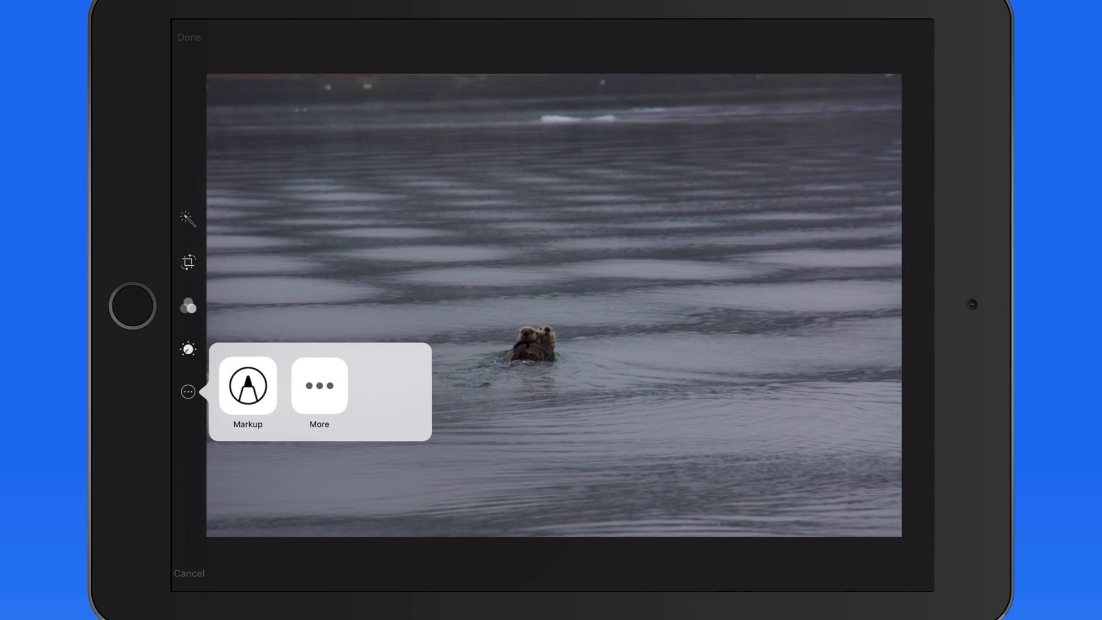
click(319, 386)
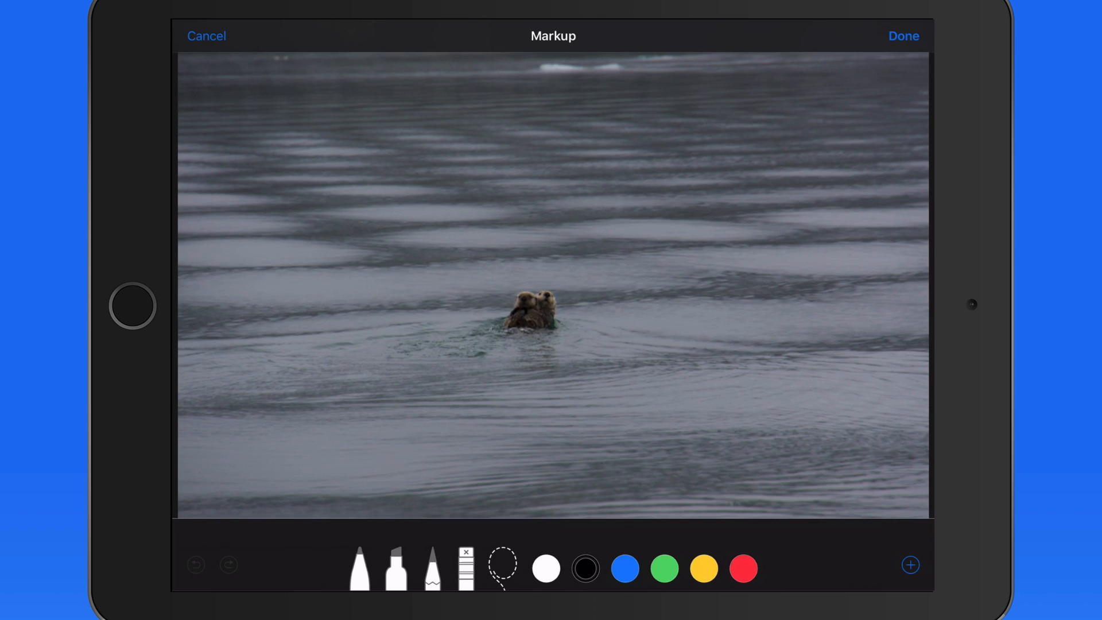
Add a magnifier loupe, move it over the two otters and enlarge its size and zoom.
click(910, 565)
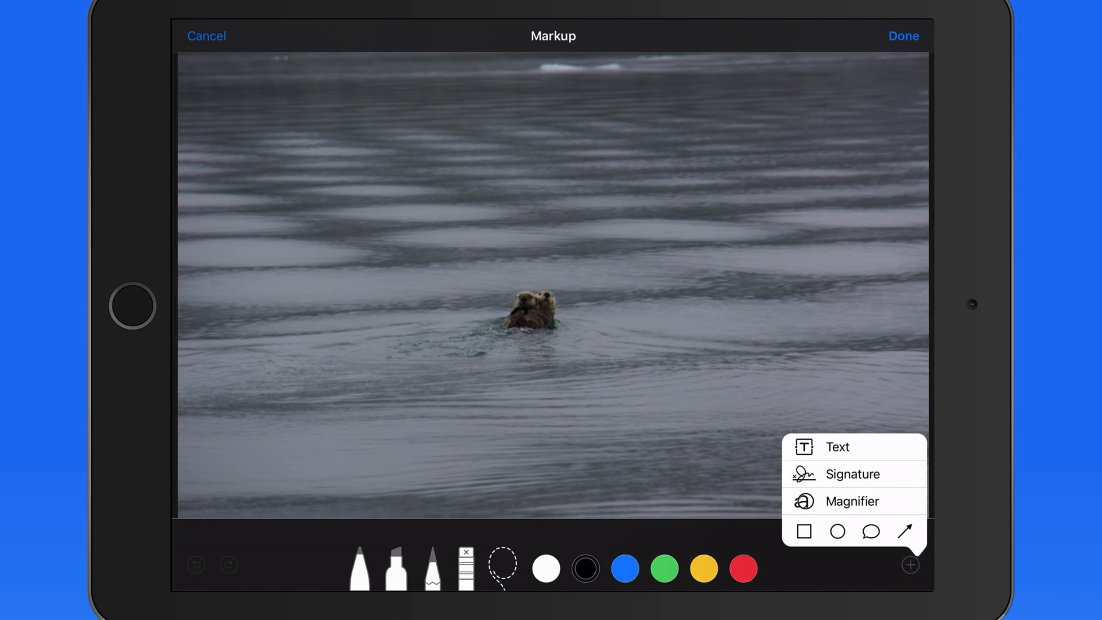
click(852, 500)
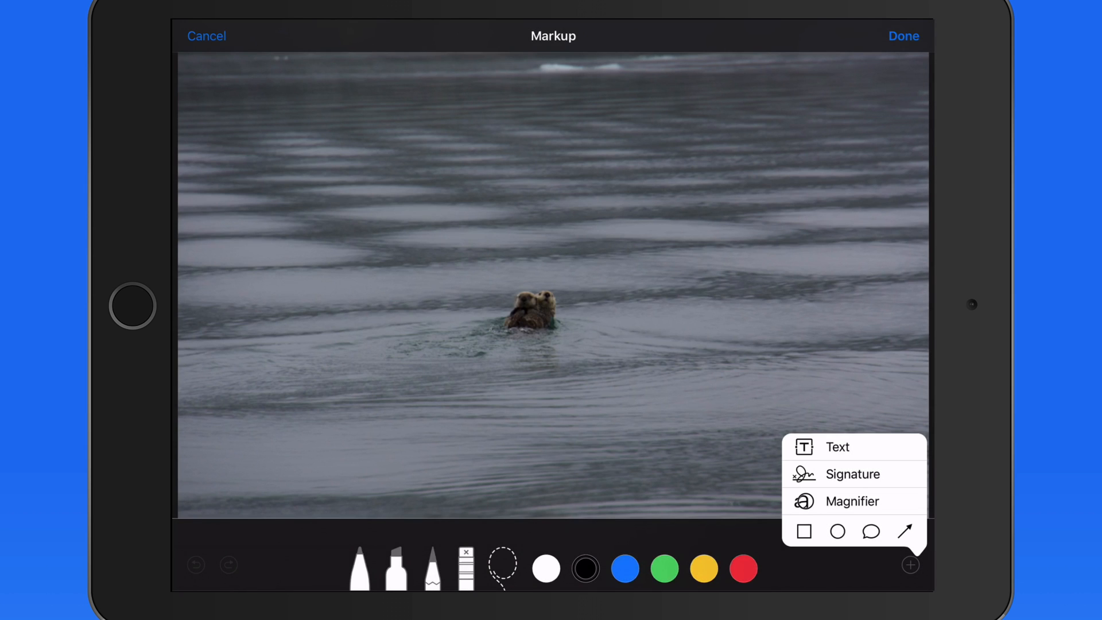
click(852, 500)
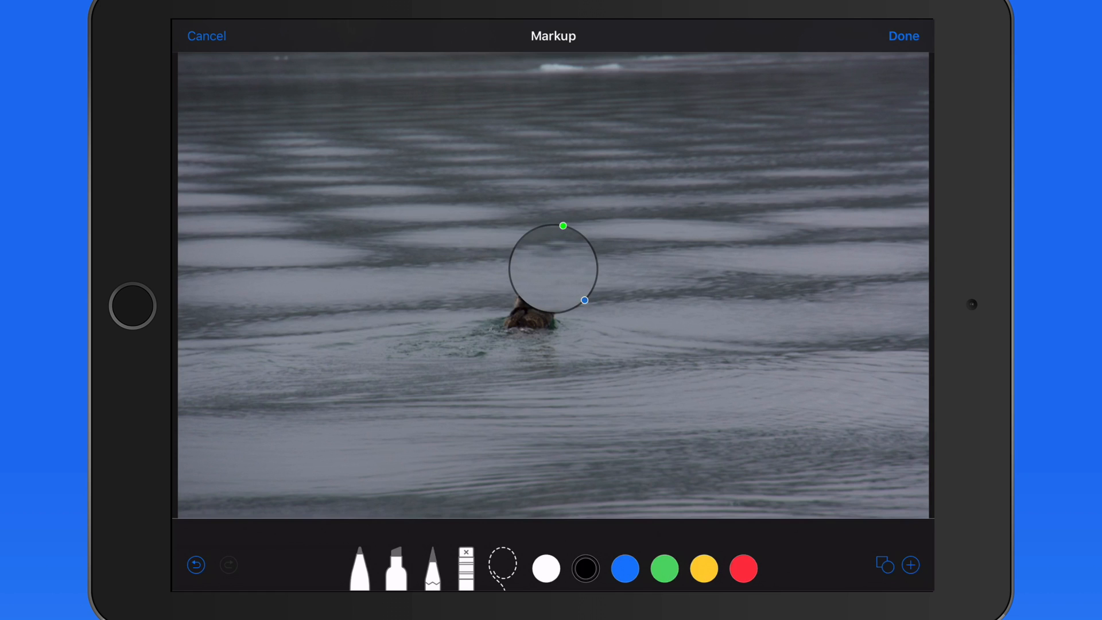
drag(552, 269, 454, 352)
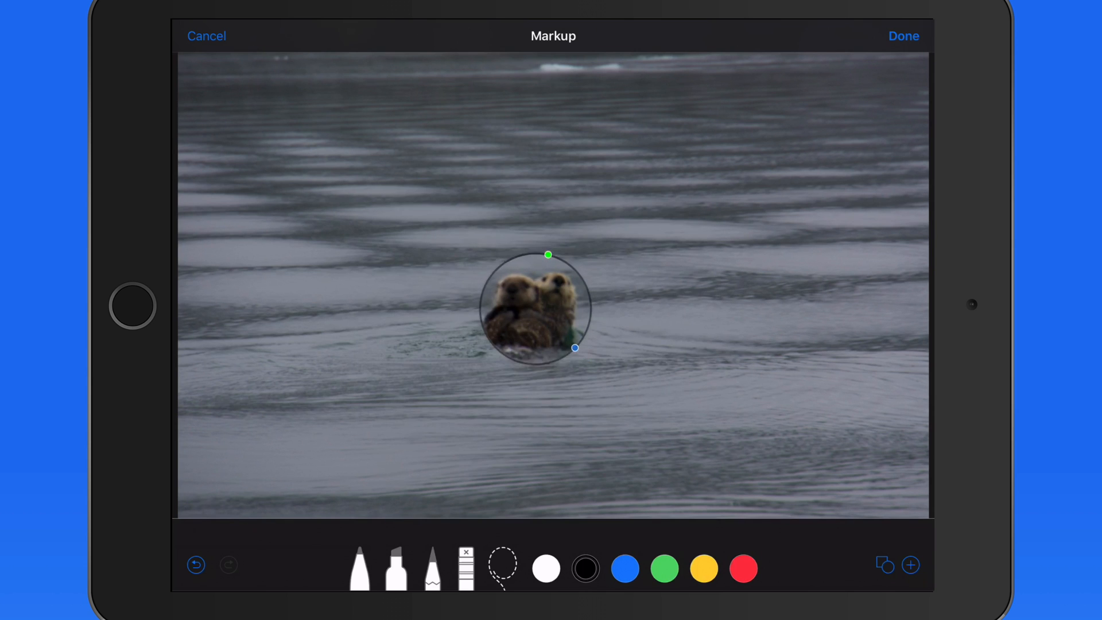
drag(575, 347, 618, 393)
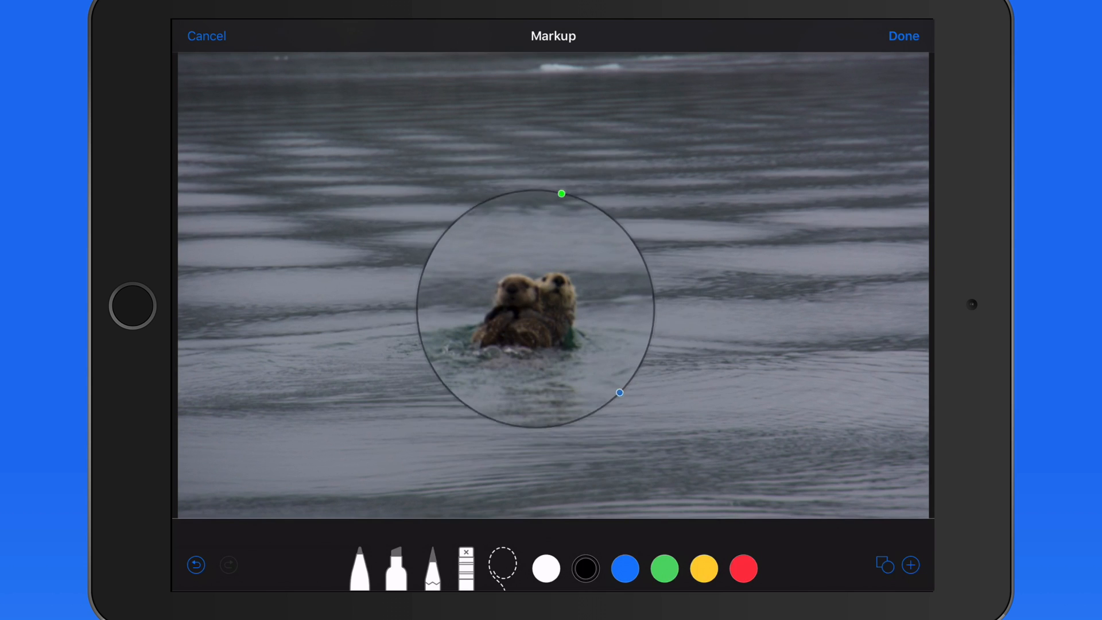
drag(618, 393, 602, 377)
text(Otters!)
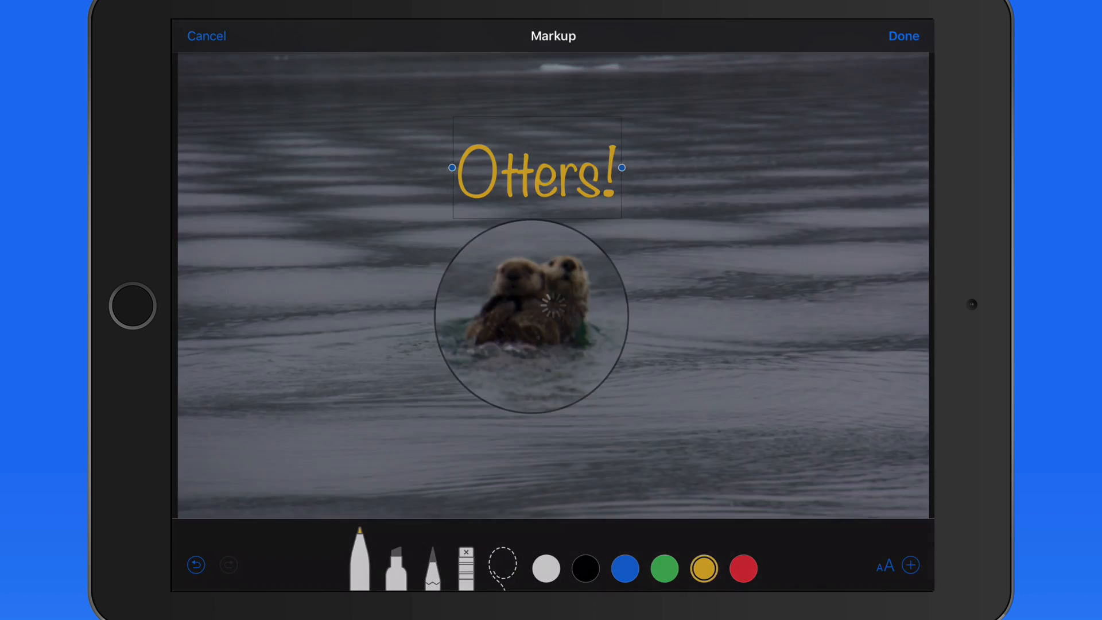
Save the annotated otters photo, reopen it for editing and bring up the Revert warning.
click(904, 35)
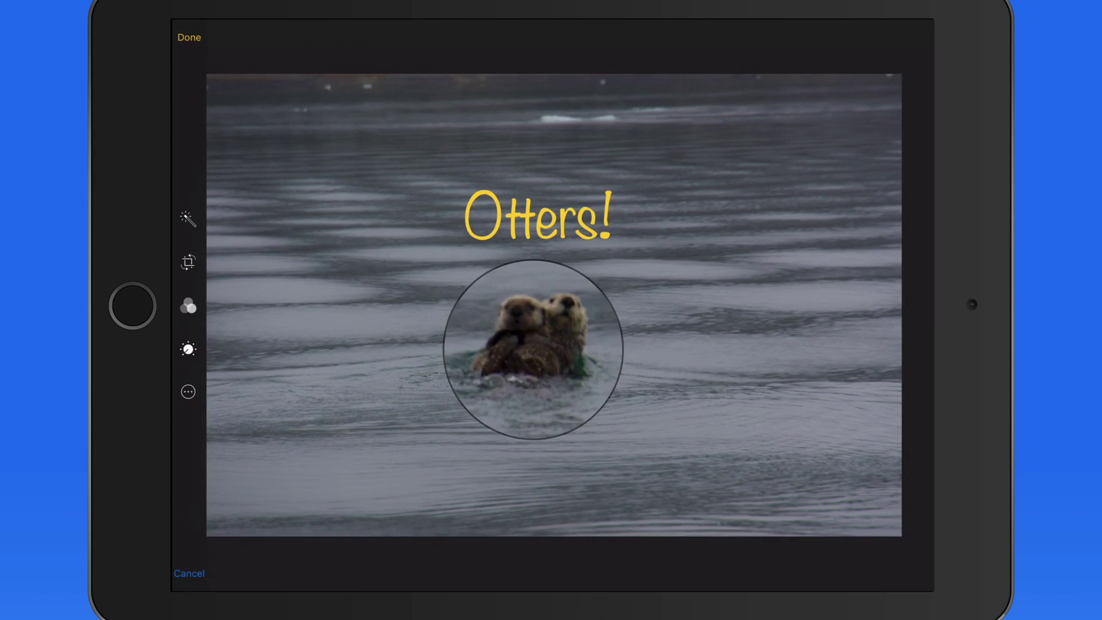
click(188, 38)
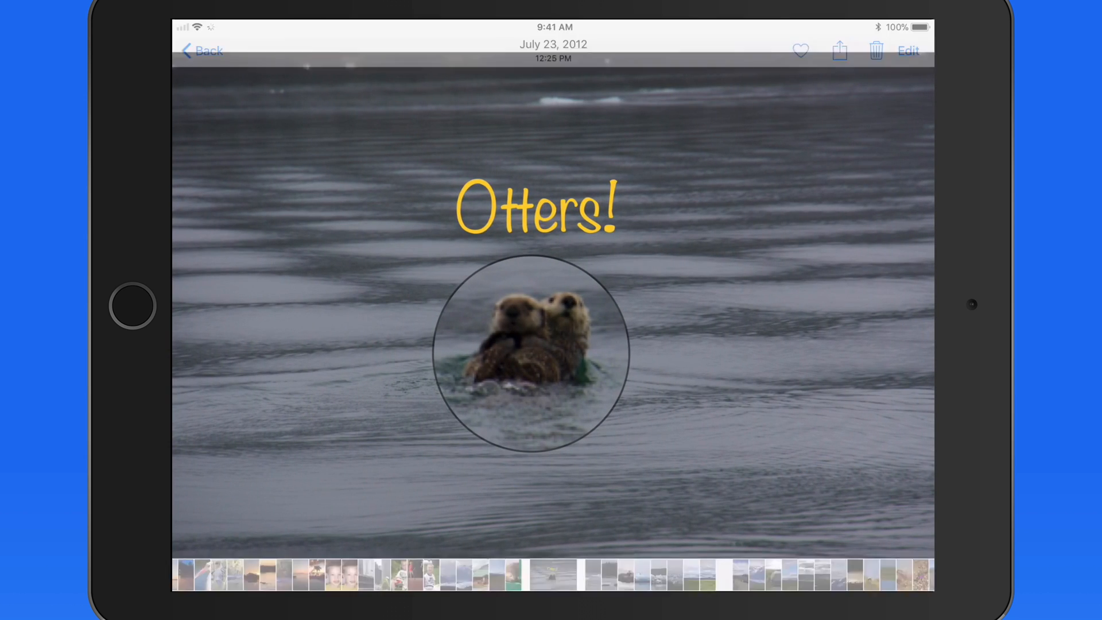
click(908, 51)
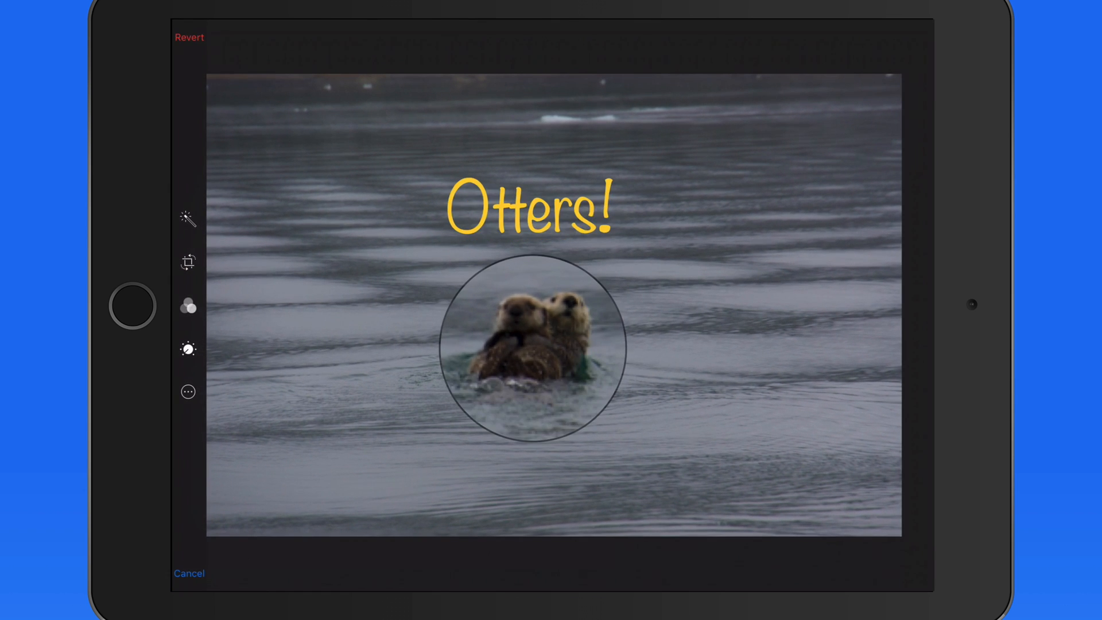
click(188, 37)
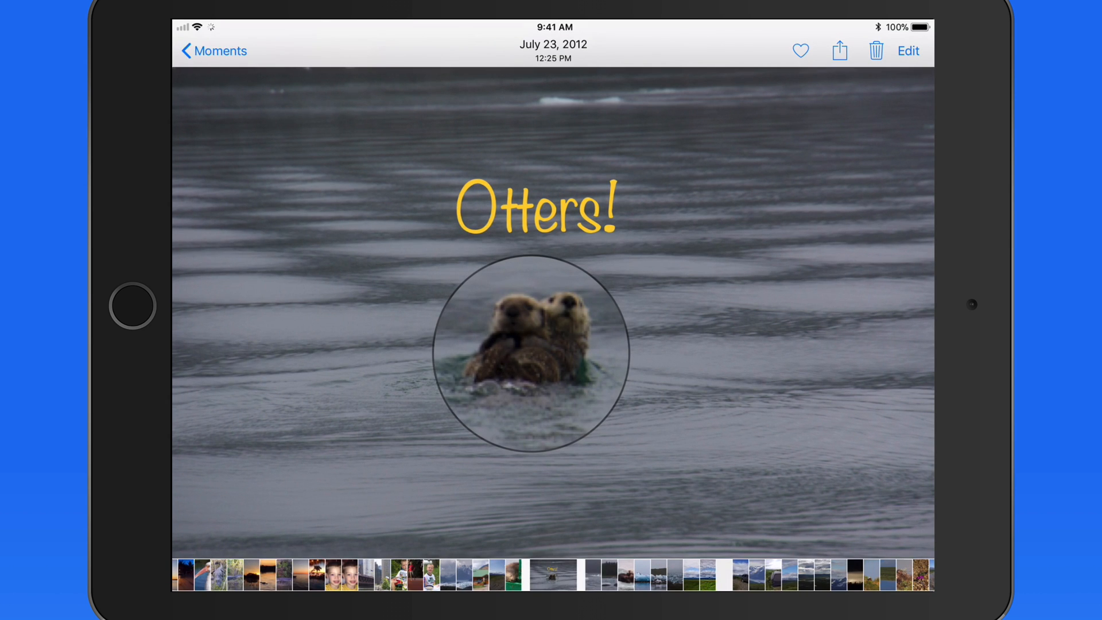
click(838, 51)
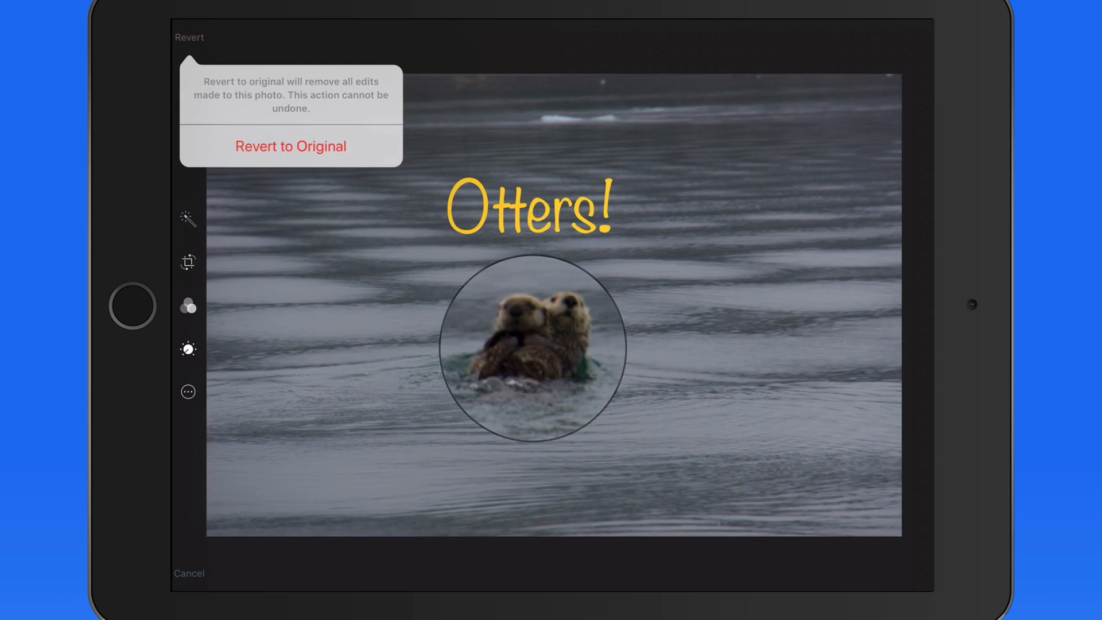
click(291, 146)
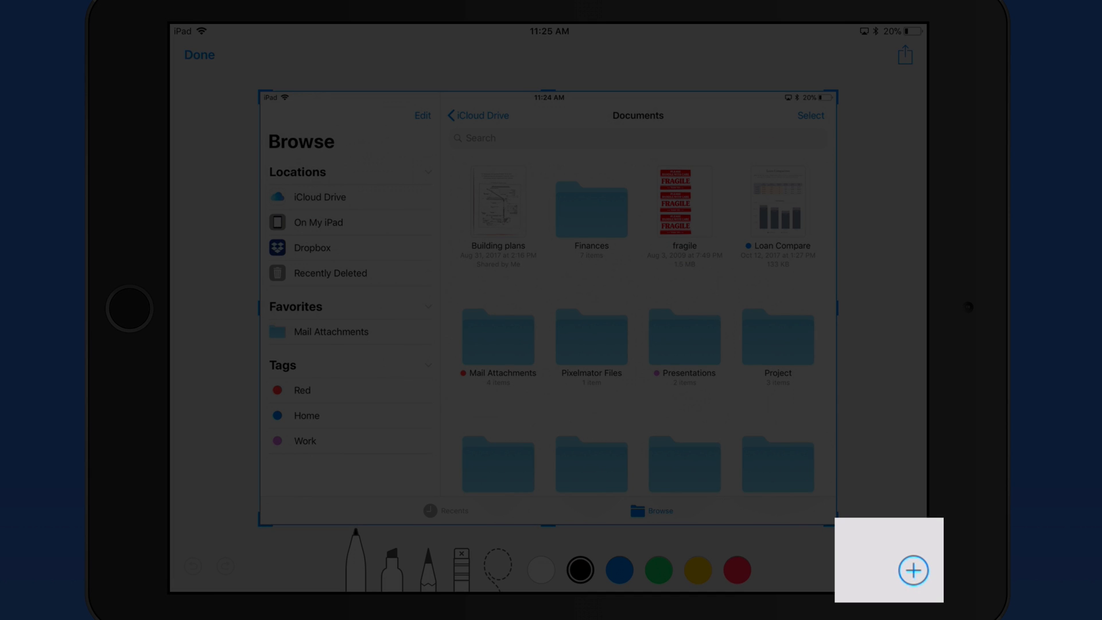
Add a solid-filled blue square and drag it over the Locations list in the Files screenshot.
click(912, 568)
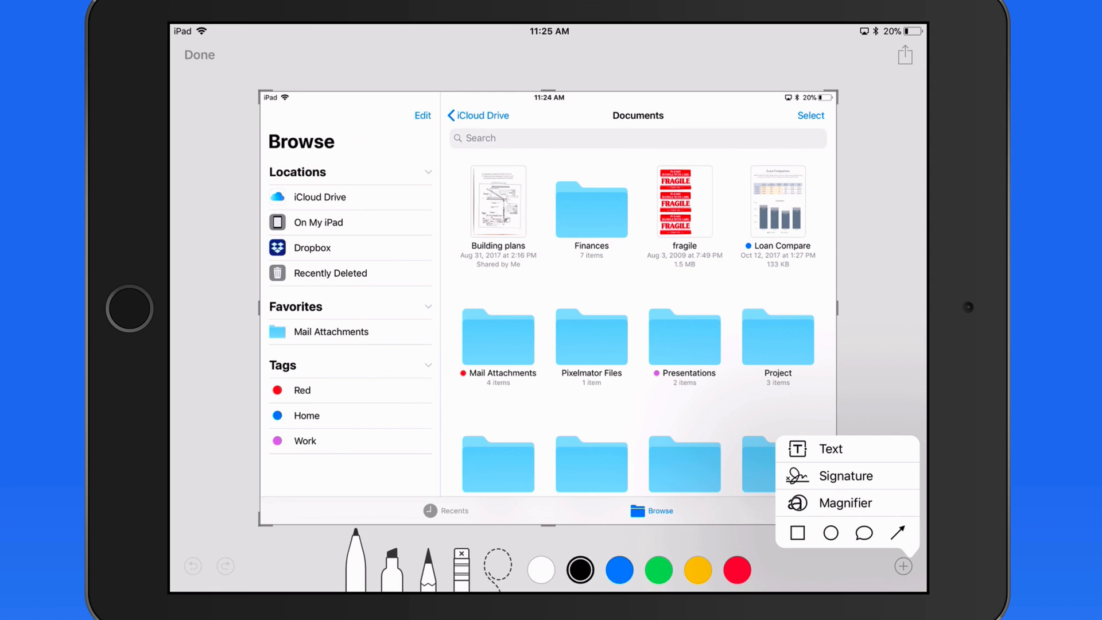
click(797, 533)
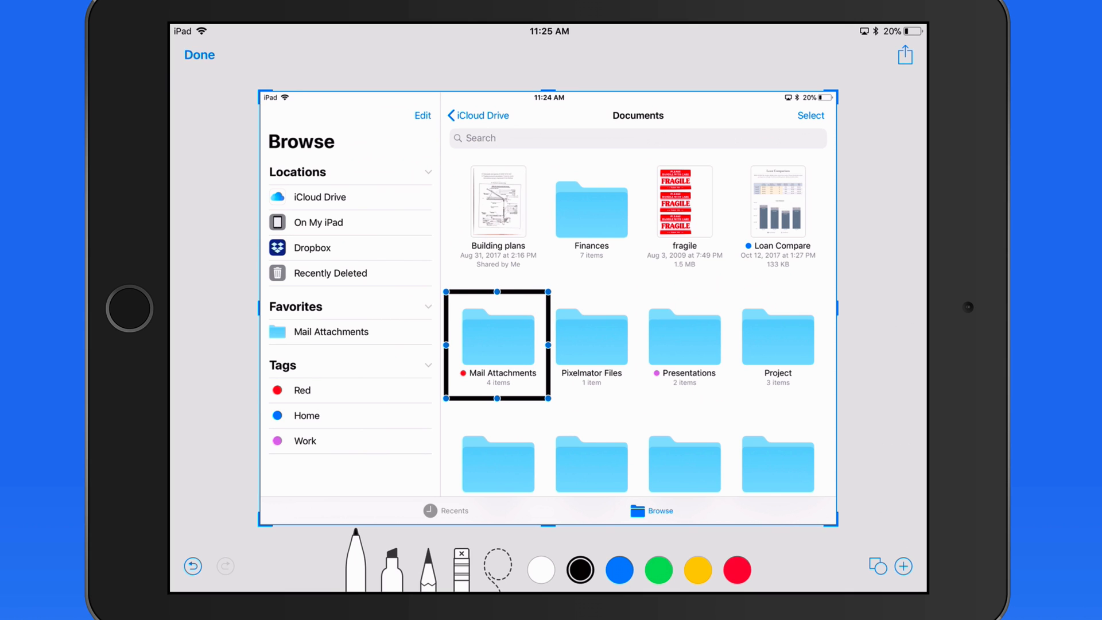
click(658, 570)
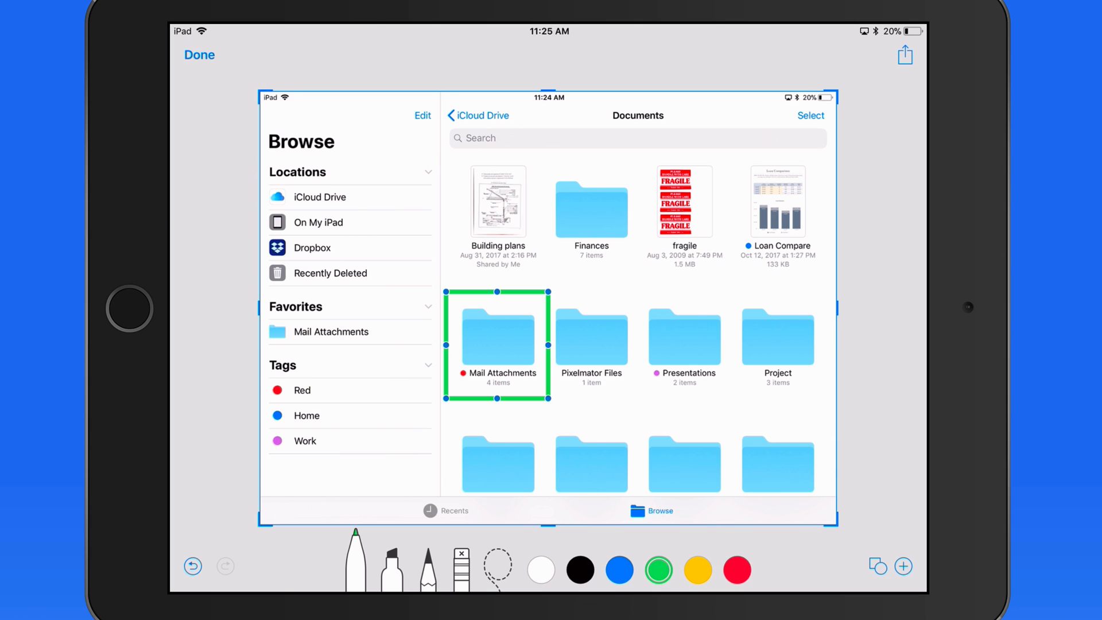
click(617, 570)
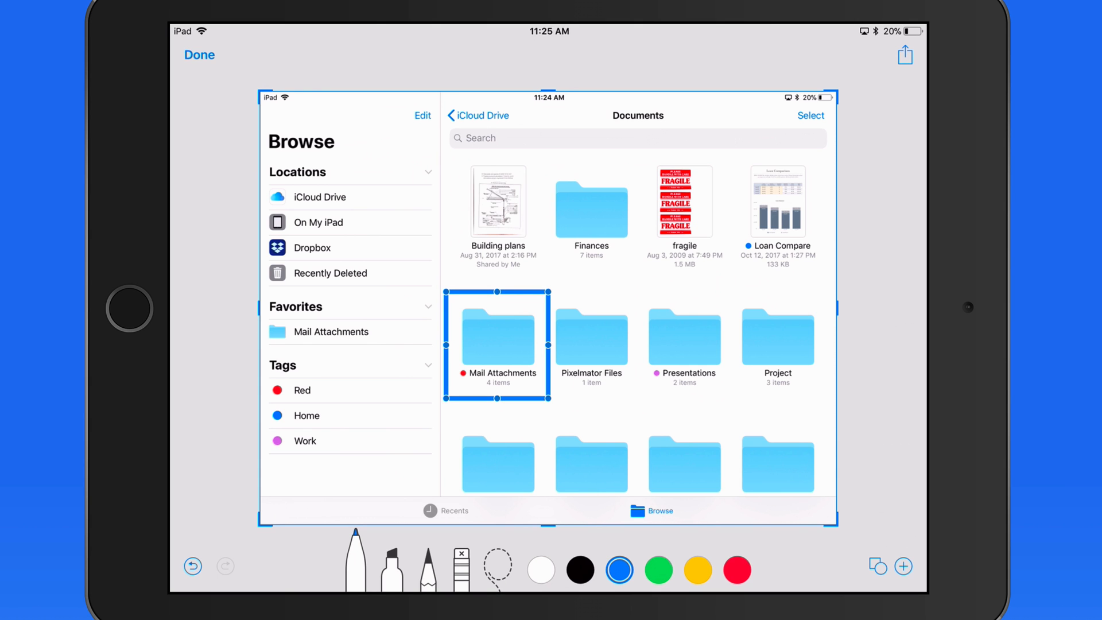
click(877, 566)
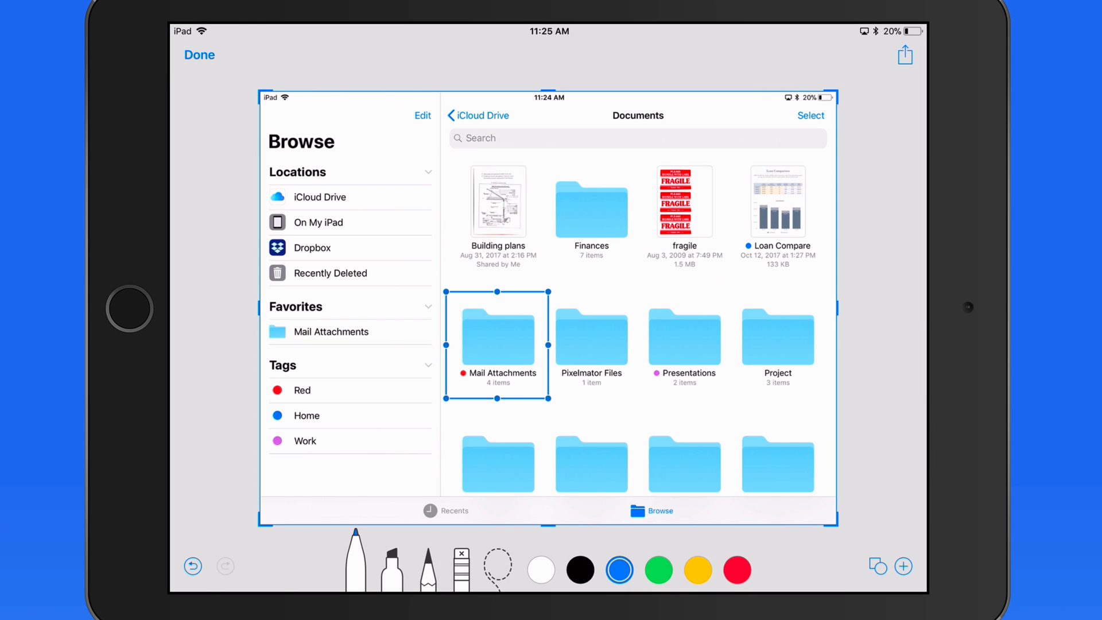
click(877, 566)
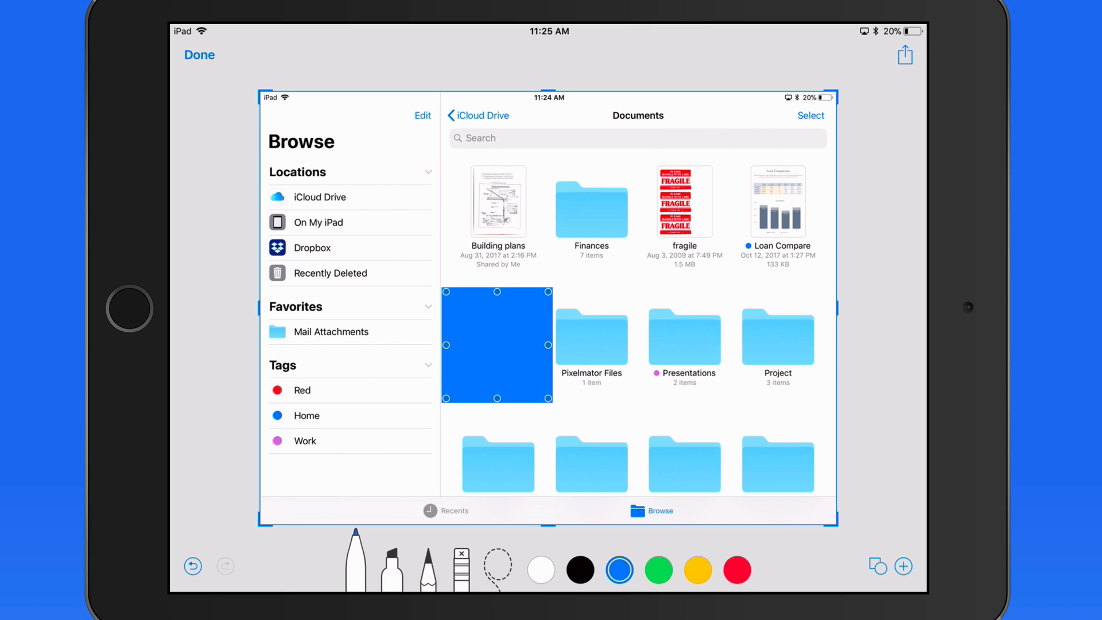
drag(496, 343, 317, 238)
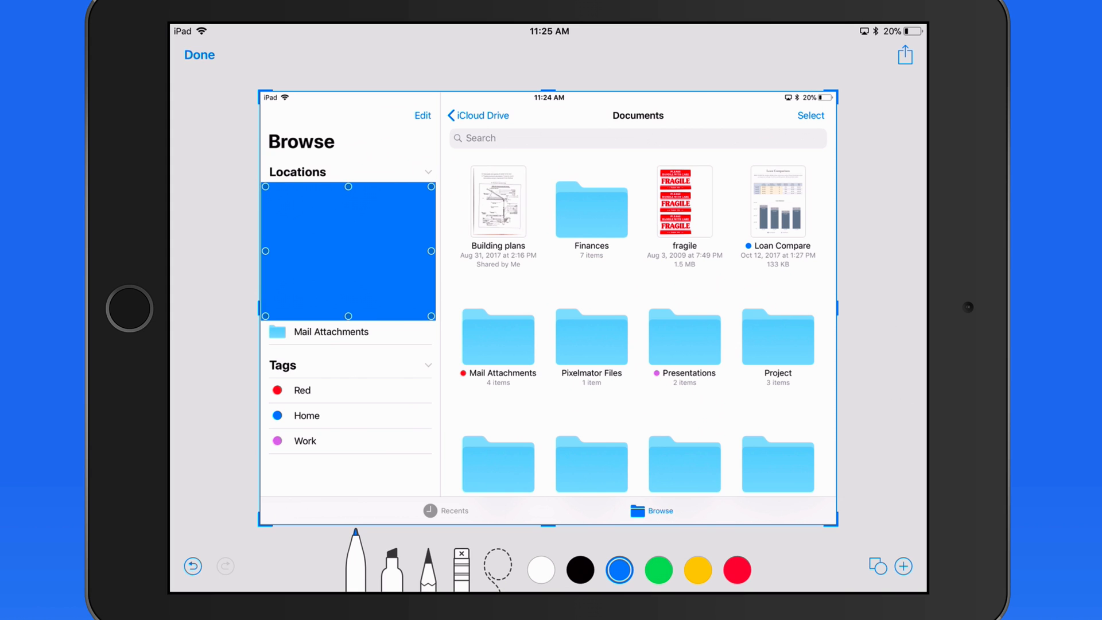
click(905, 567)
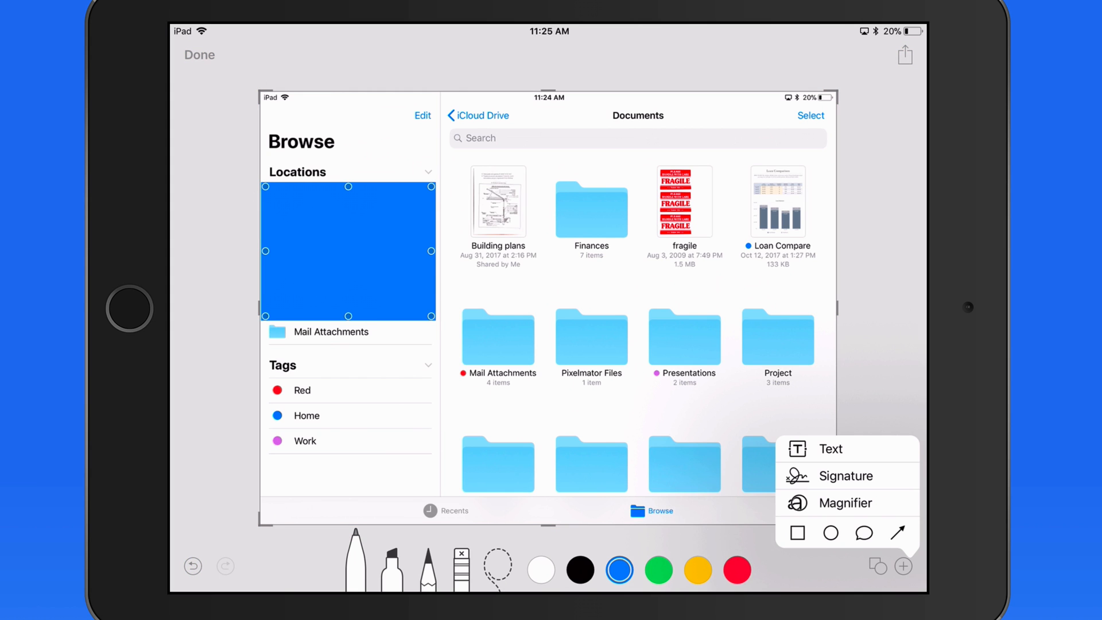
Add a red speech bubble over the Tags list and a curved arrow at the fragile file.
click(864, 532)
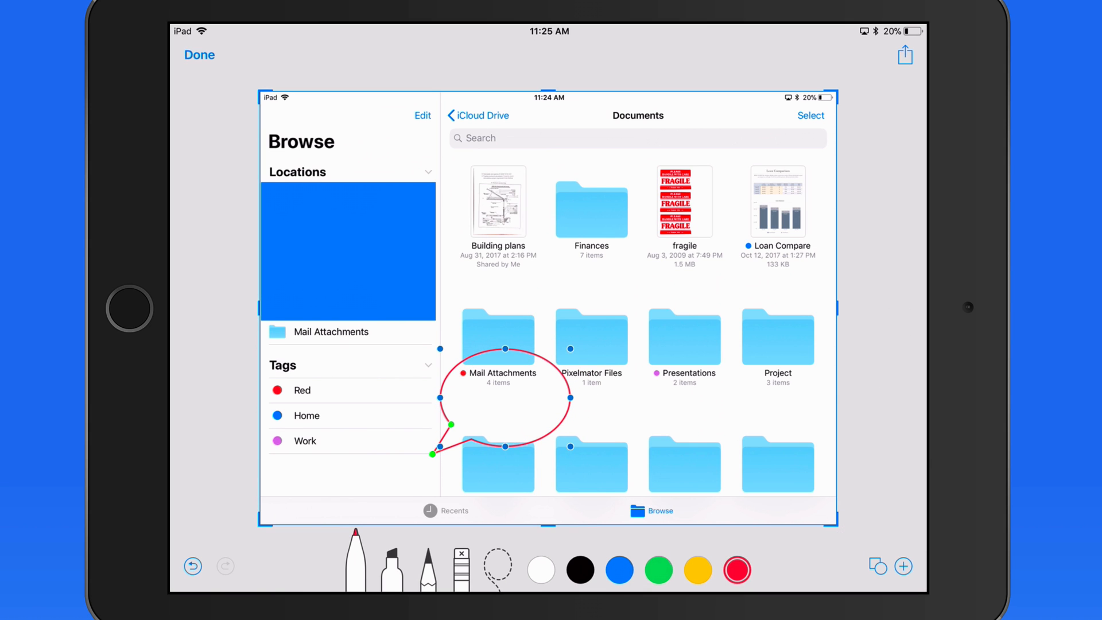
drag(502, 397, 371, 415)
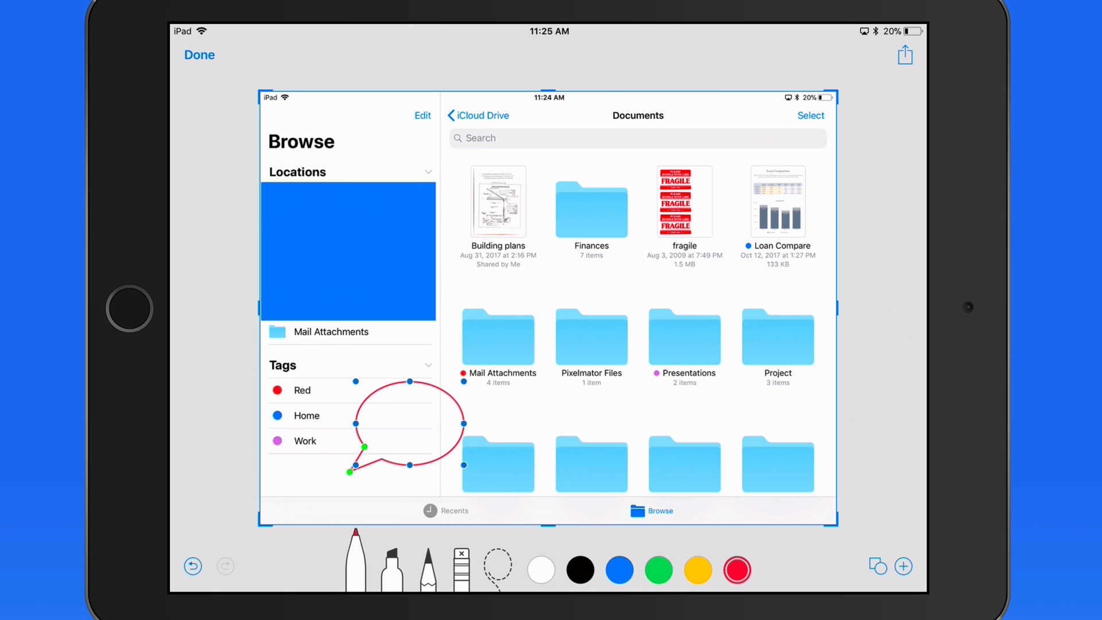
click(902, 567)
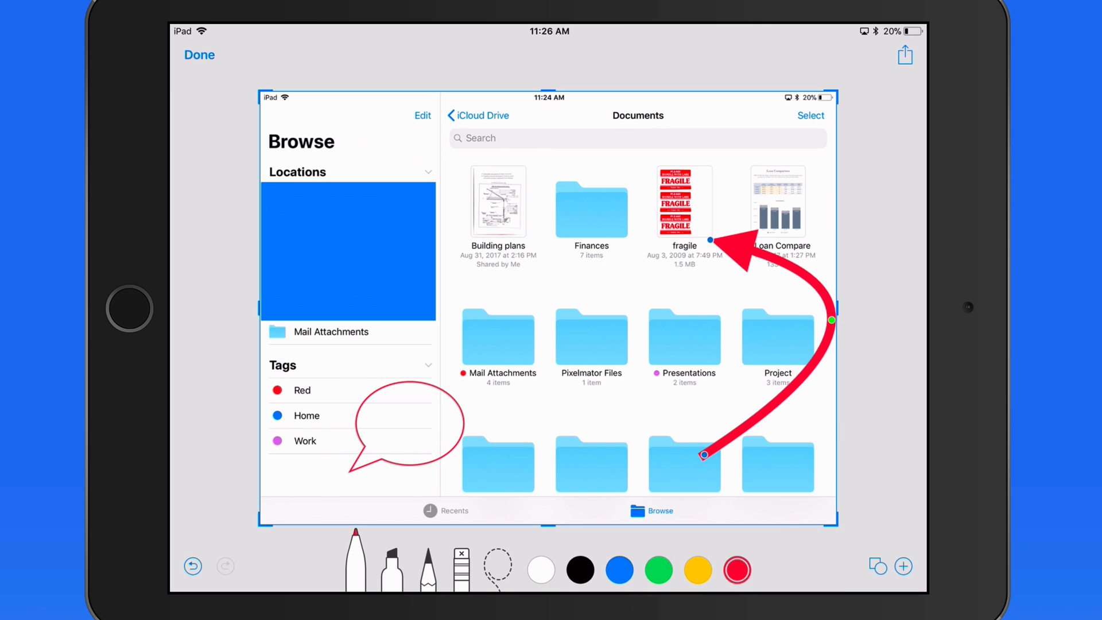
Restyle the line as a thick double-headed arrow and save the annotated screenshot to Photos.
click(877, 567)
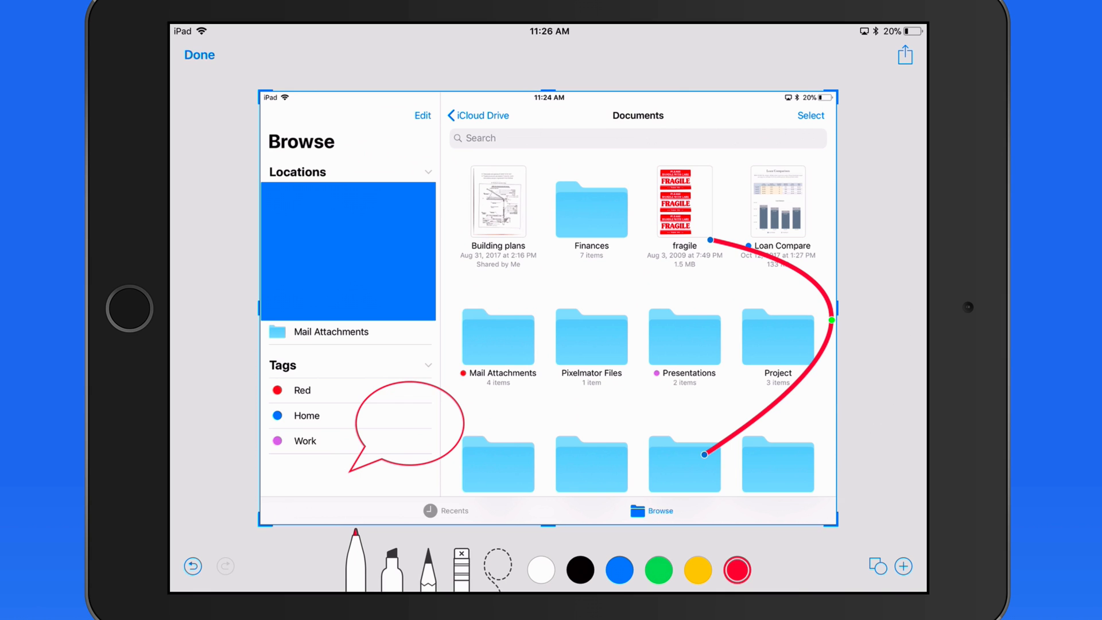
click(877, 567)
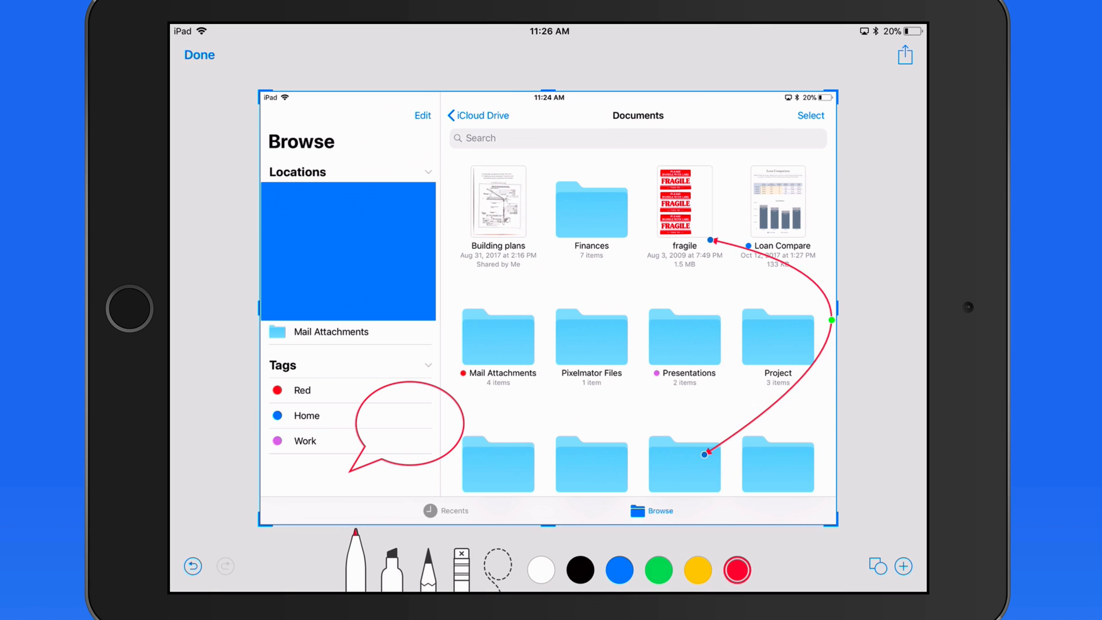
click(877, 566)
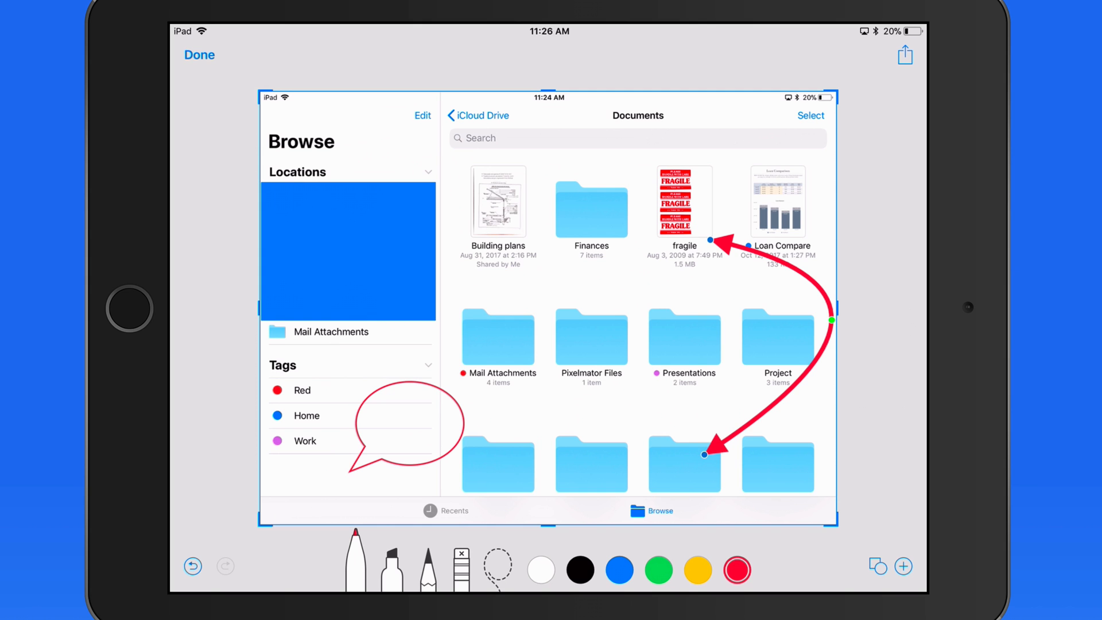
click(904, 55)
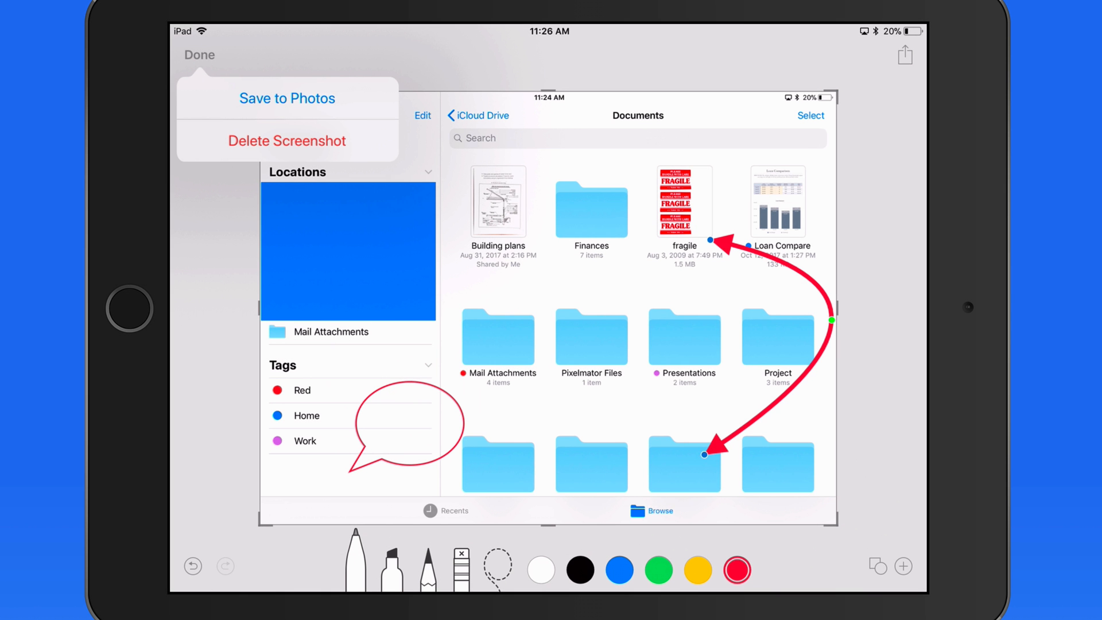
click(200, 56)
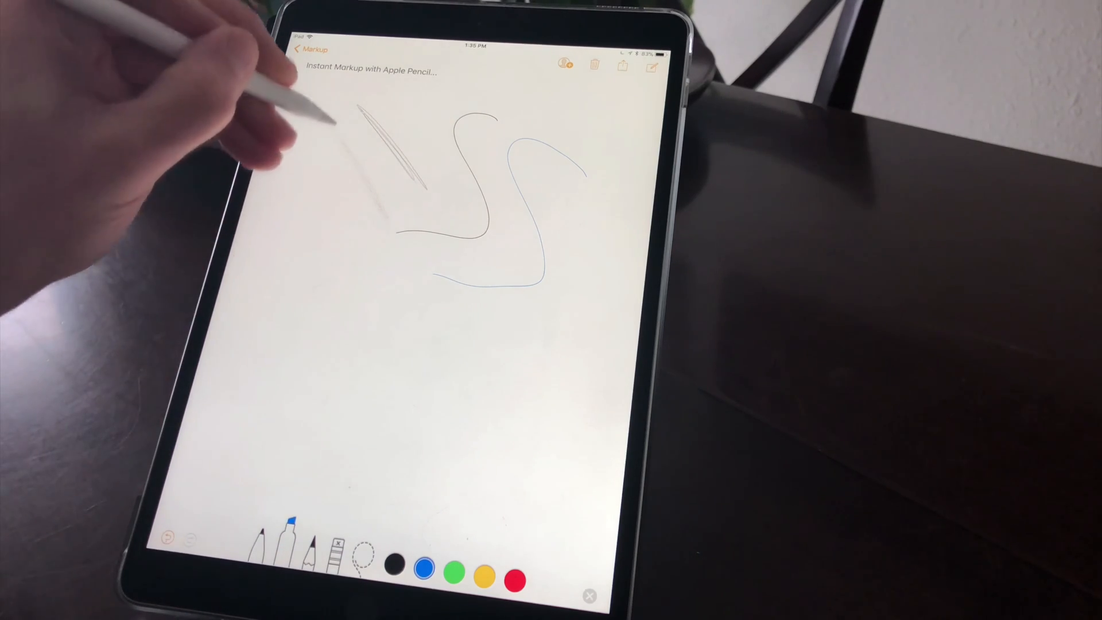
Paint broad translucent blue marker strokes across the black and blue squiggles.
drag(324, 127, 331, 309)
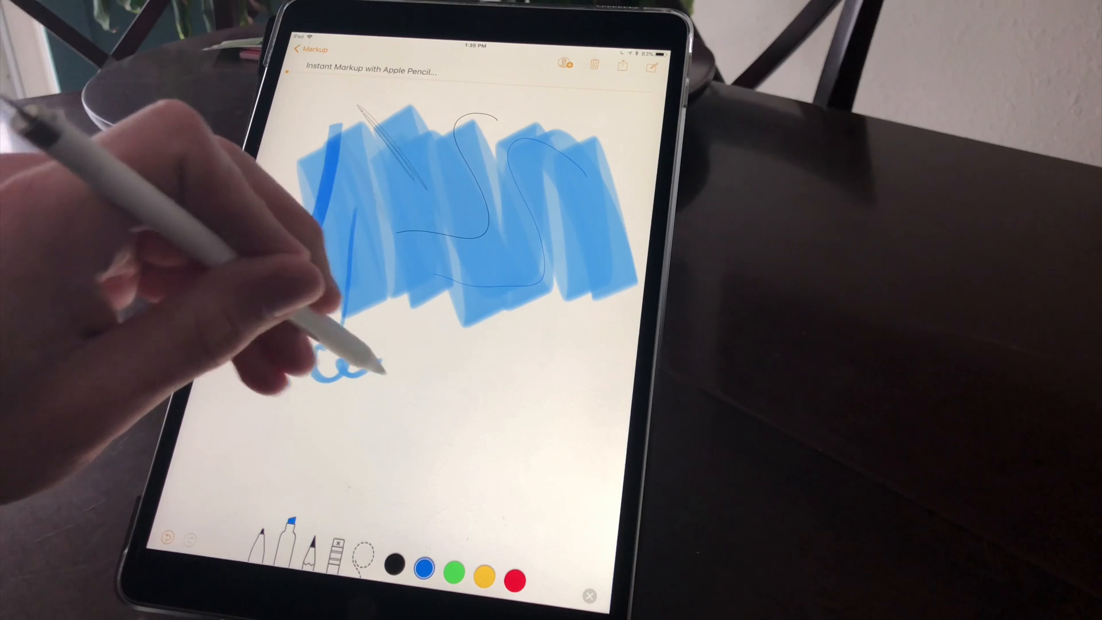
drag(323, 372, 408, 359)
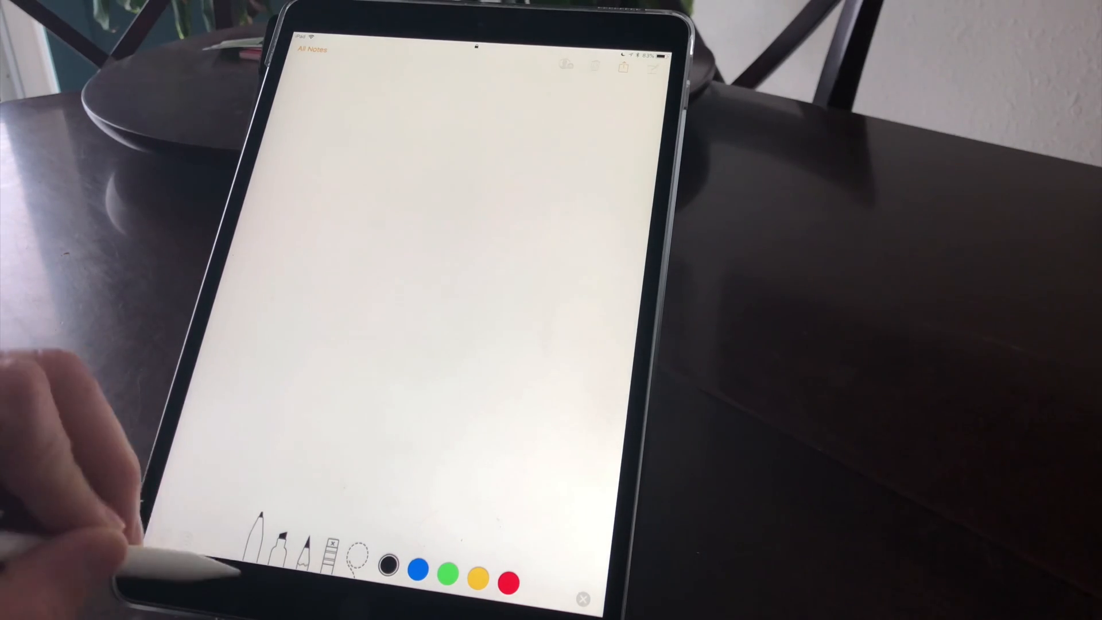
Sketch a short Pencil stroke on the fresh blank lock-screen note.
drag(351, 105, 443, 148)
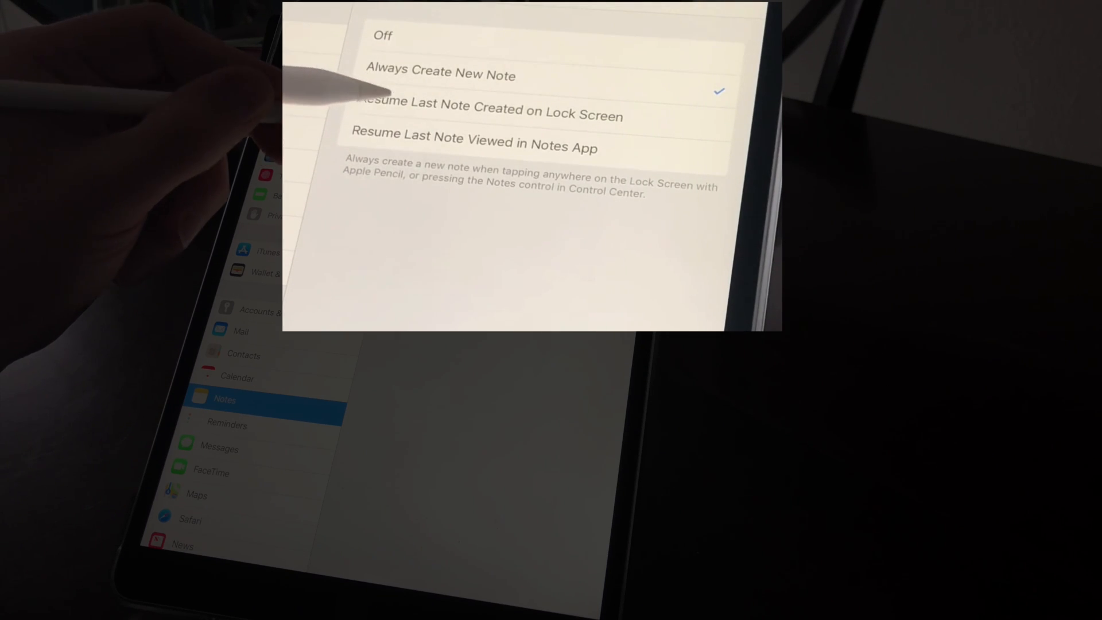
Set lock-screen access to Resume Last Note Created on Lock Screen, new note after 15 minutes.
click(489, 112)
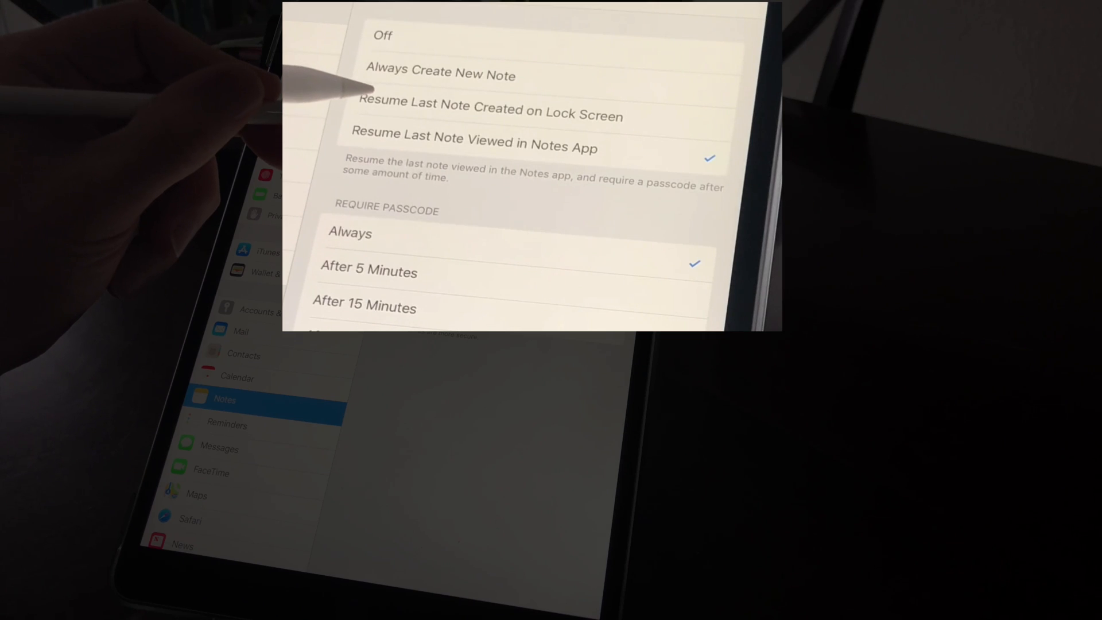
click(492, 113)
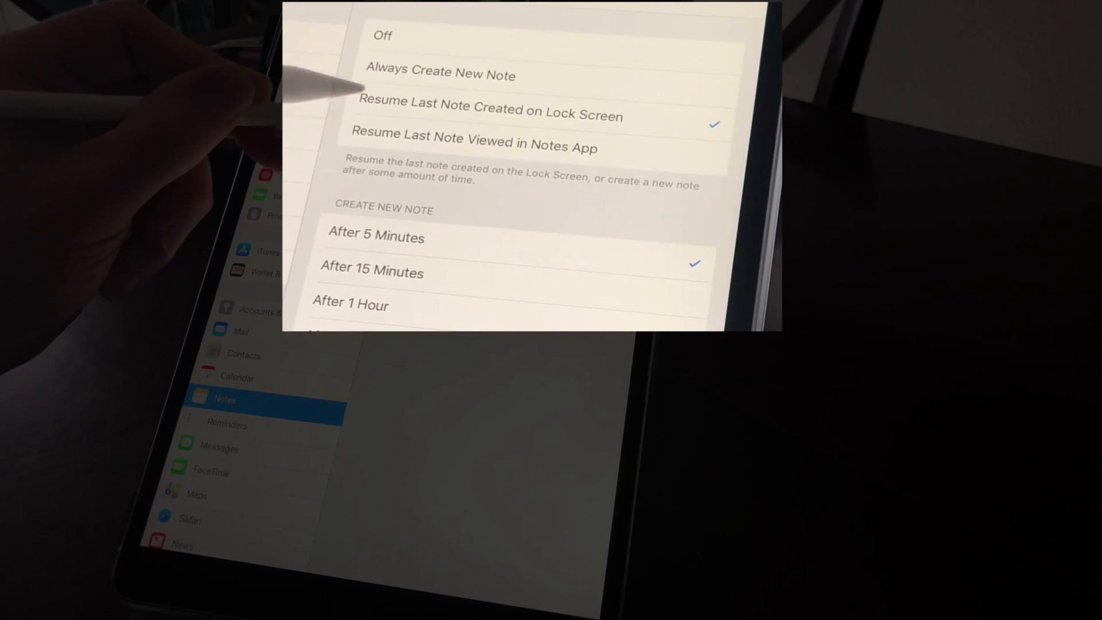